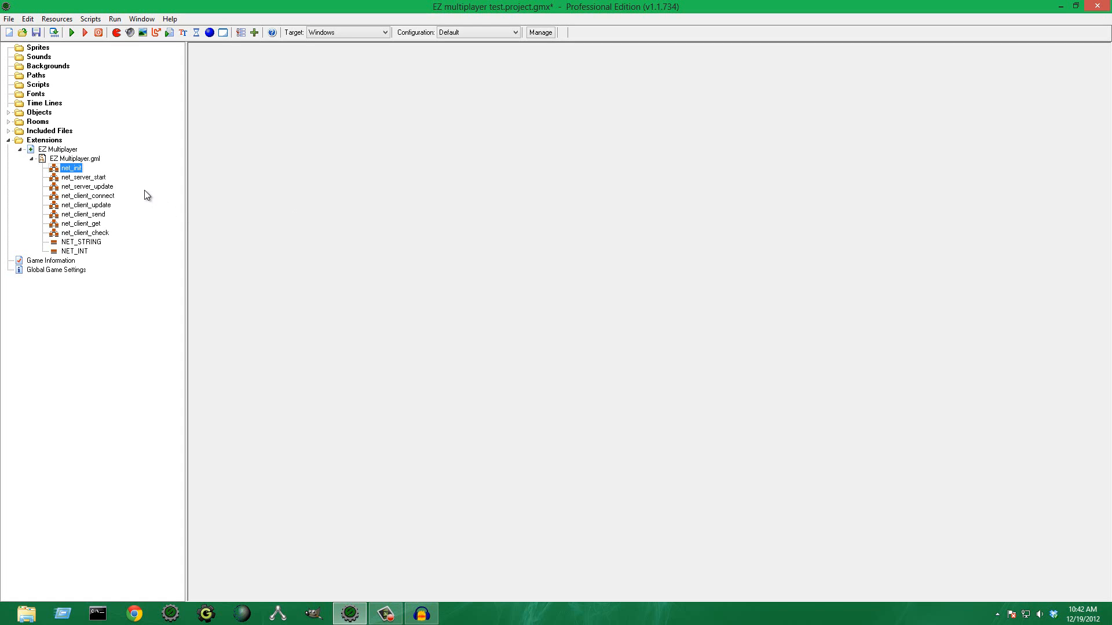
mouse_move(160, 186)
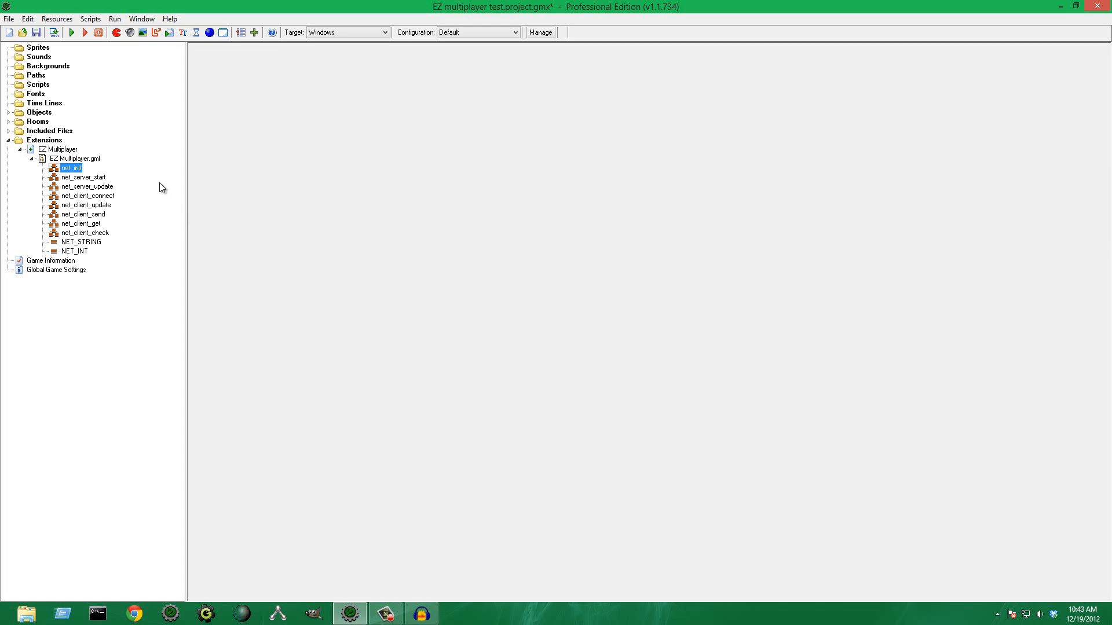
mouse_move(310, 192)
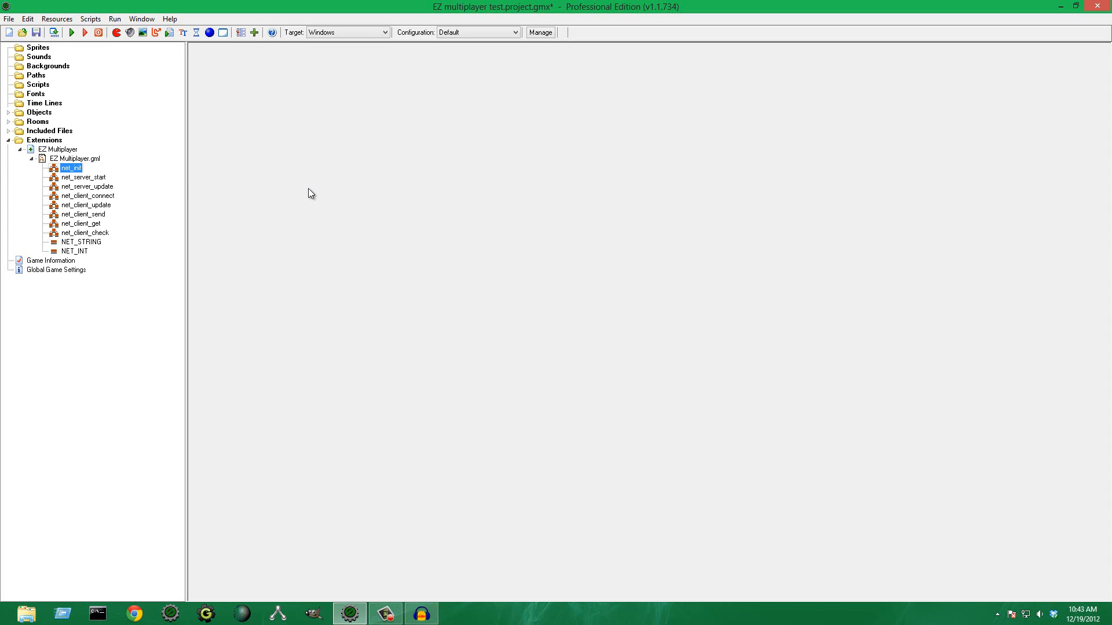
mouse_move(107, 447)
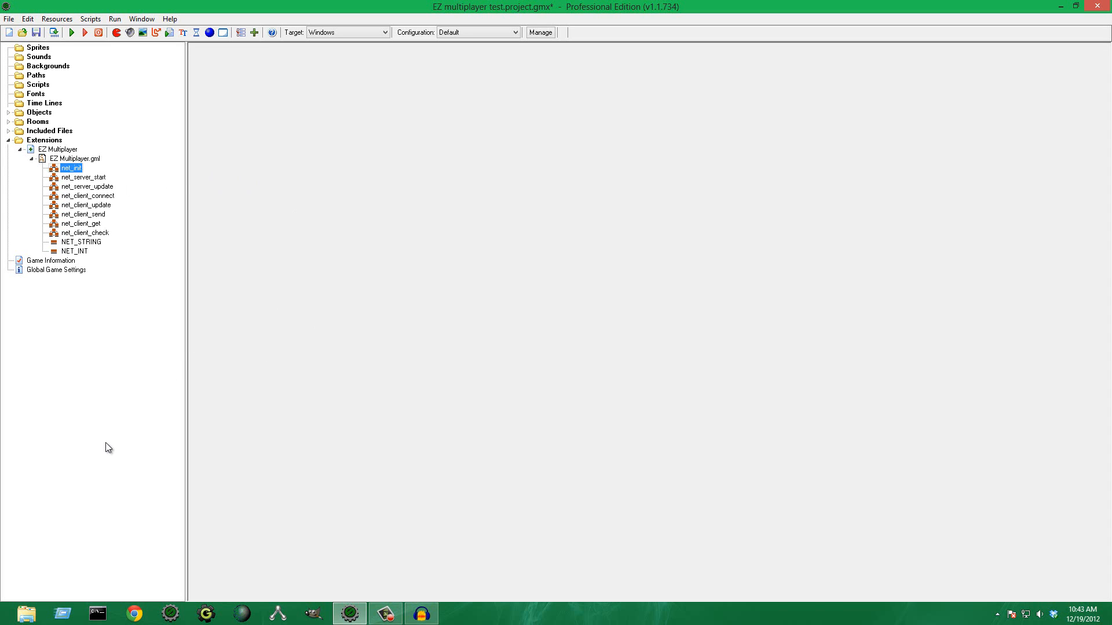
mouse_move(210, 364)
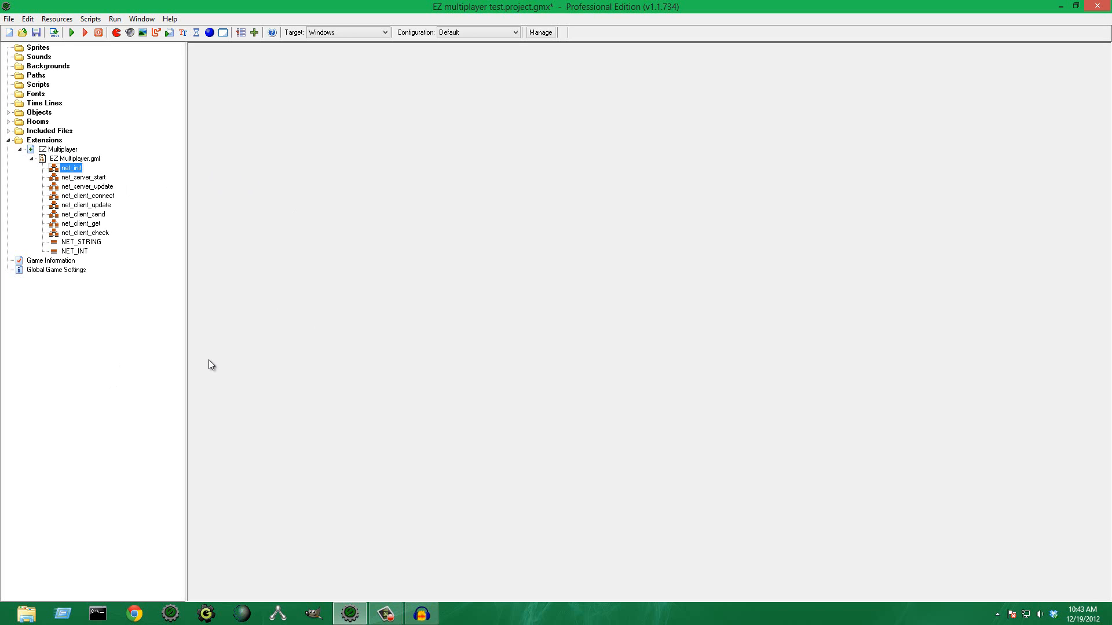
mouse_move(132, 161)
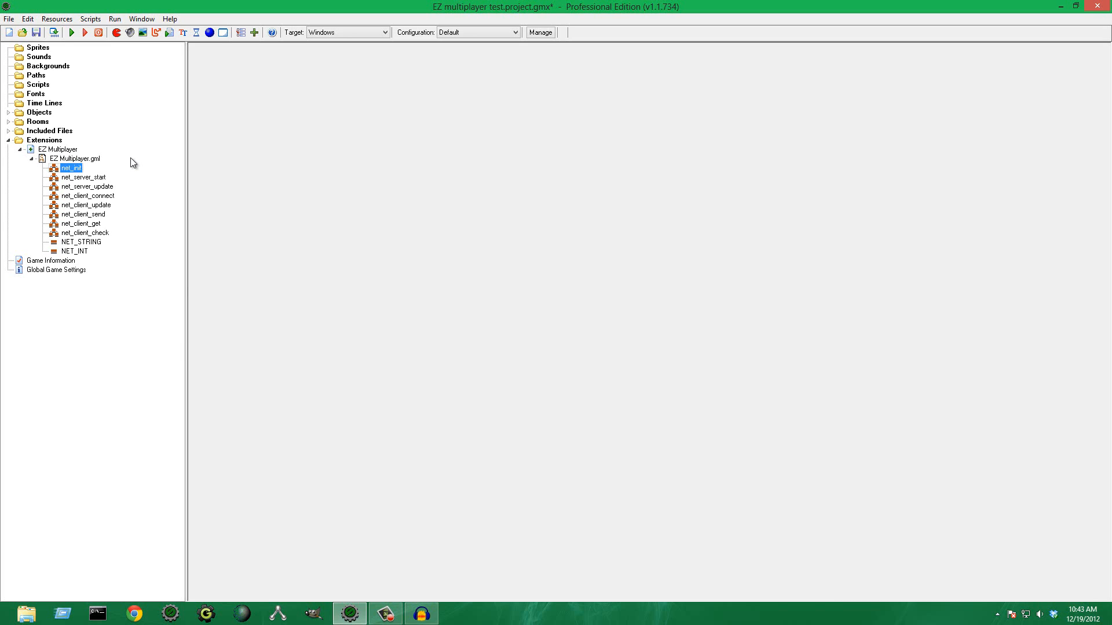
mouse_move(187, 164)
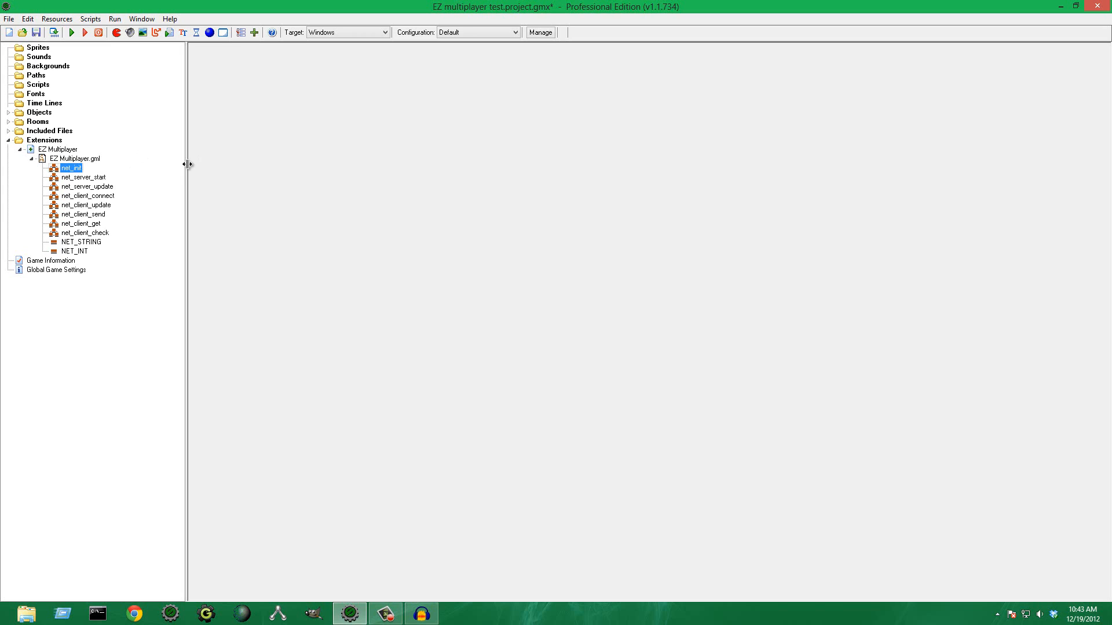
mouse_move(201, 171)
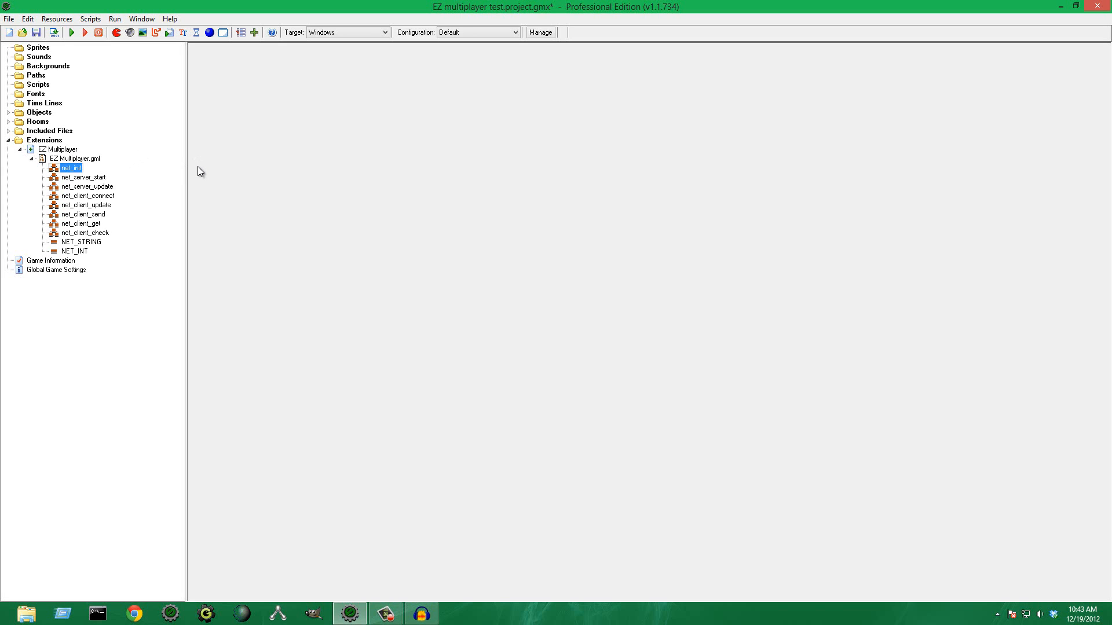
mouse_move(158, 211)
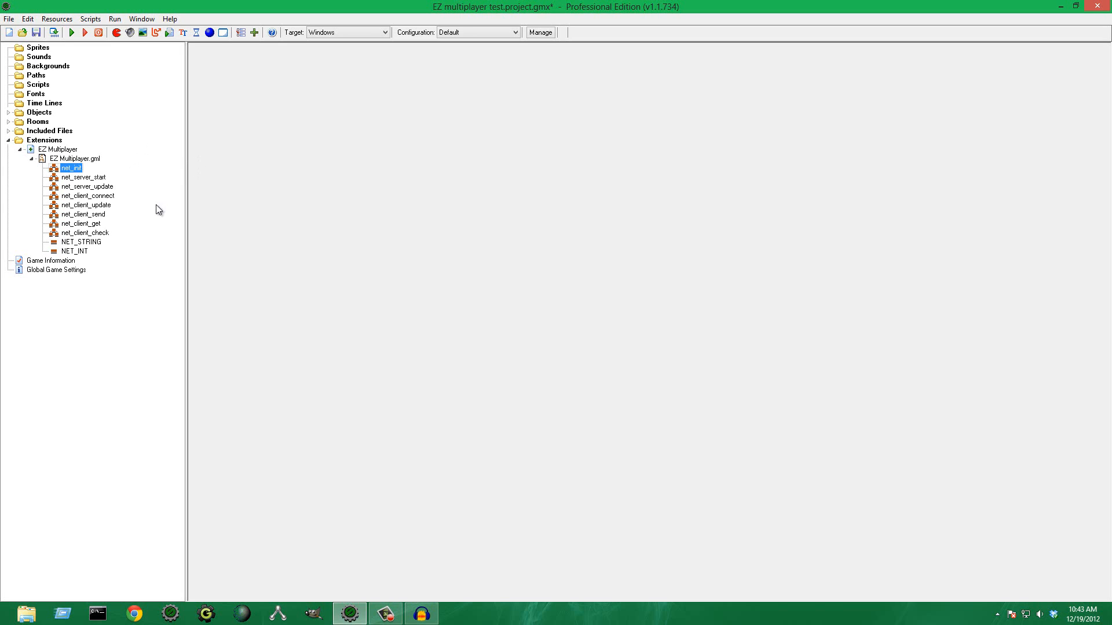
mouse_move(181, 215)
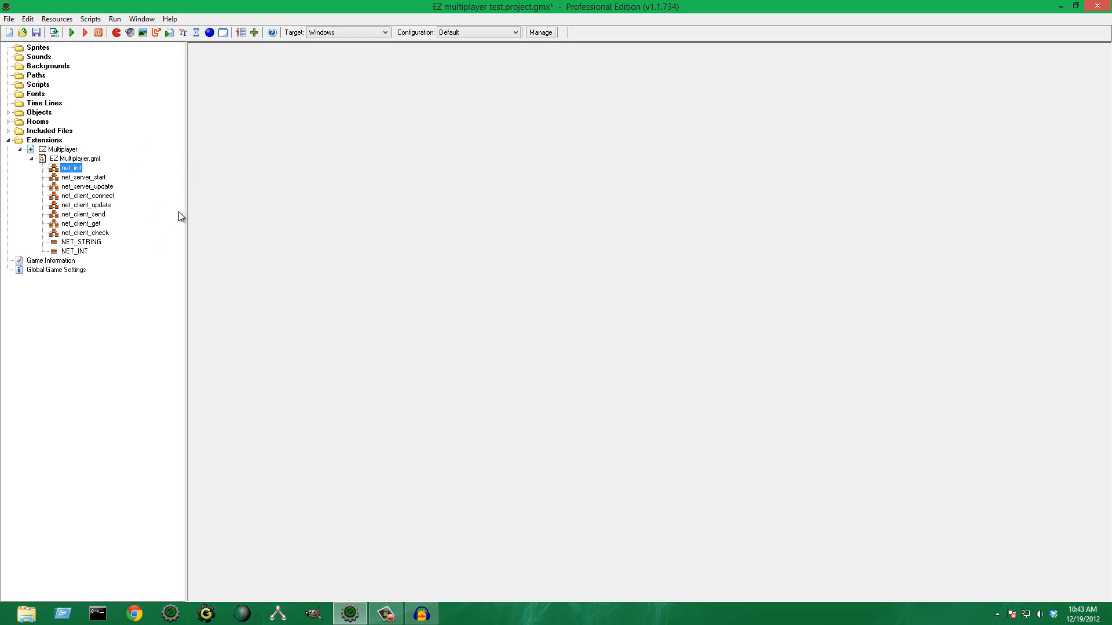
mouse_move(103, 179)
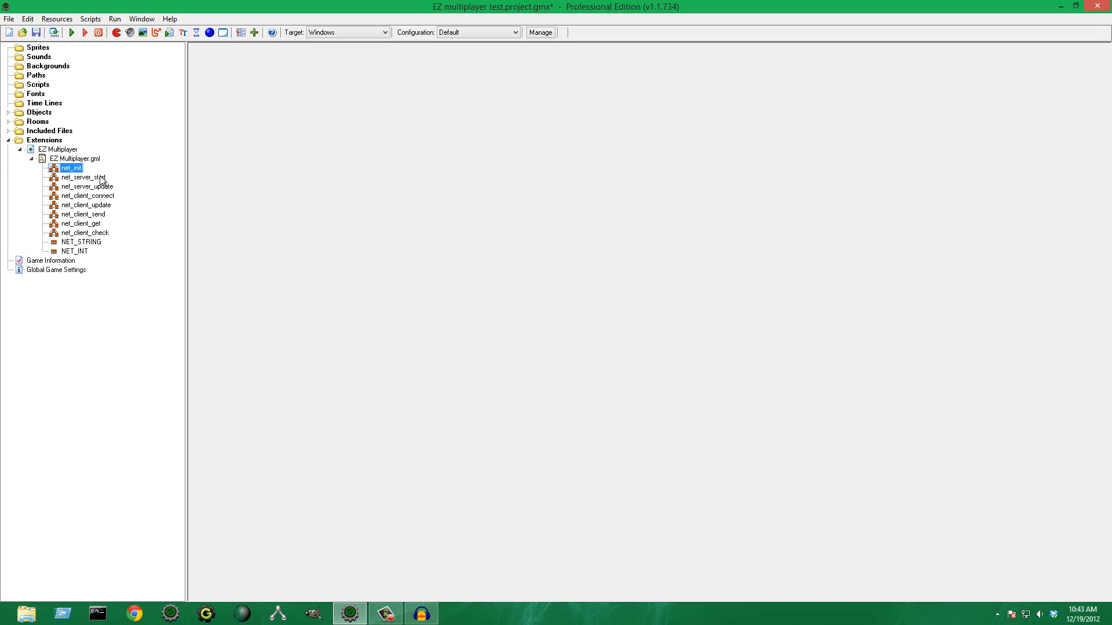
mouse_move(170, 193)
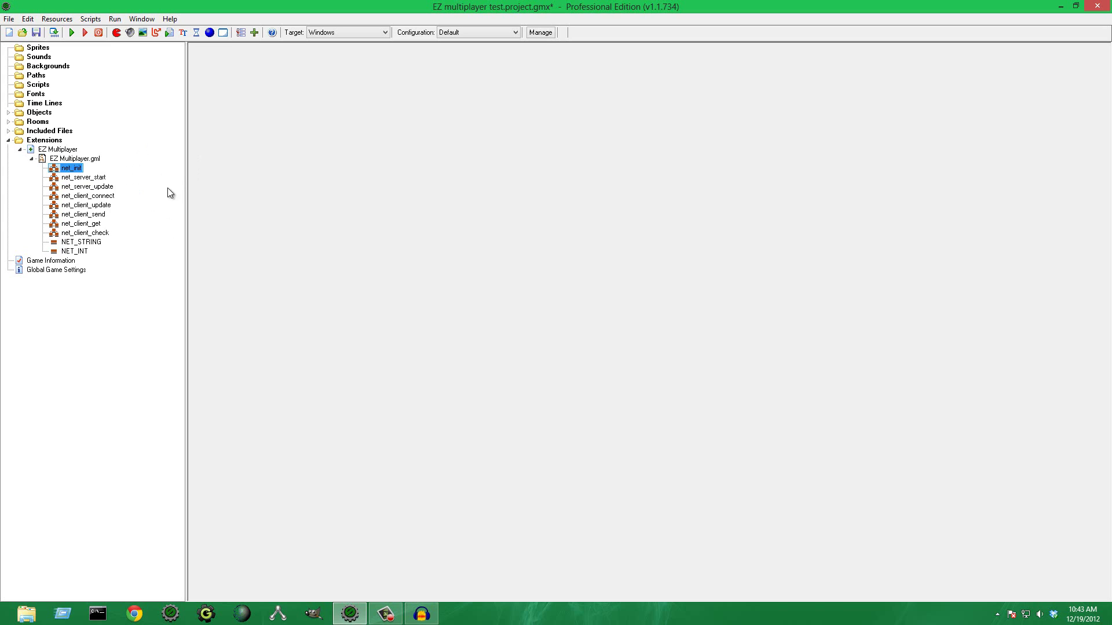
mouse_move(189, 196)
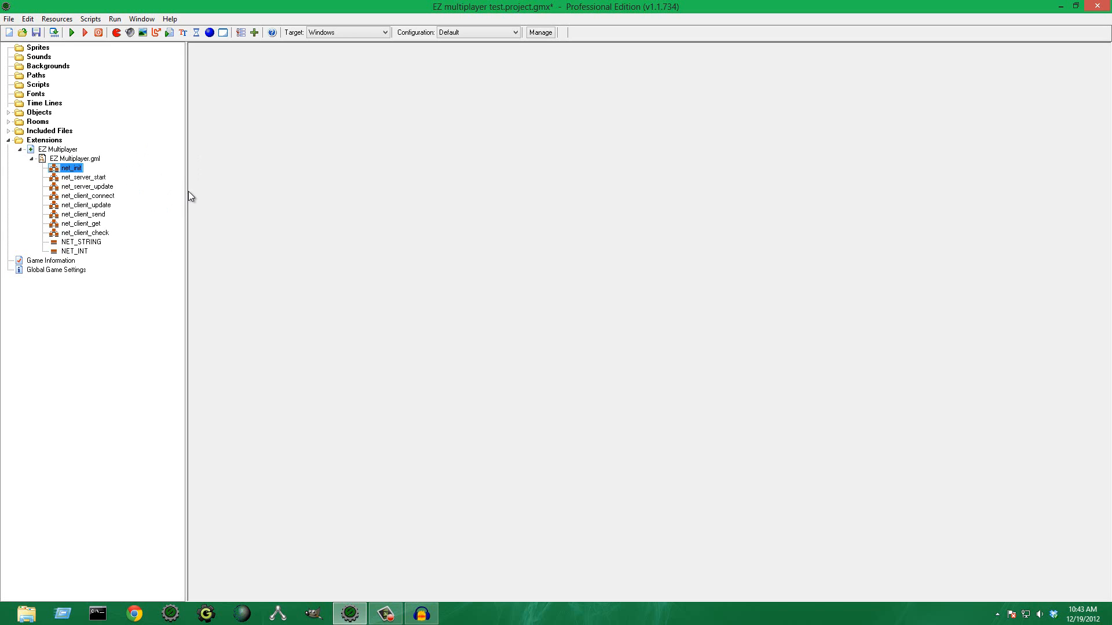
mouse_move(164, 175)
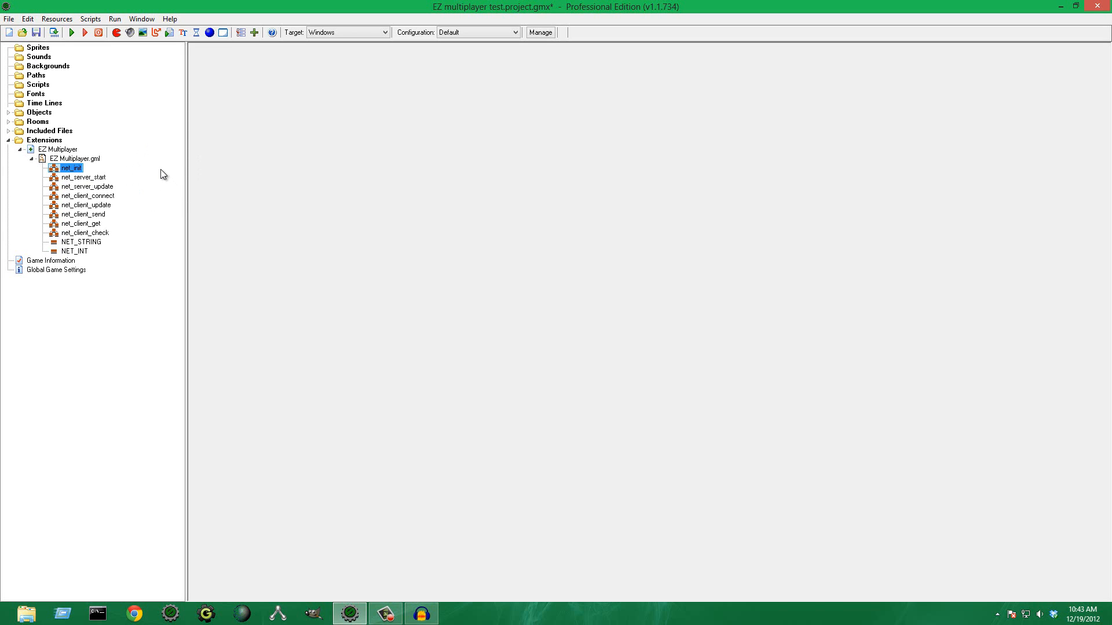
- Review net_server_start and net_init, then reveal dll_39dll.dll, obj_server and obj_client in the resource tree
click(83, 176)
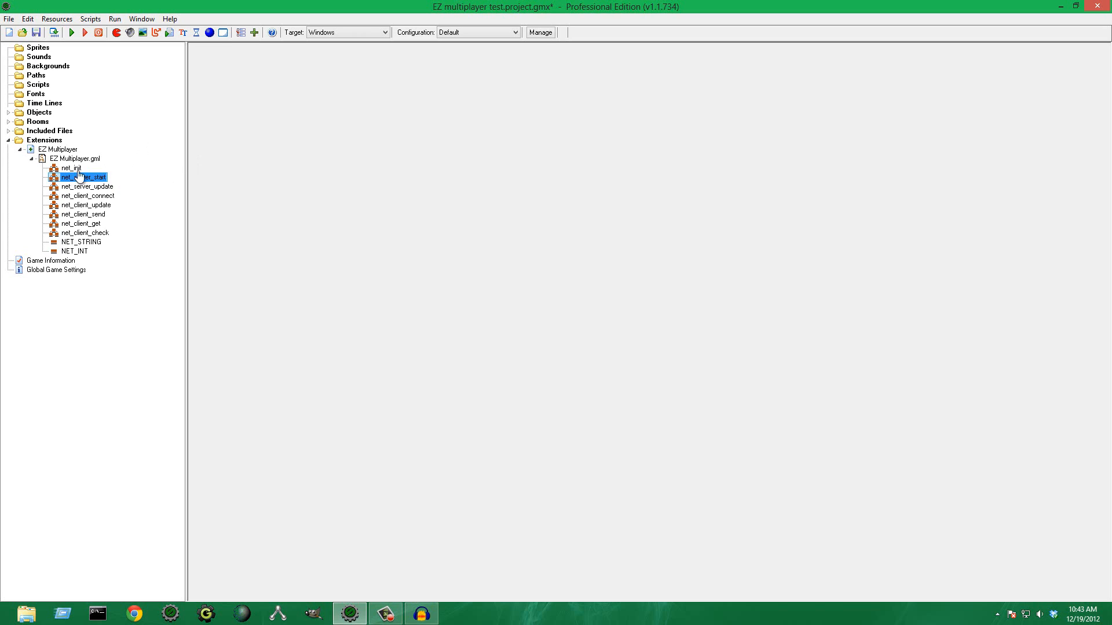
click(71, 168)
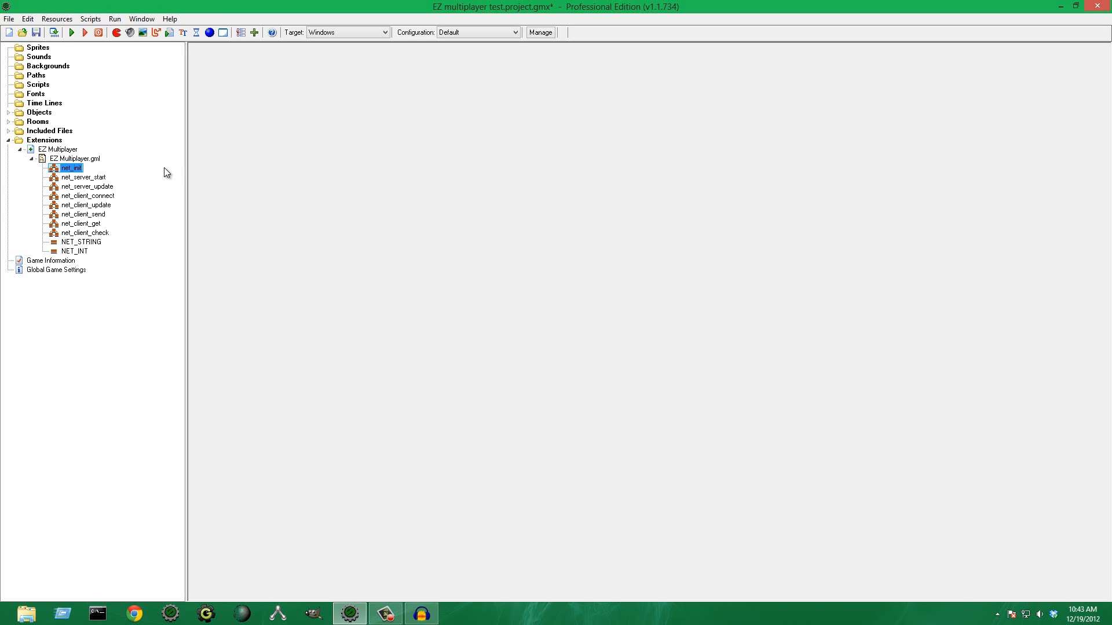
mouse_move(146, 173)
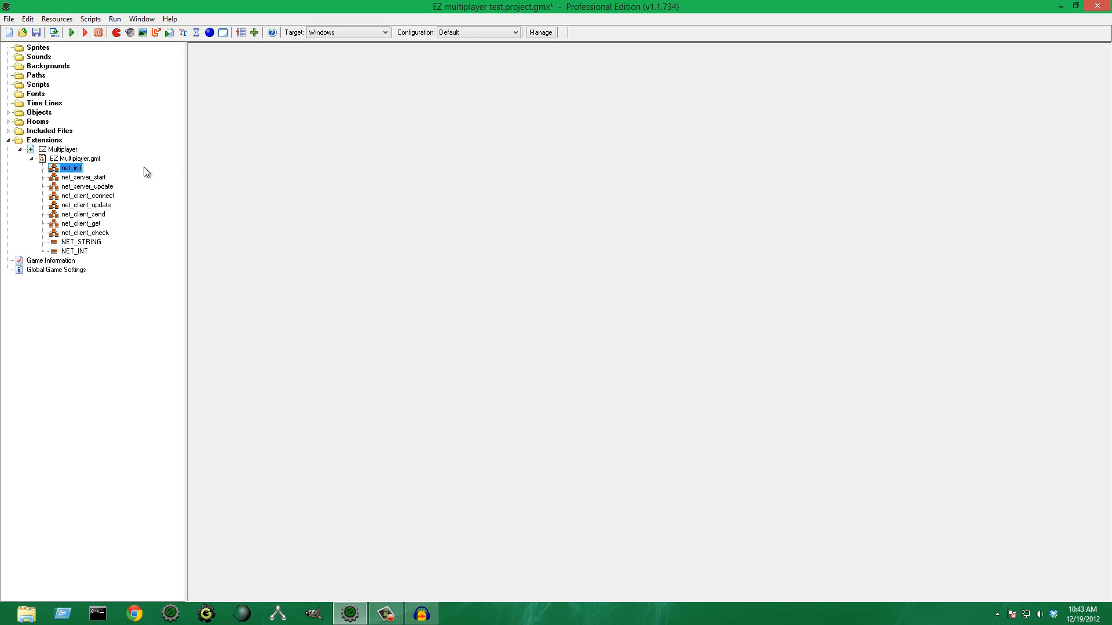
mouse_move(136, 157)
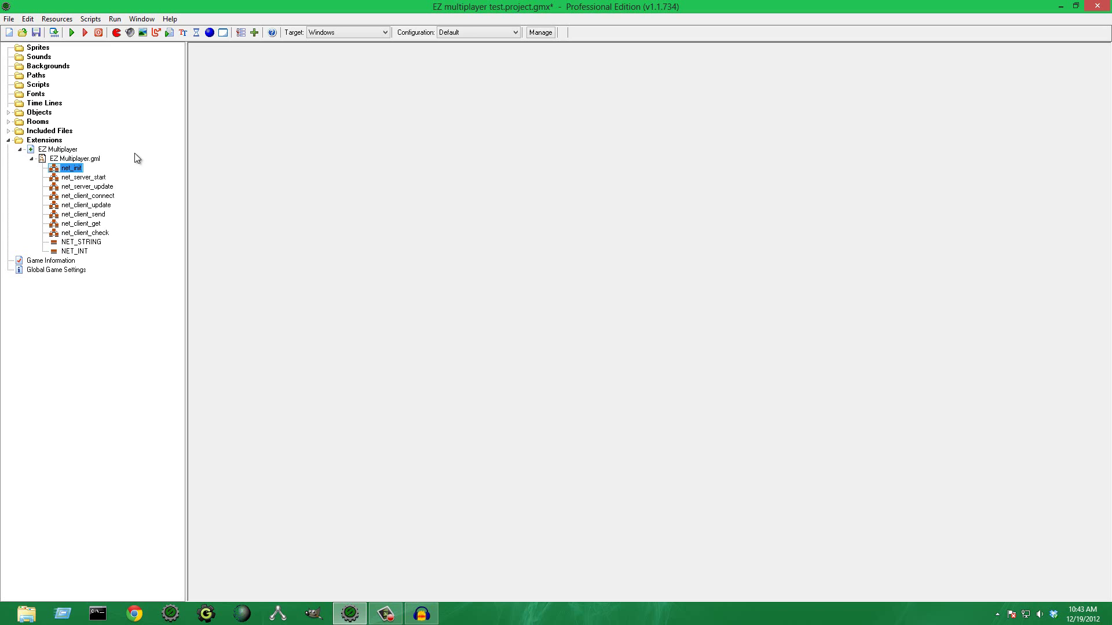
mouse_move(130, 189)
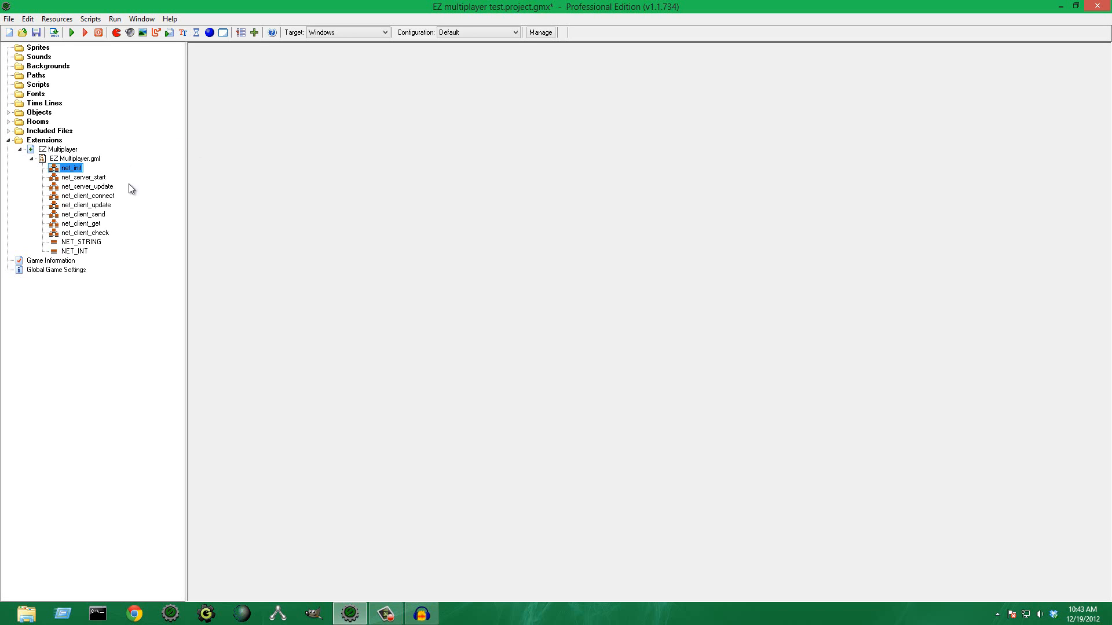
mouse_move(168, 165)
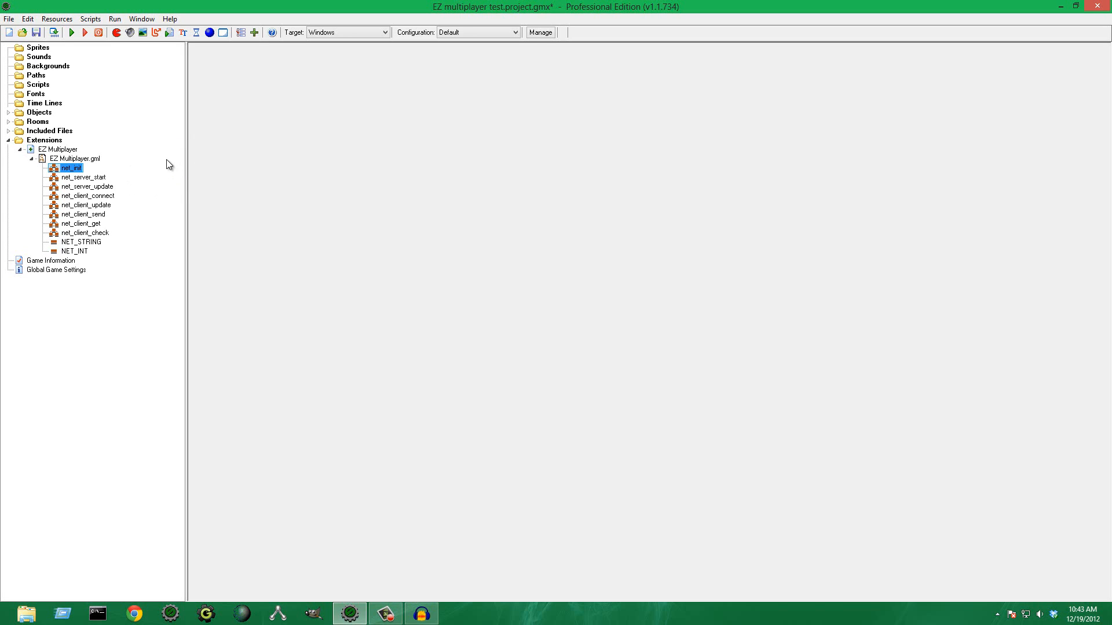
mouse_move(168, 177)
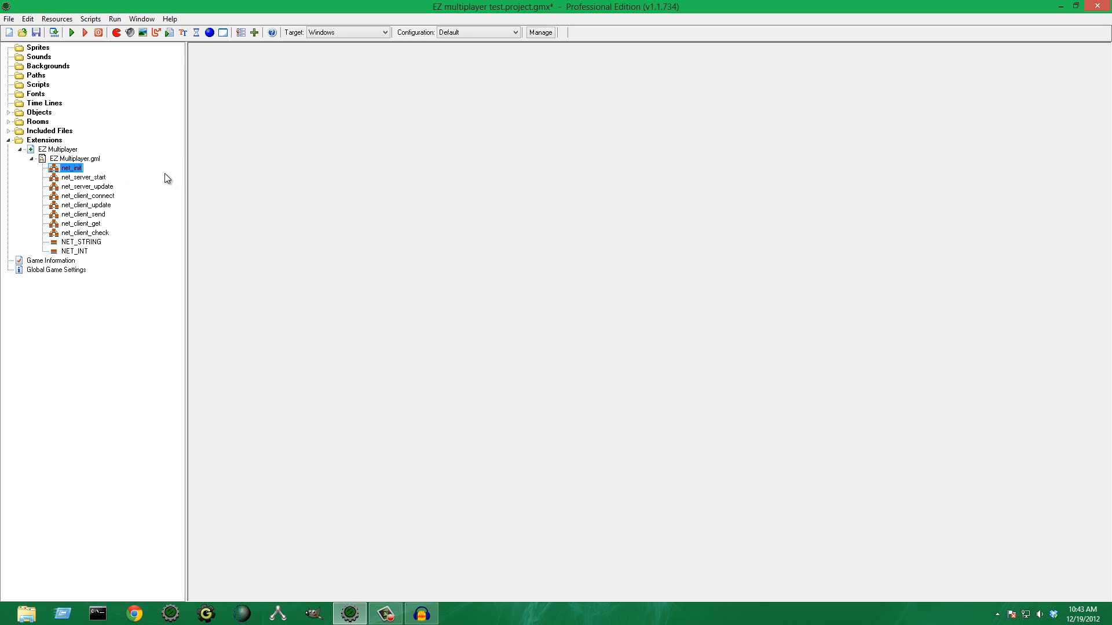
click(49, 130)
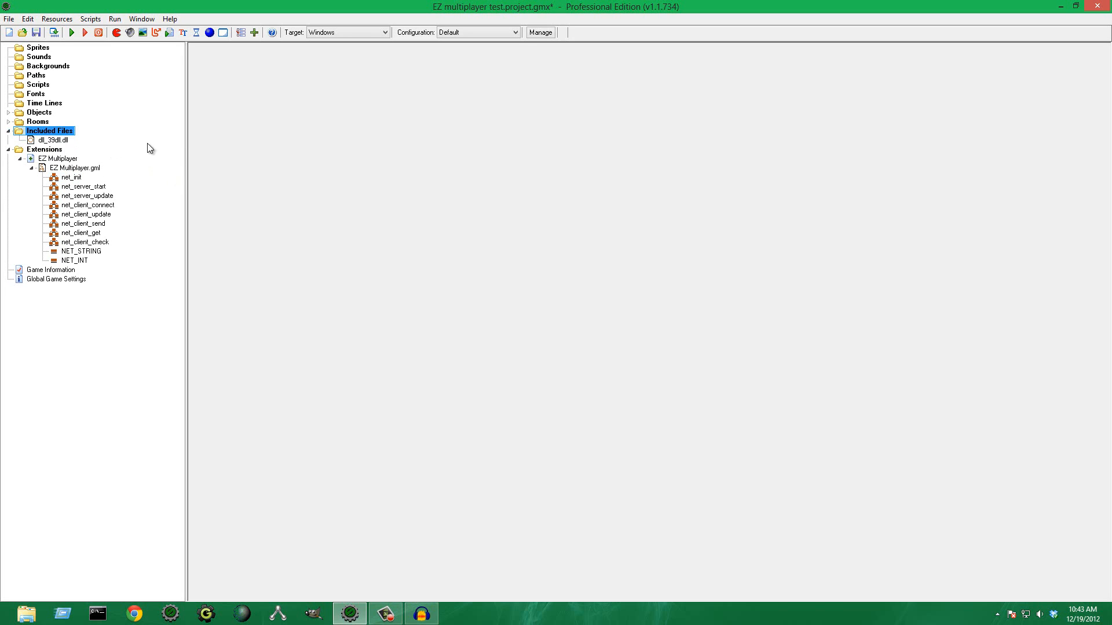
mouse_move(193, 177)
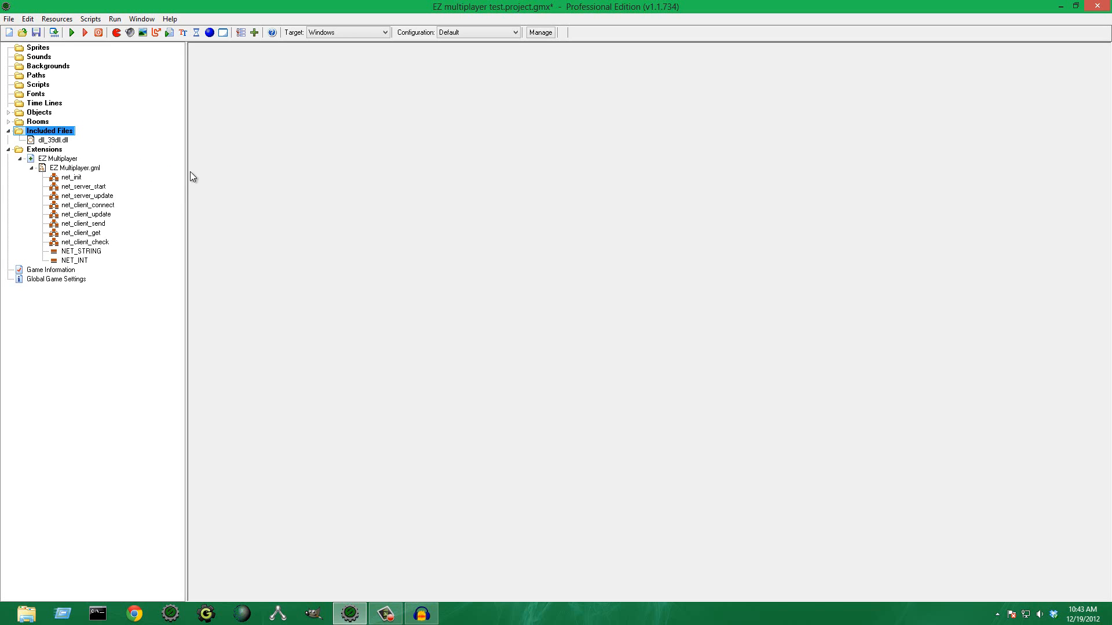
mouse_move(170, 161)
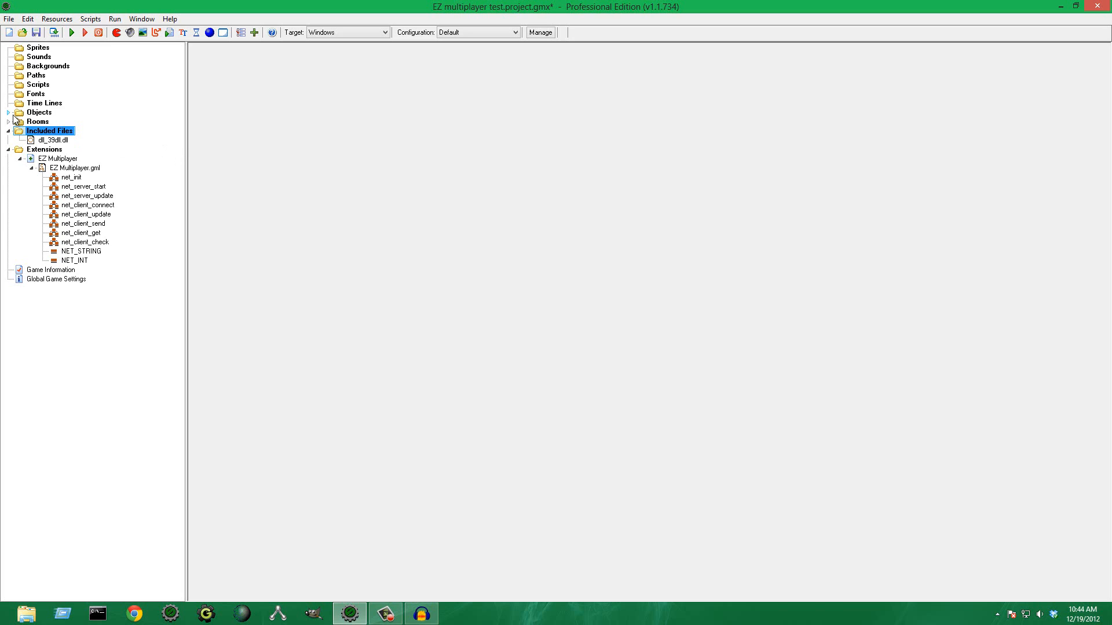
mouse_move(83, 190)
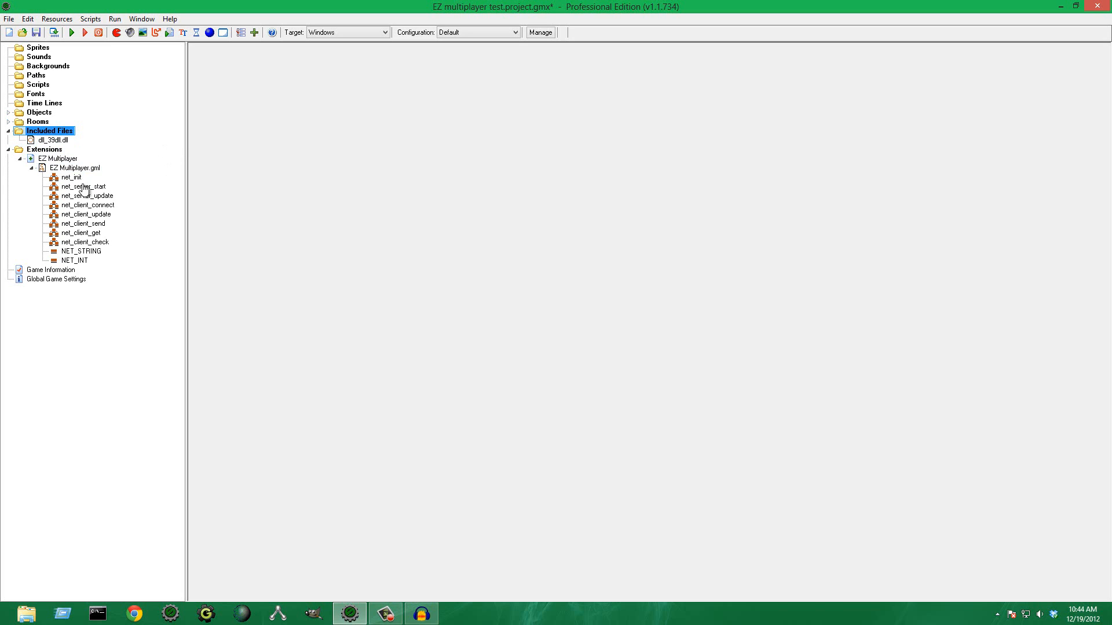
mouse_move(96, 180)
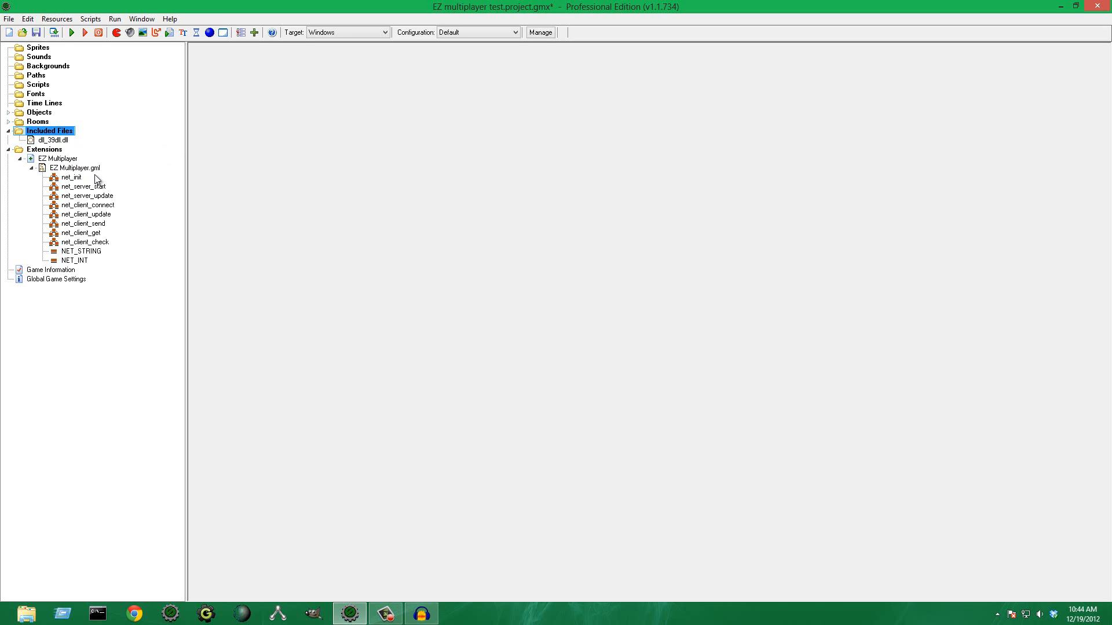
mouse_move(38, 85)
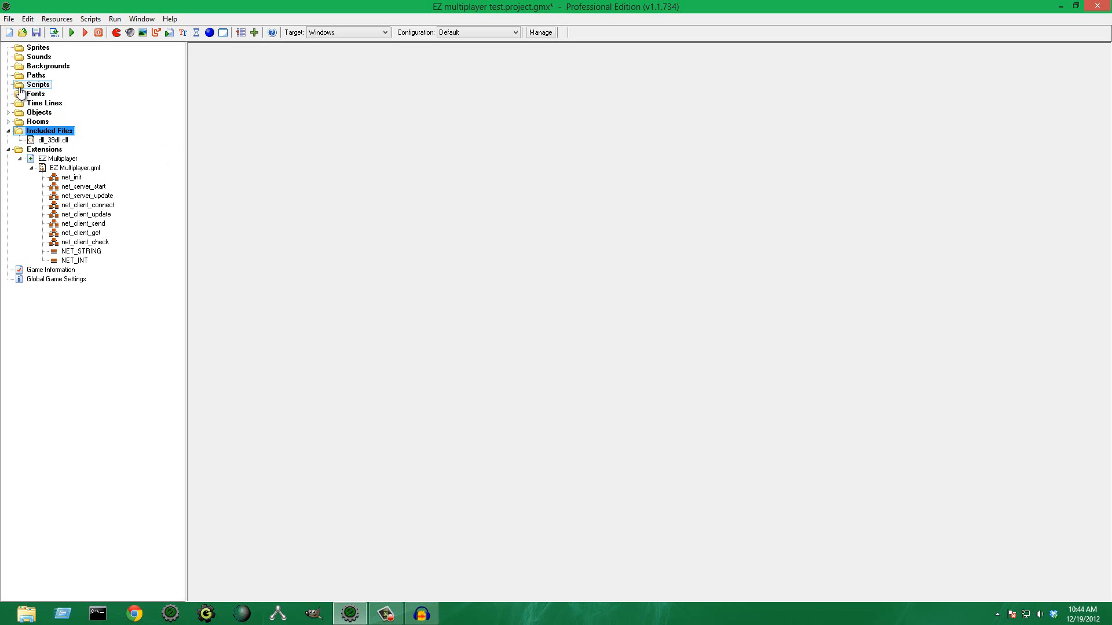
click(76, 168)
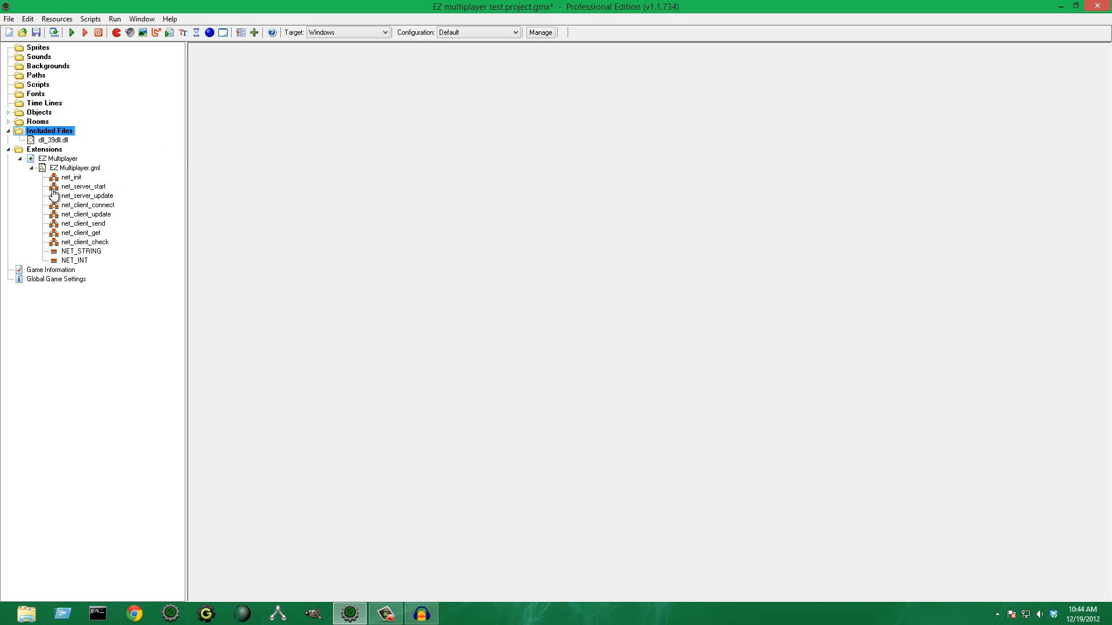
mouse_move(69, 183)
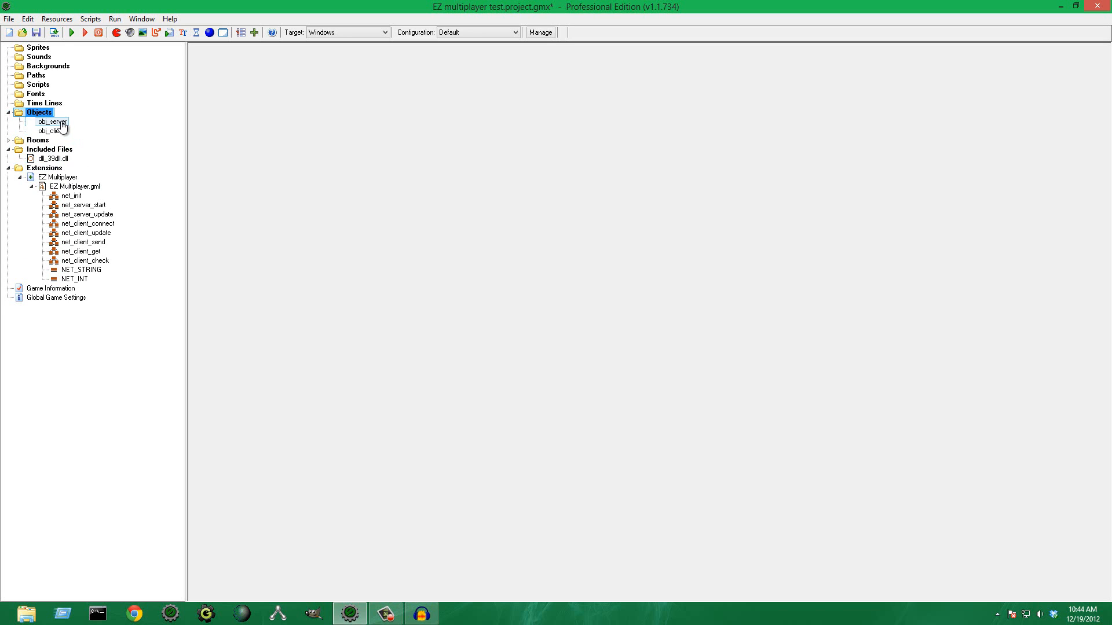
double_click(51, 121)
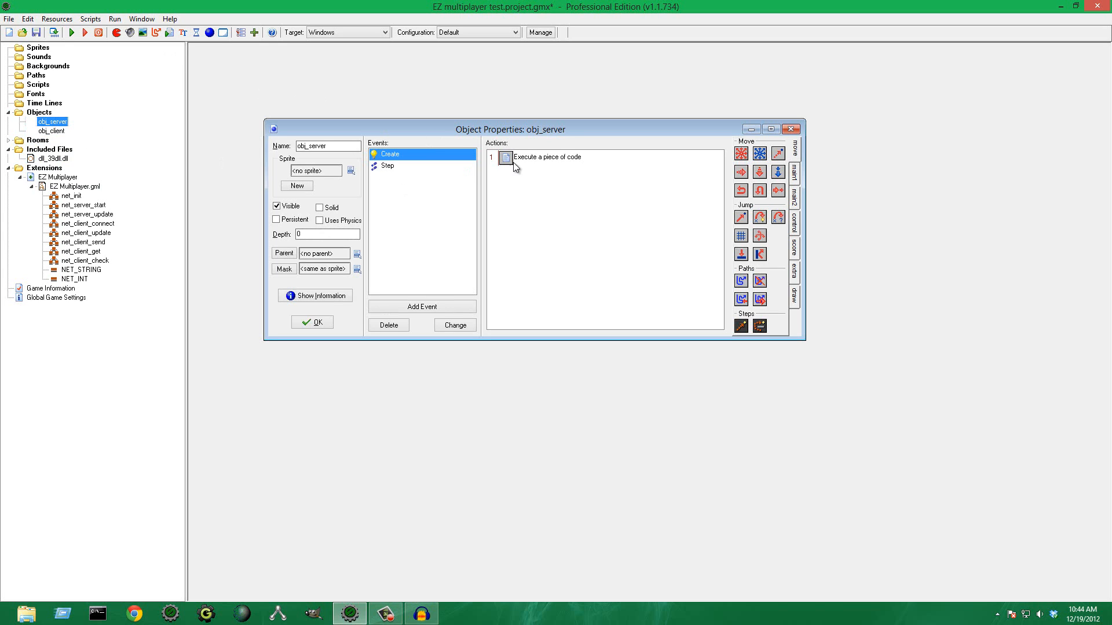
drag(509, 129, 496, 102)
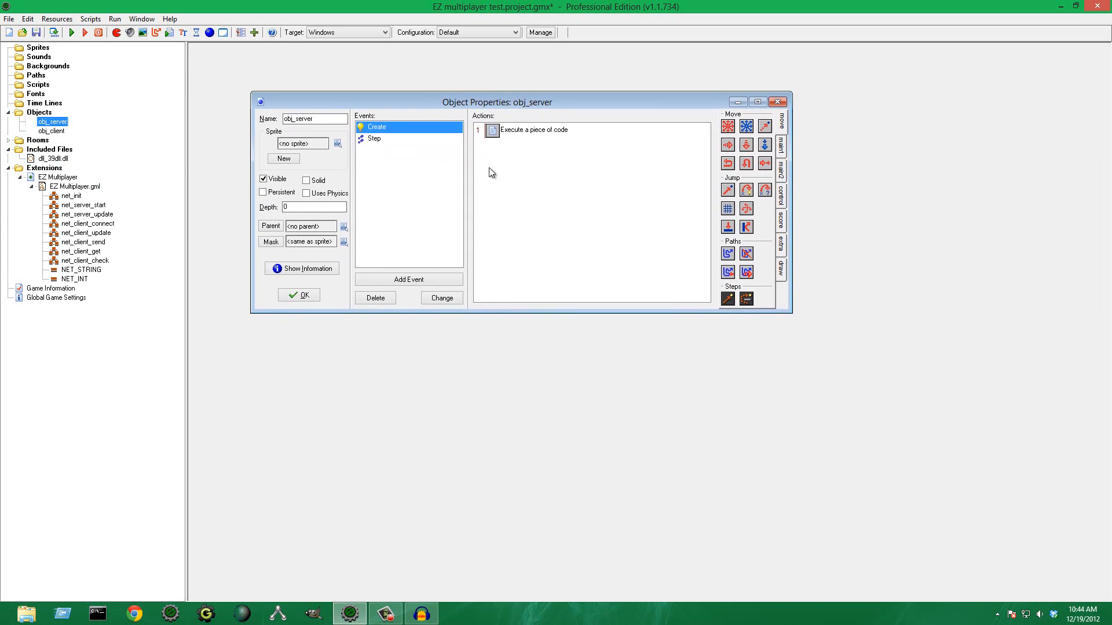
mouse_move(460, 216)
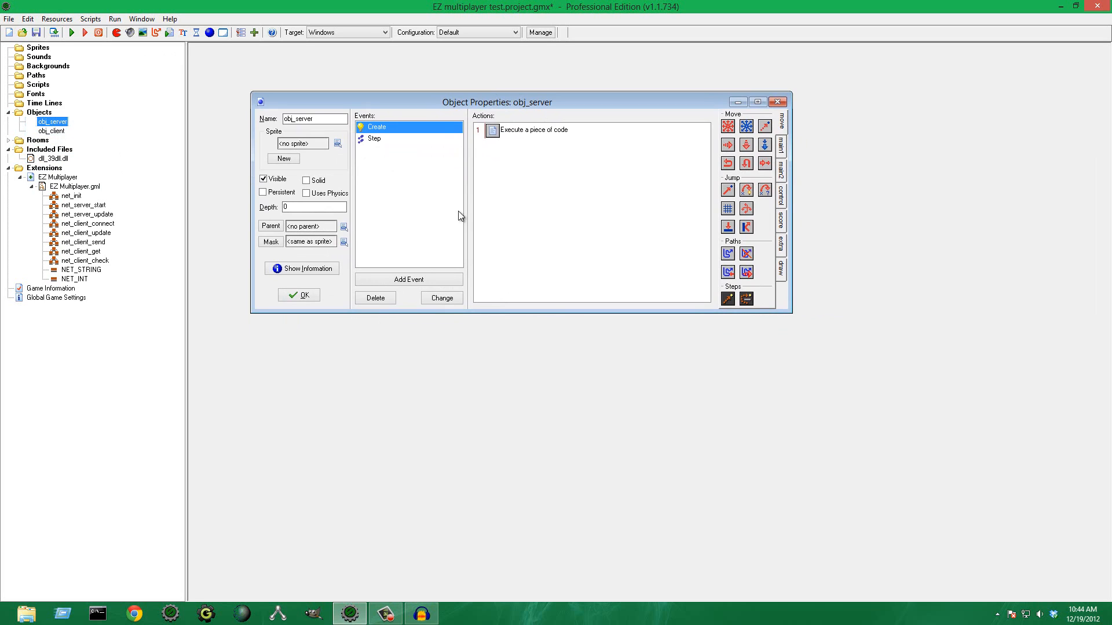
mouse_move(487, 234)
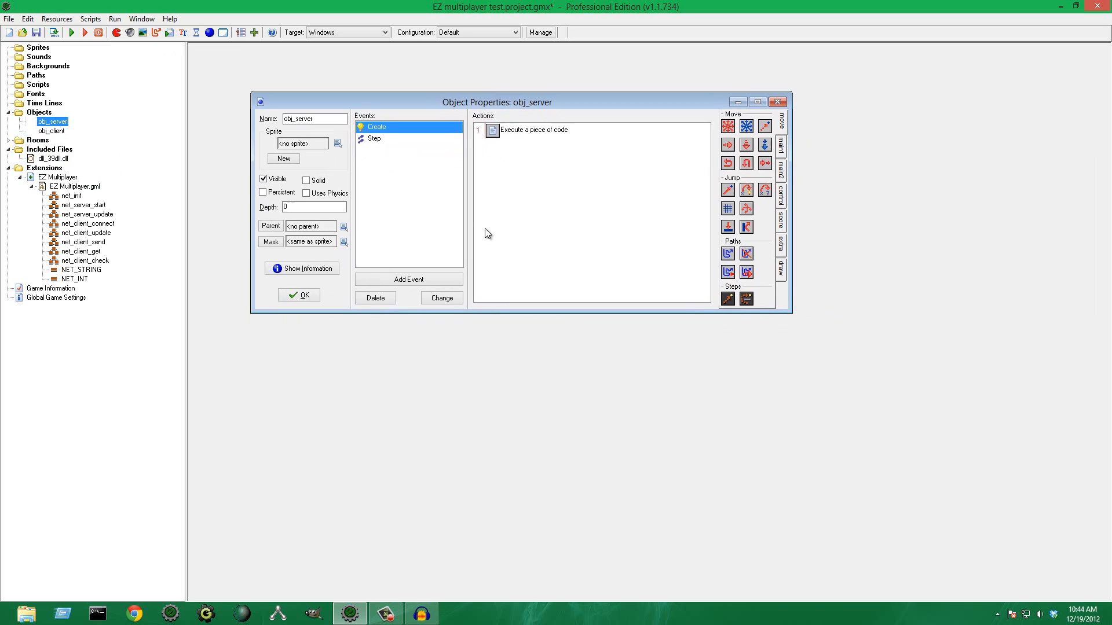
mouse_move(473, 259)
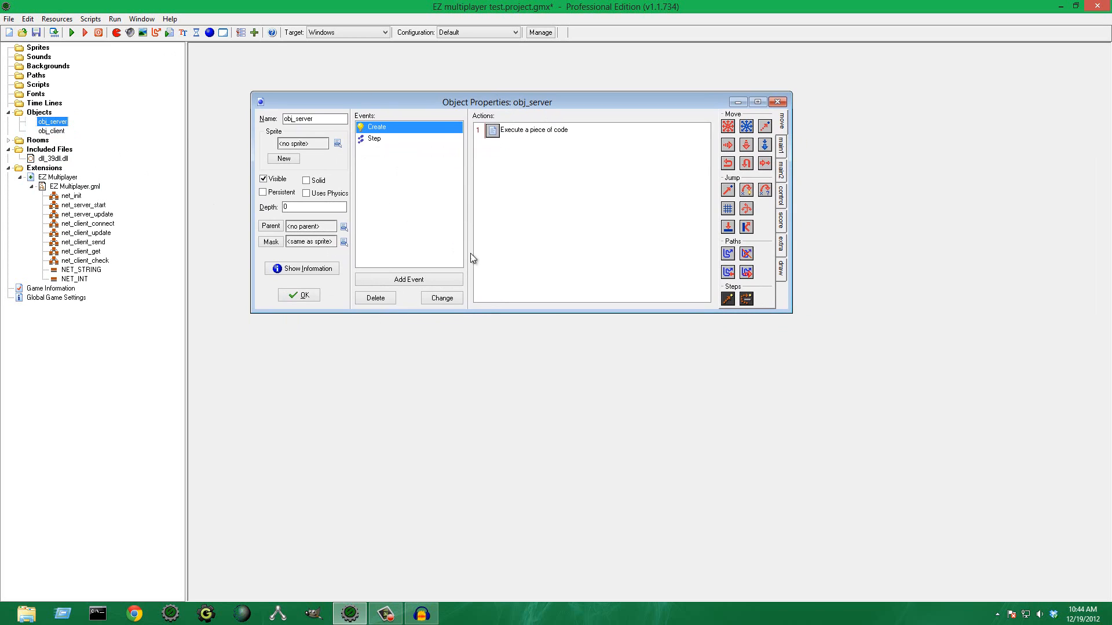
mouse_move(782, 145)
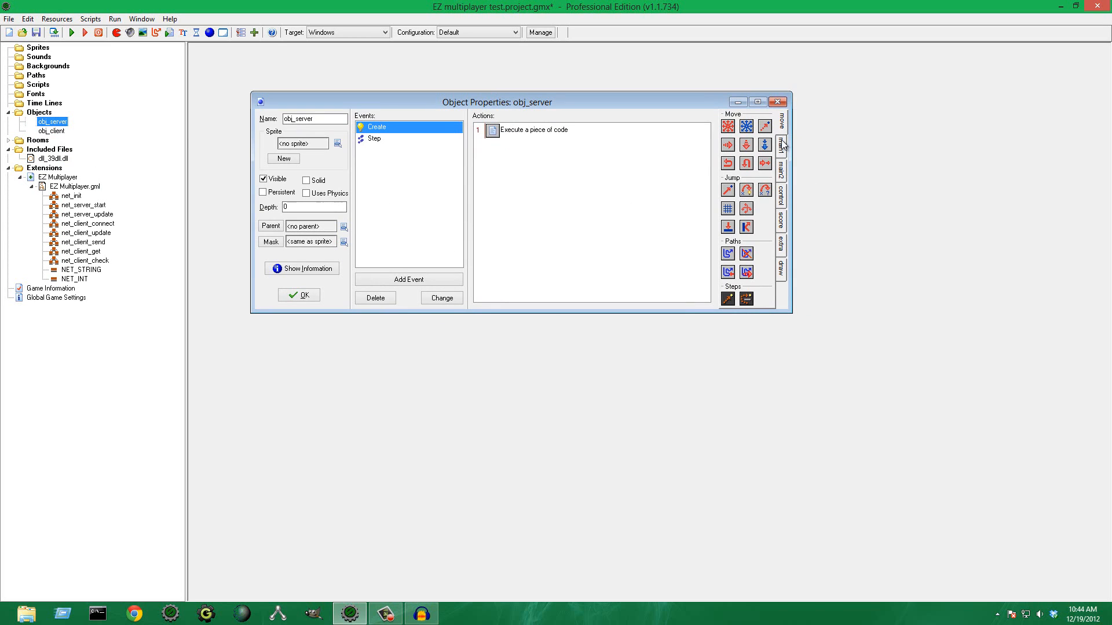
drag(496, 102, 505, 117)
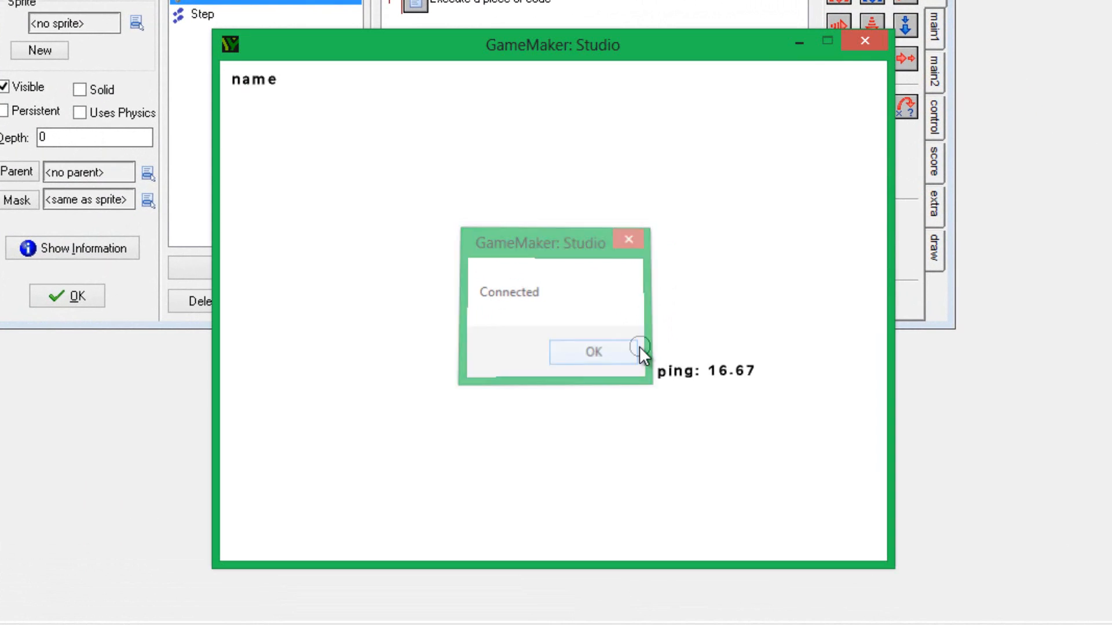
- Dismiss the Connected message so the game shows the circle with its ping: 16.67 label
click(593, 353)
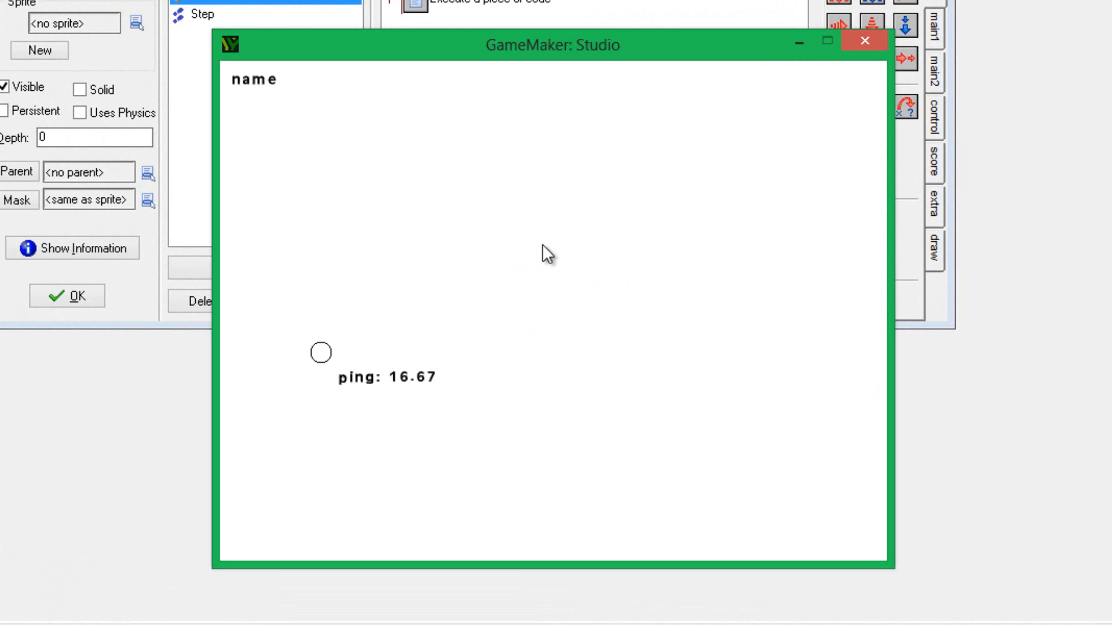
mouse_move(406, 315)
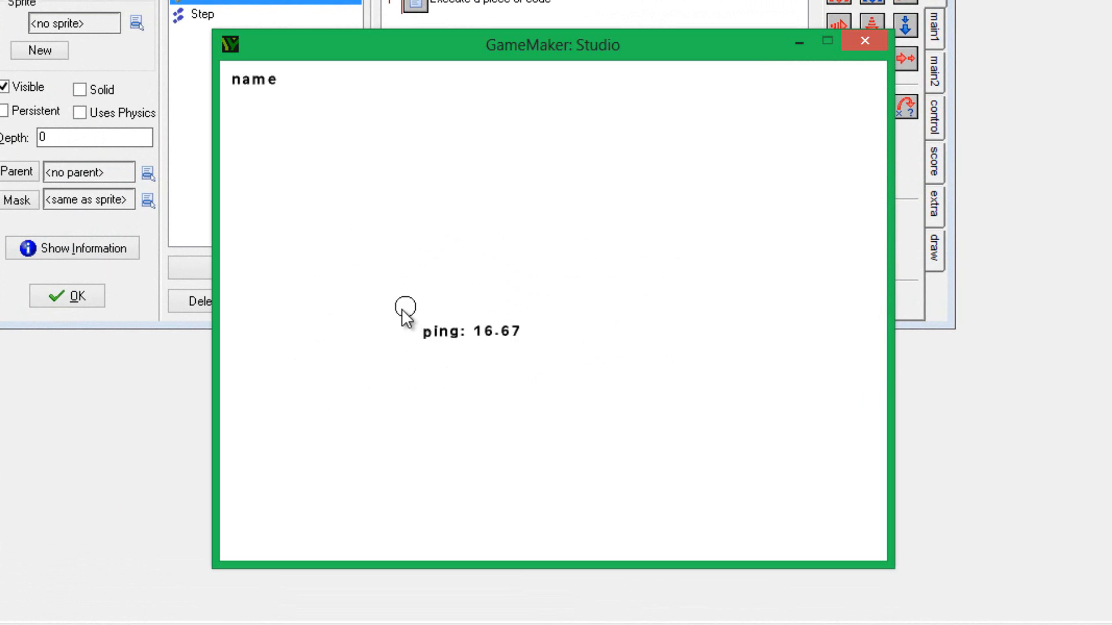
mouse_move(358, 293)
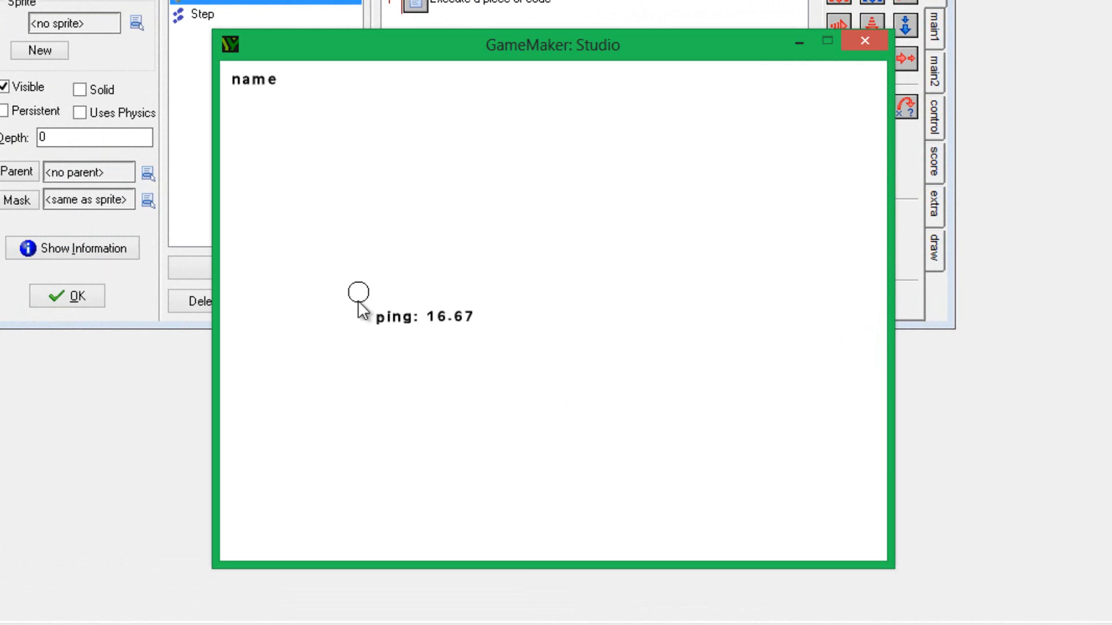
mouse_move(607, 227)
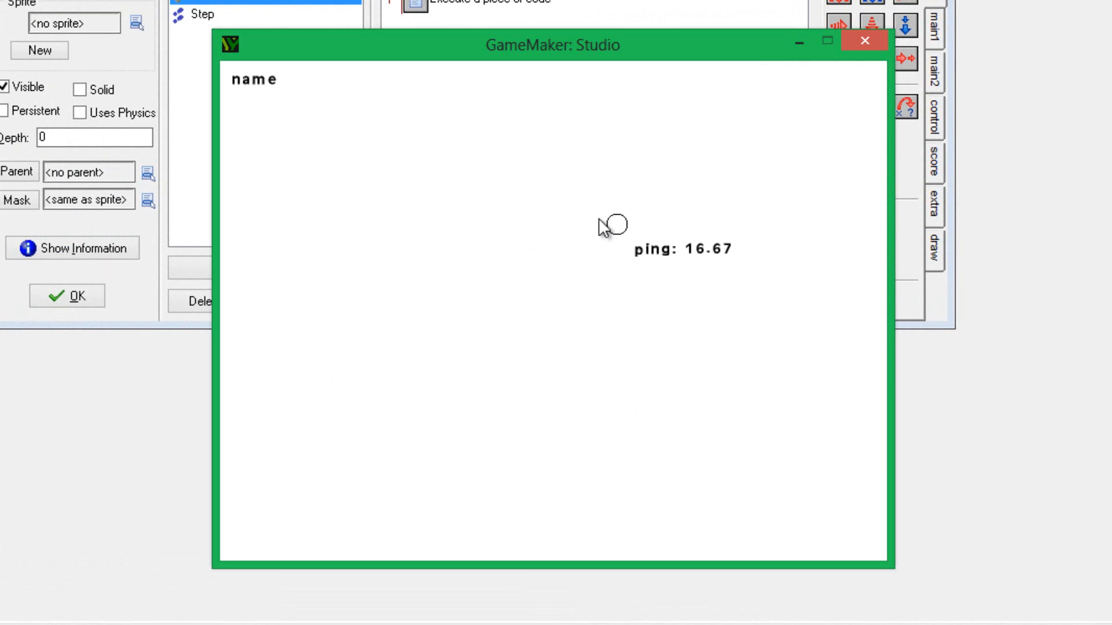
mouse_move(794, 227)
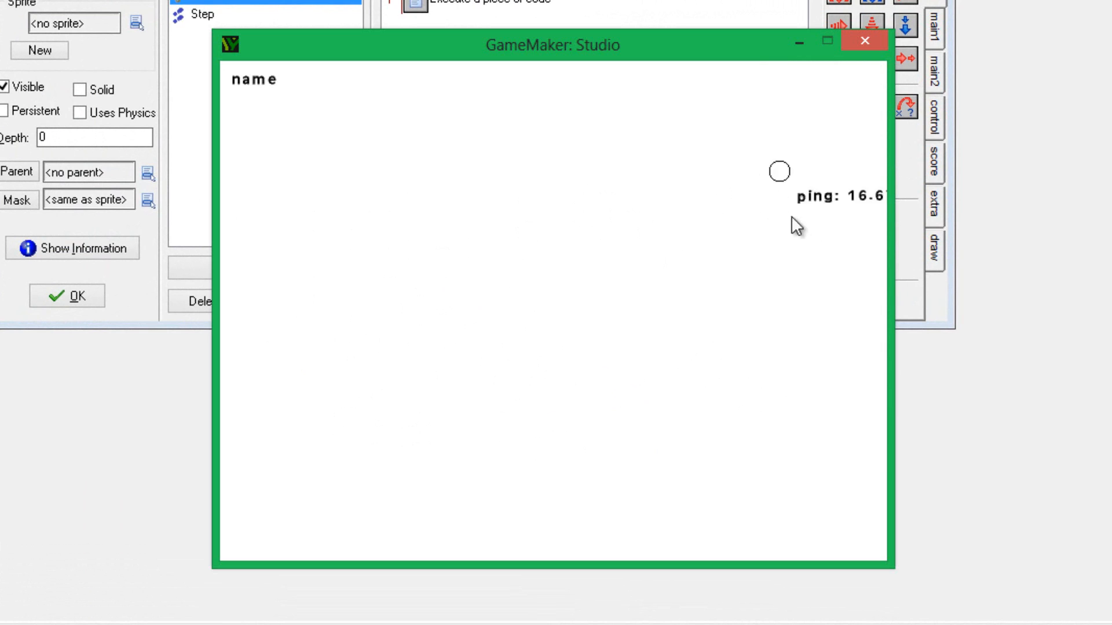
mouse_move(693, 332)
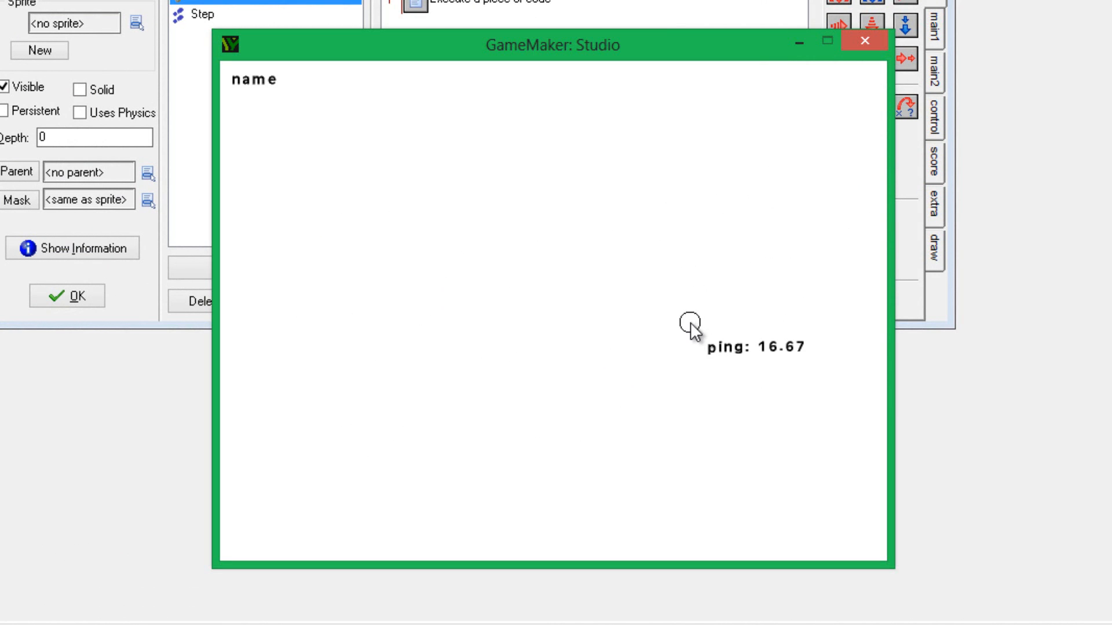
mouse_move(596, 258)
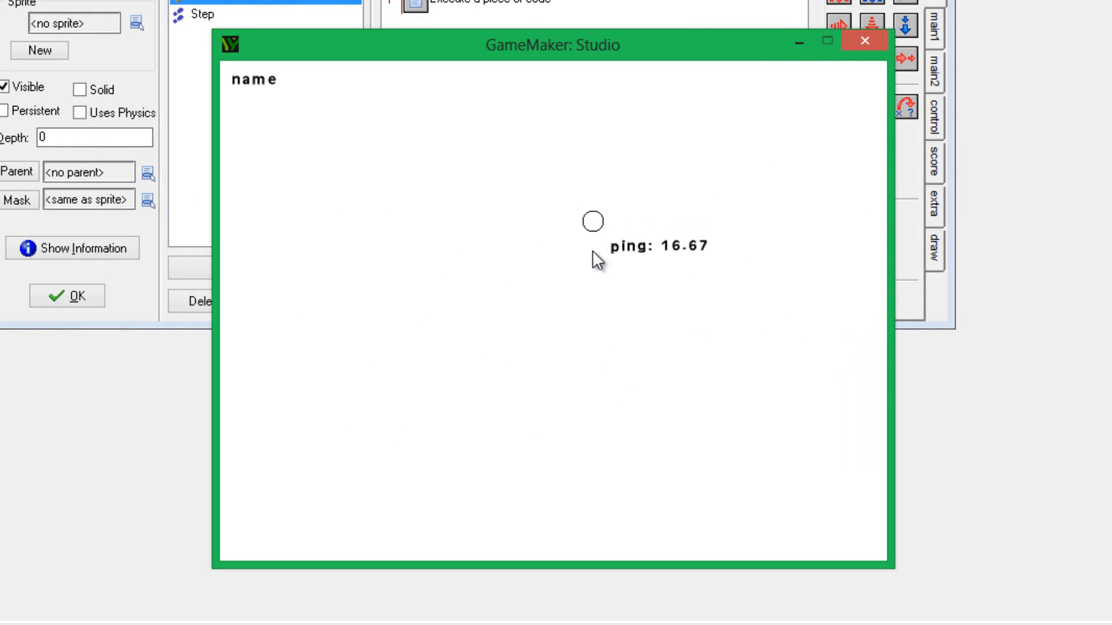
mouse_move(323, 222)
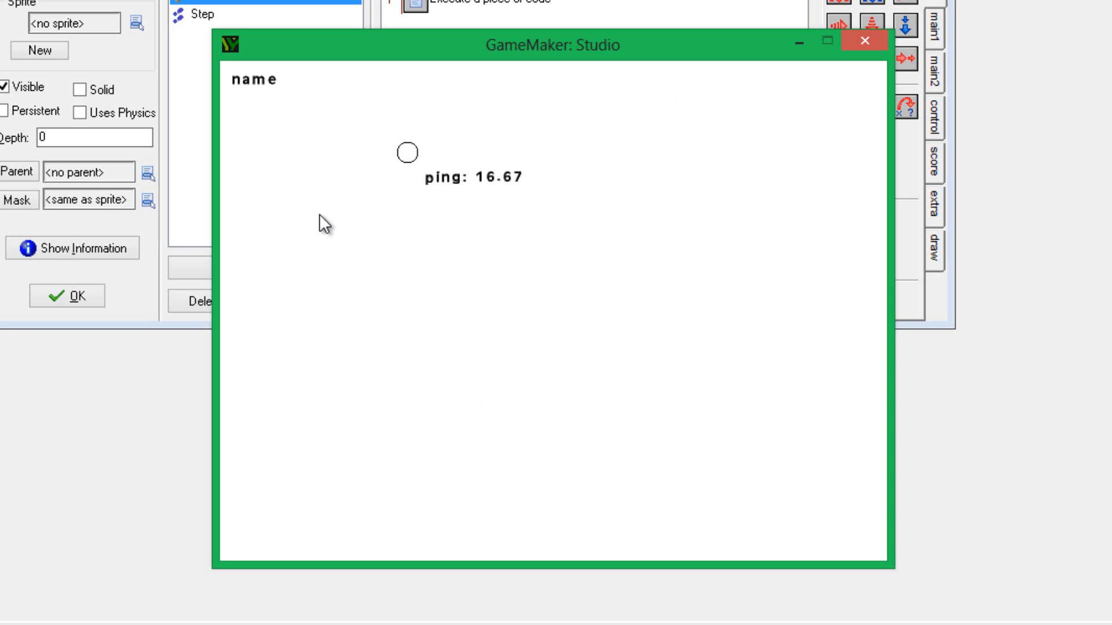
mouse_move(743, 357)
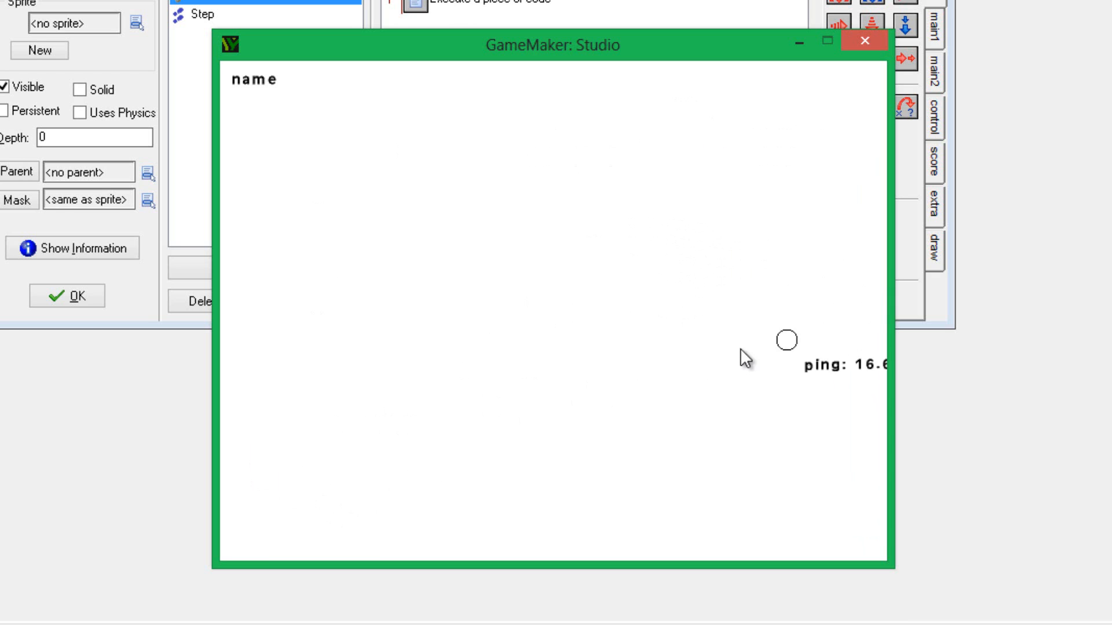
mouse_move(354, 230)
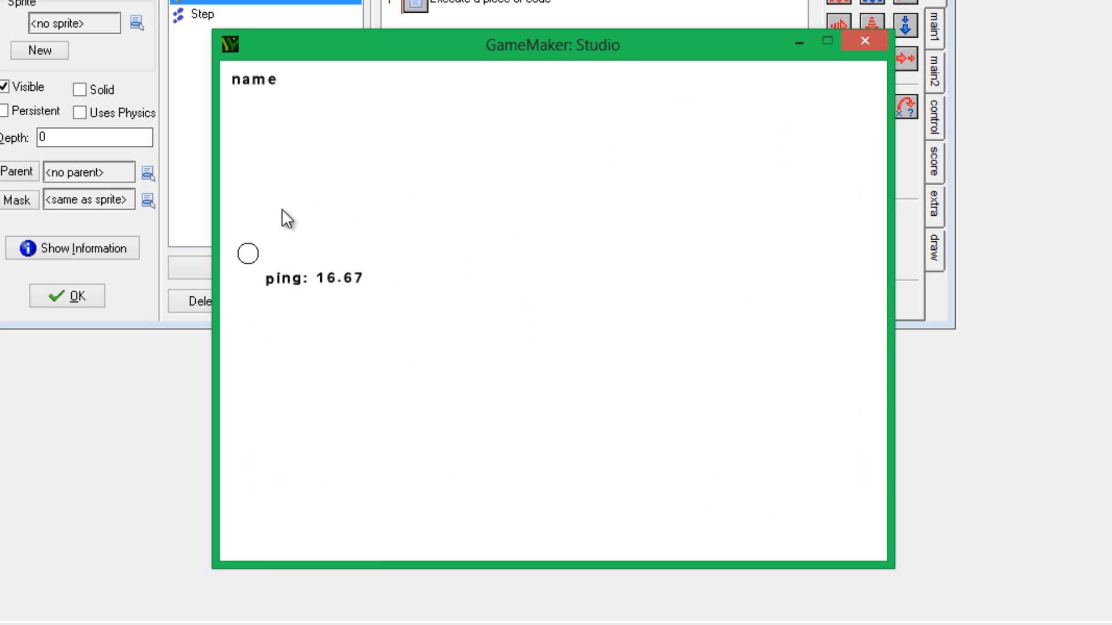
mouse_move(319, 136)
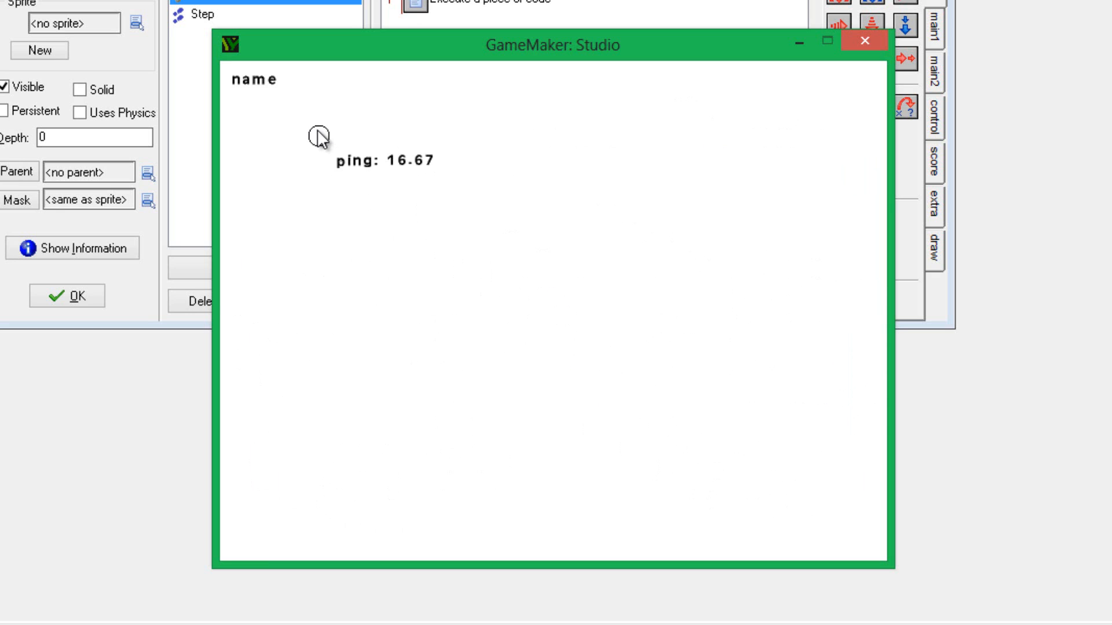
mouse_move(490, 386)
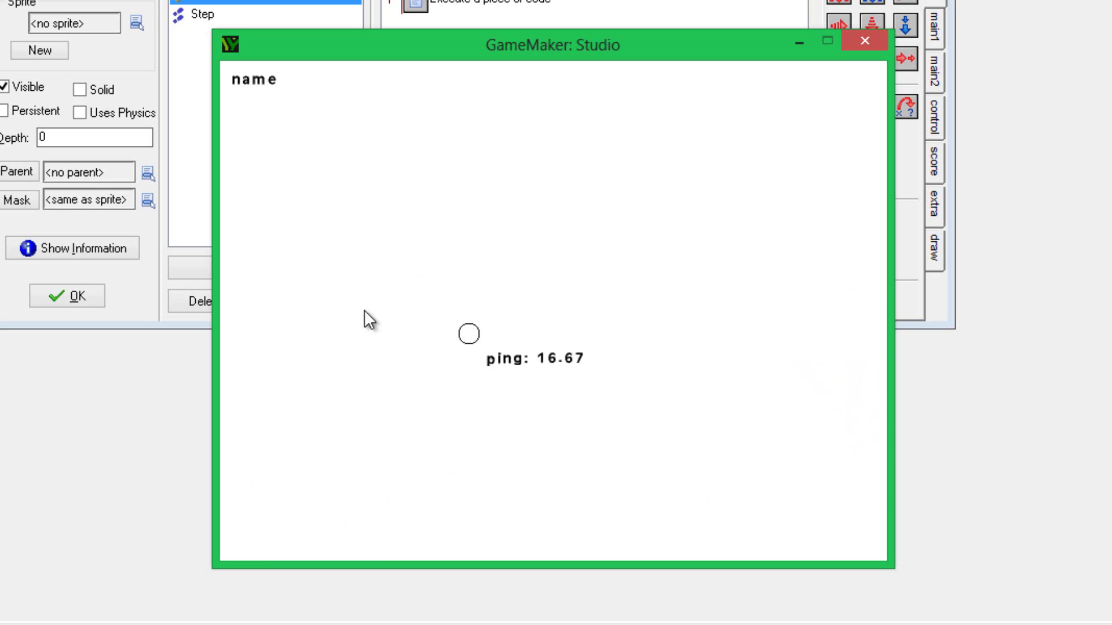
mouse_move(634, 404)
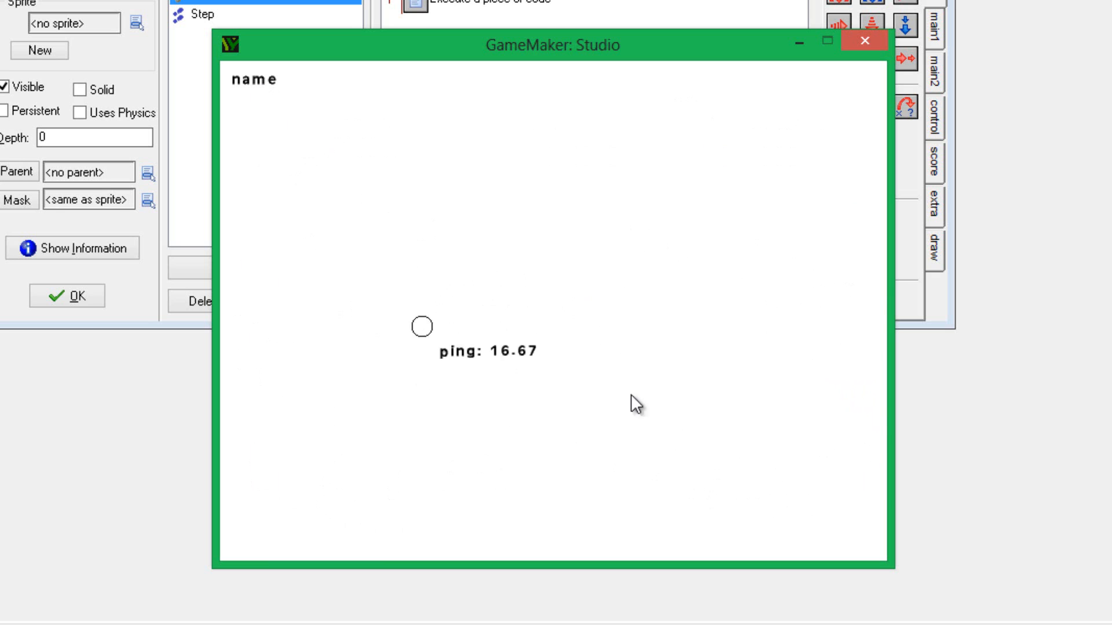
mouse_move(604, 253)
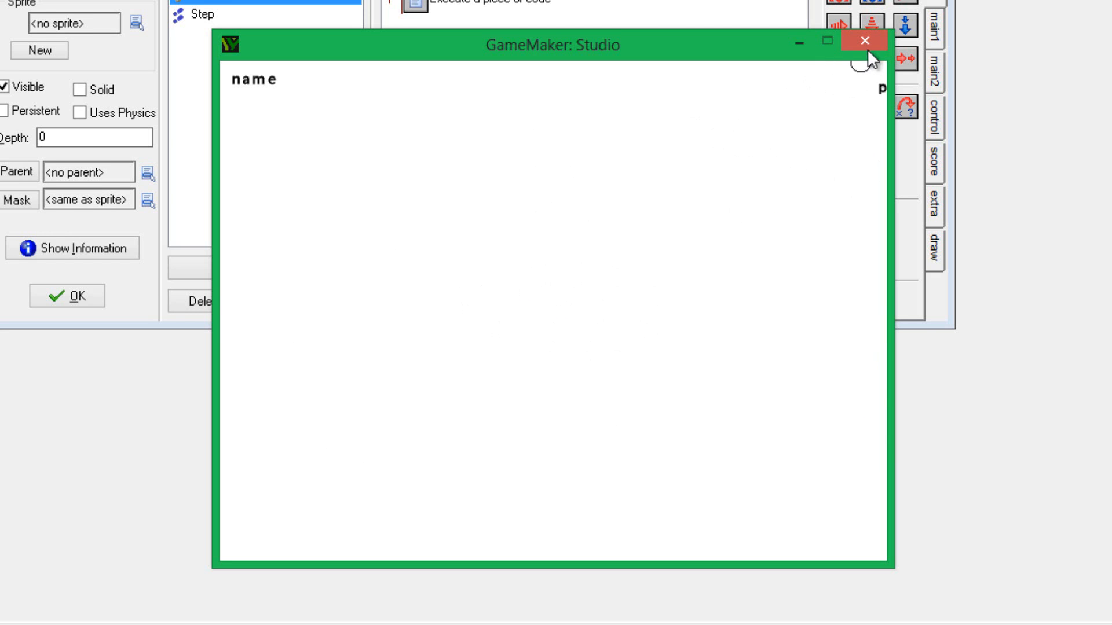
click(864, 41)
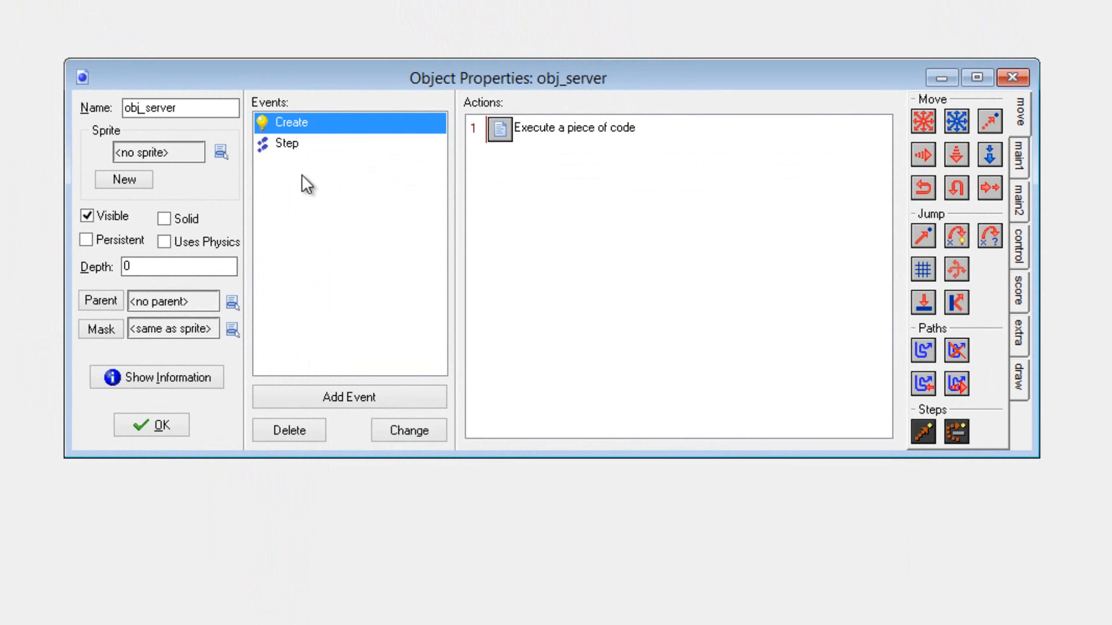
click(575, 128)
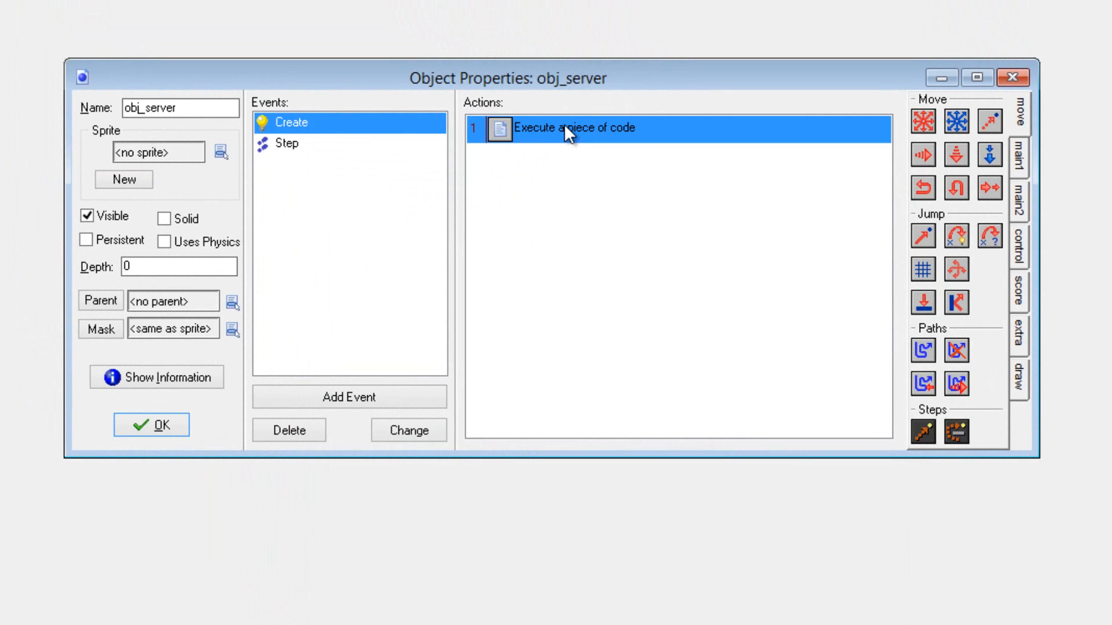
double_click(571, 128)
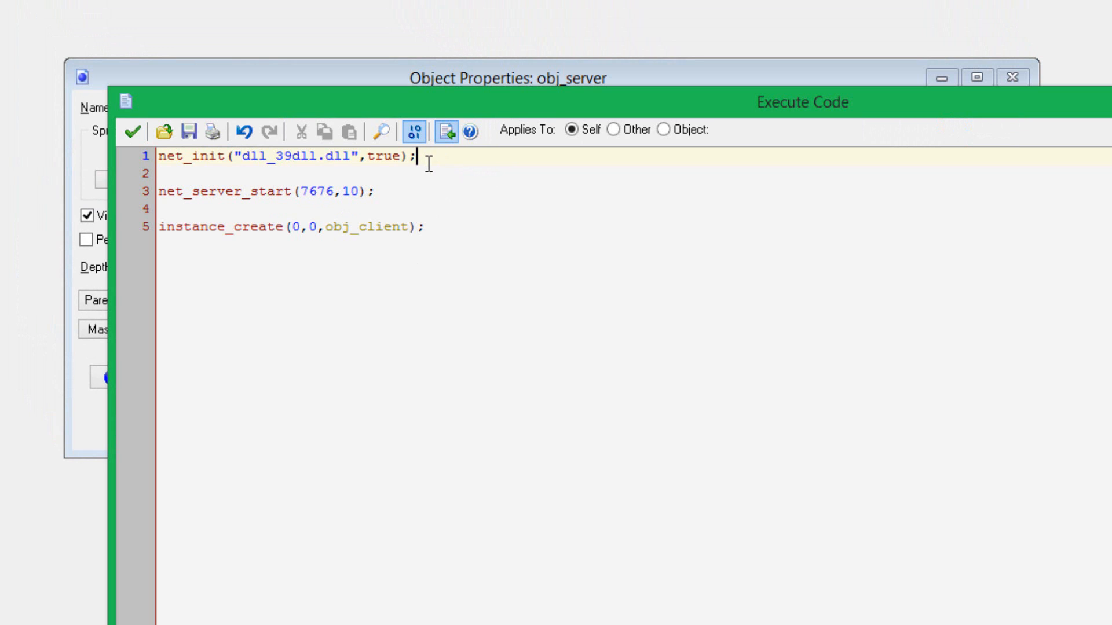
mouse_move(440, 180)
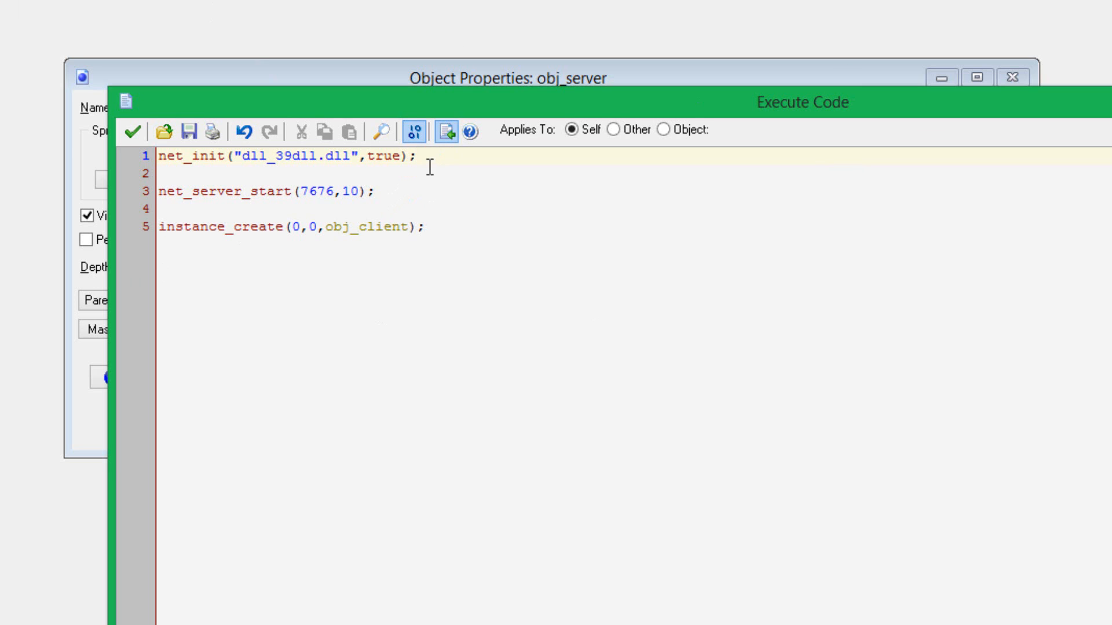
click(414, 155)
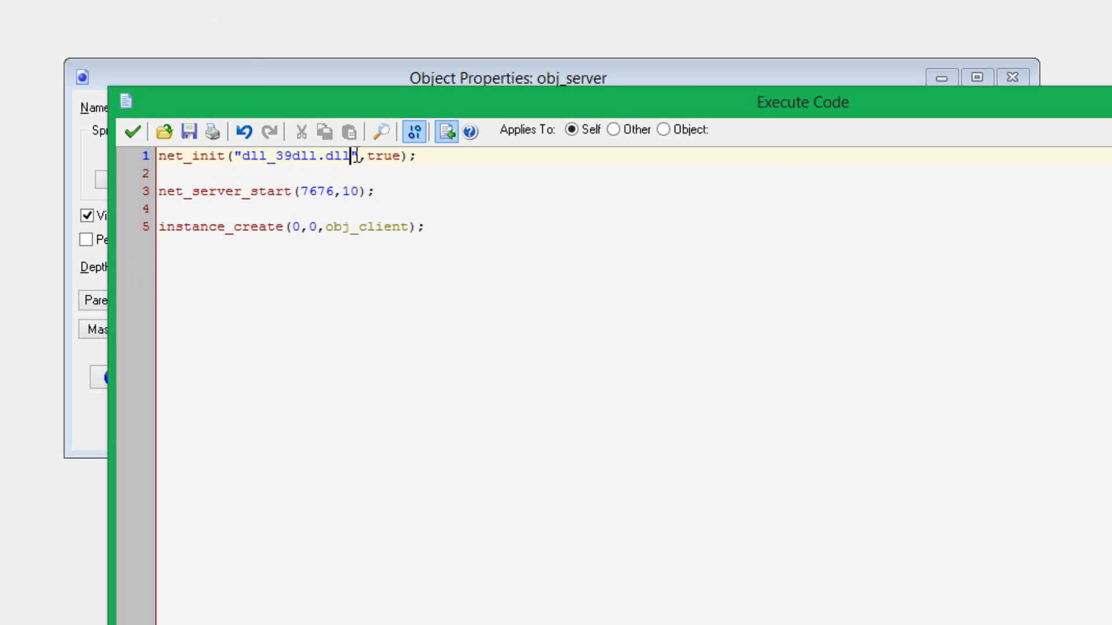
mouse_move(132, 134)
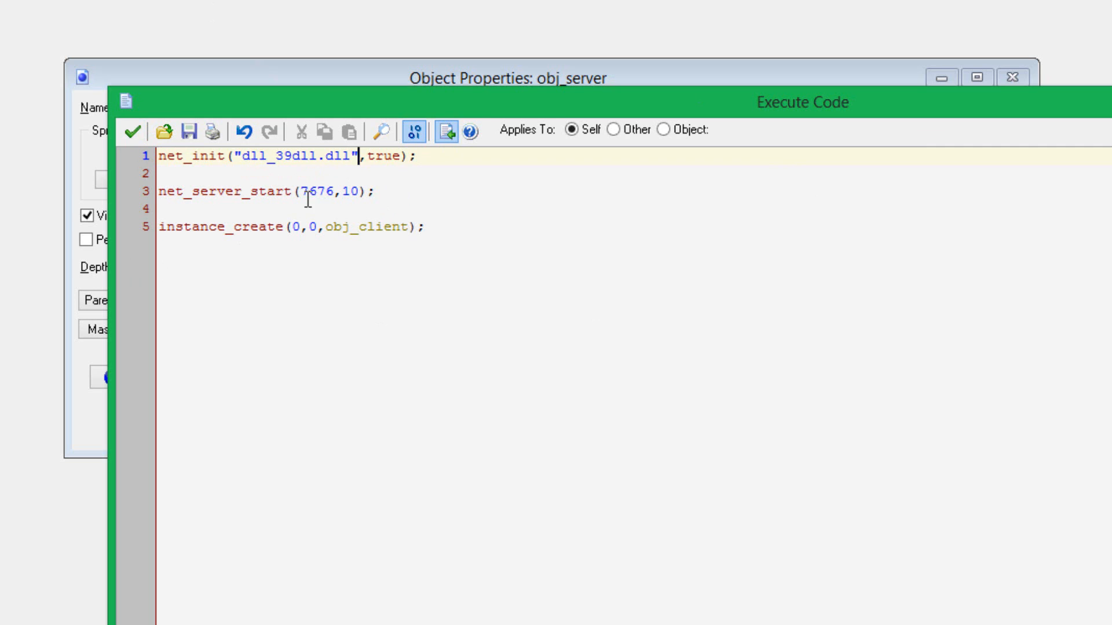
mouse_move(297, 150)
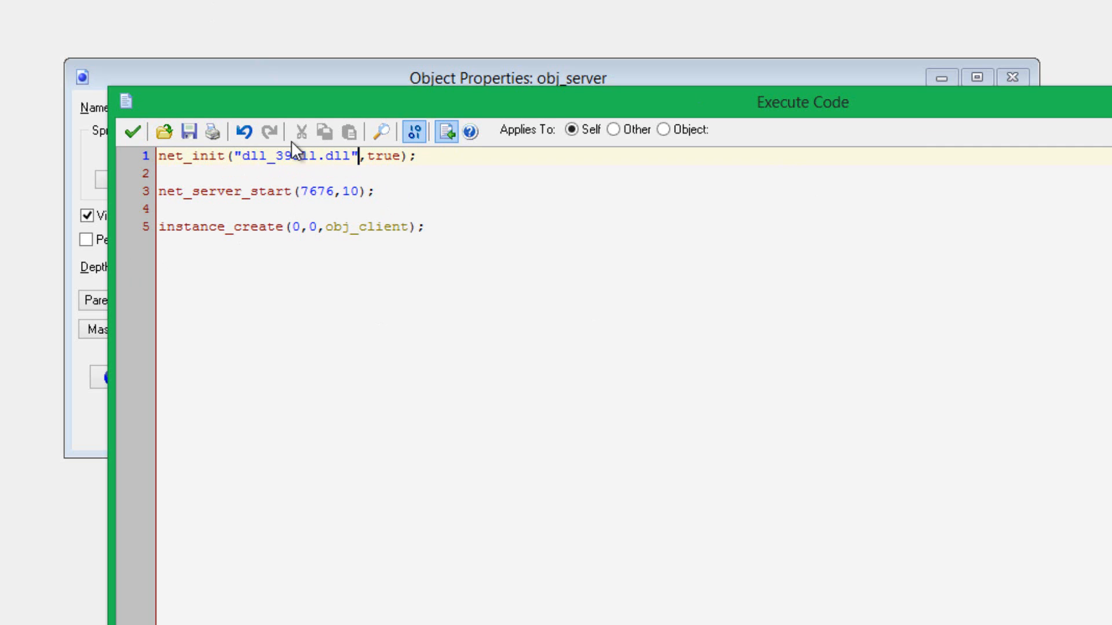
mouse_move(130, 133)
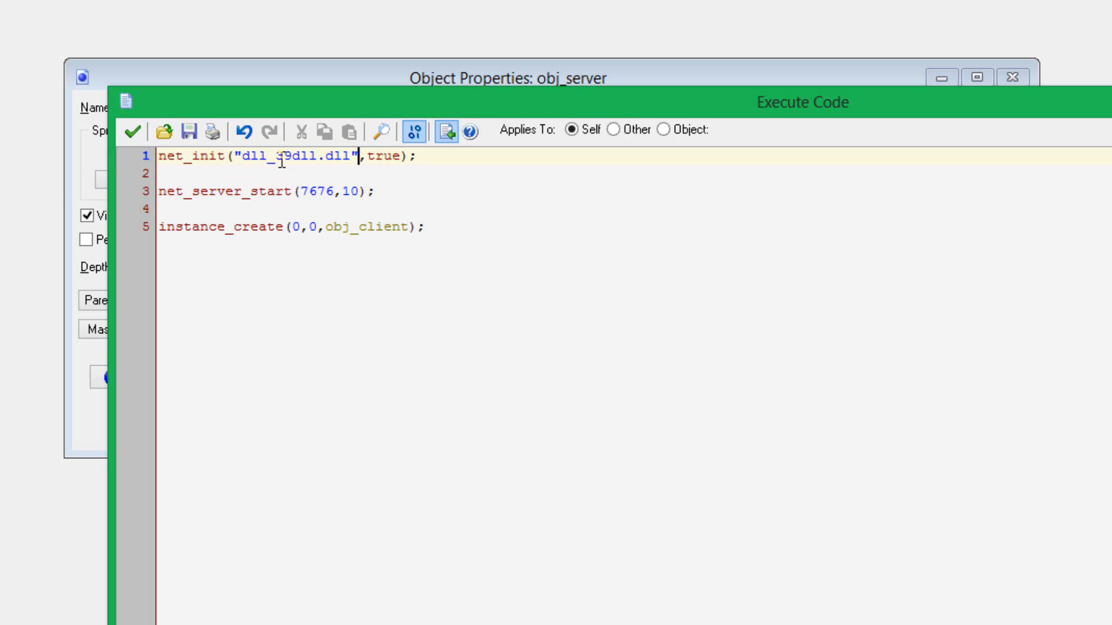
text(3)
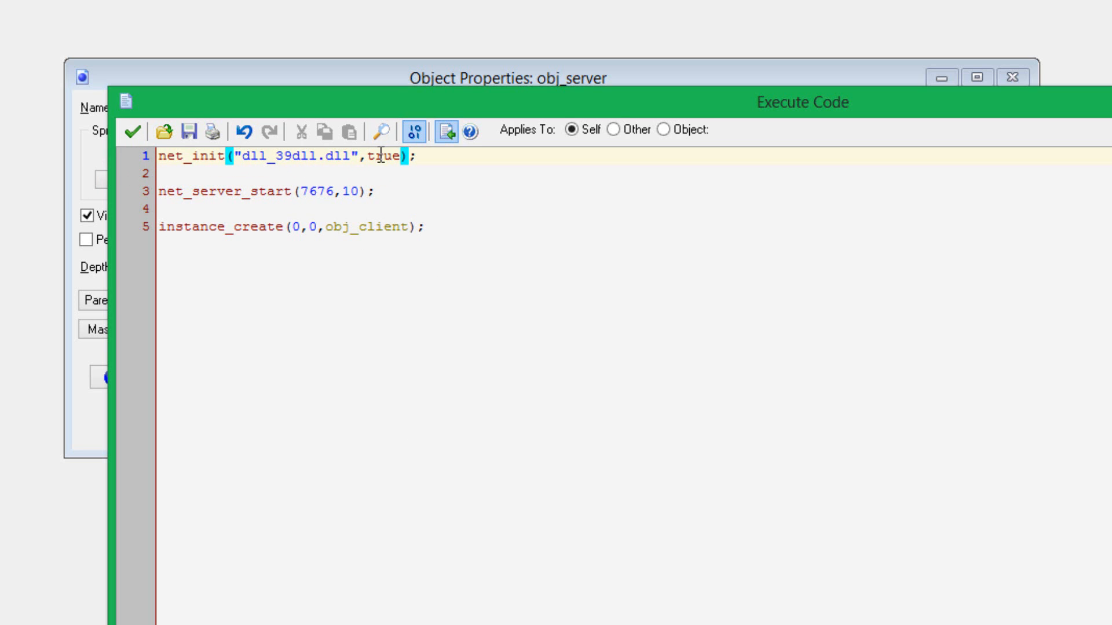
mouse_move(379, 133)
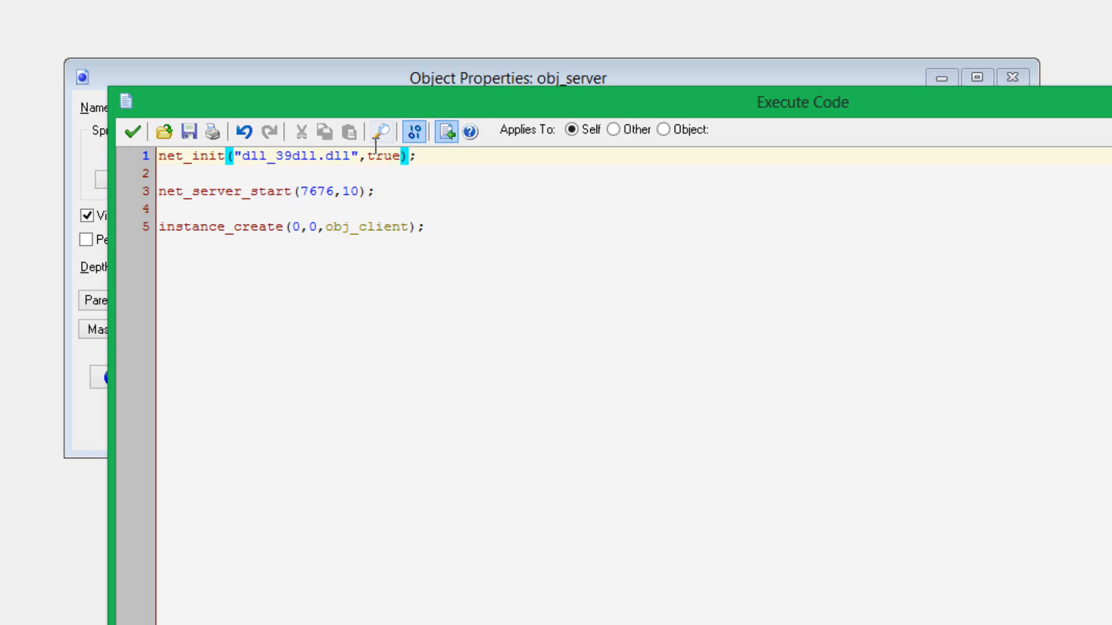
mouse_move(422, 202)
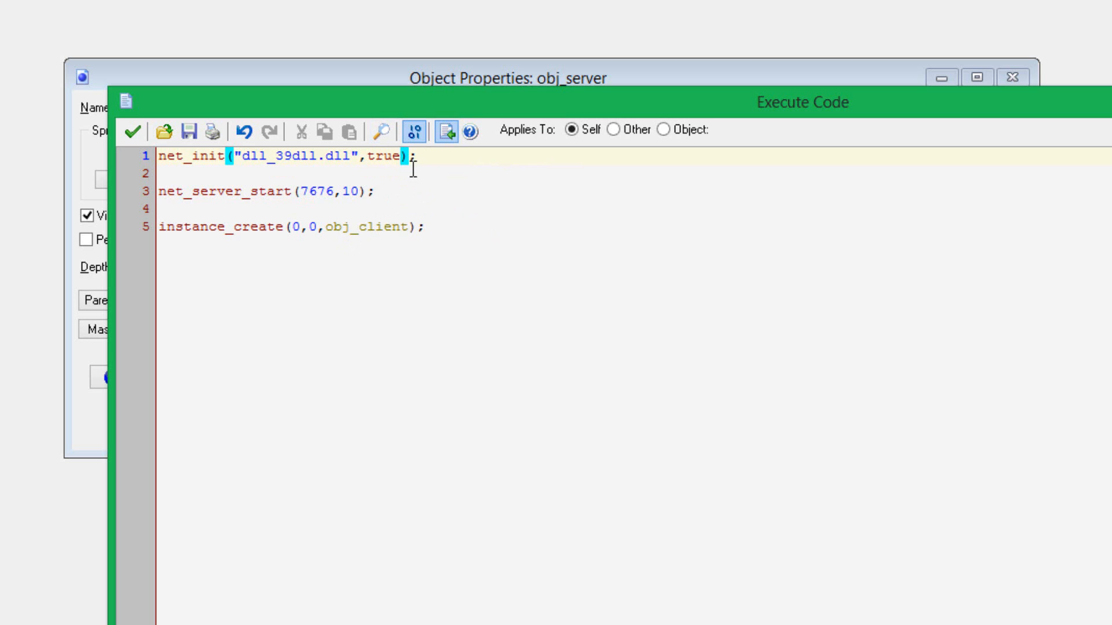
mouse_move(364, 264)
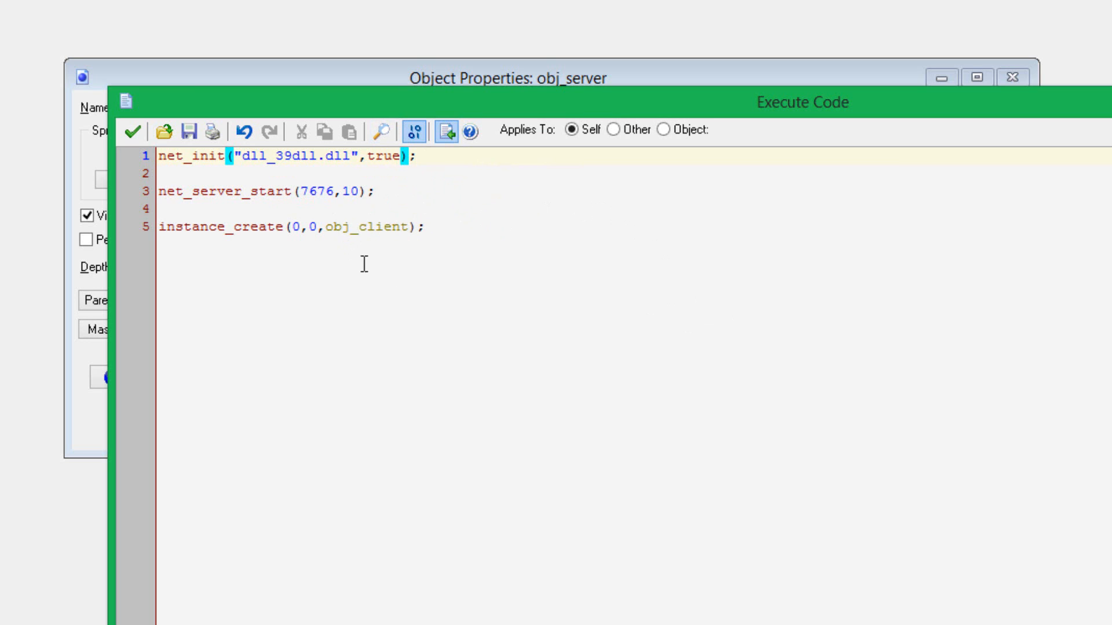
mouse_move(509, 281)
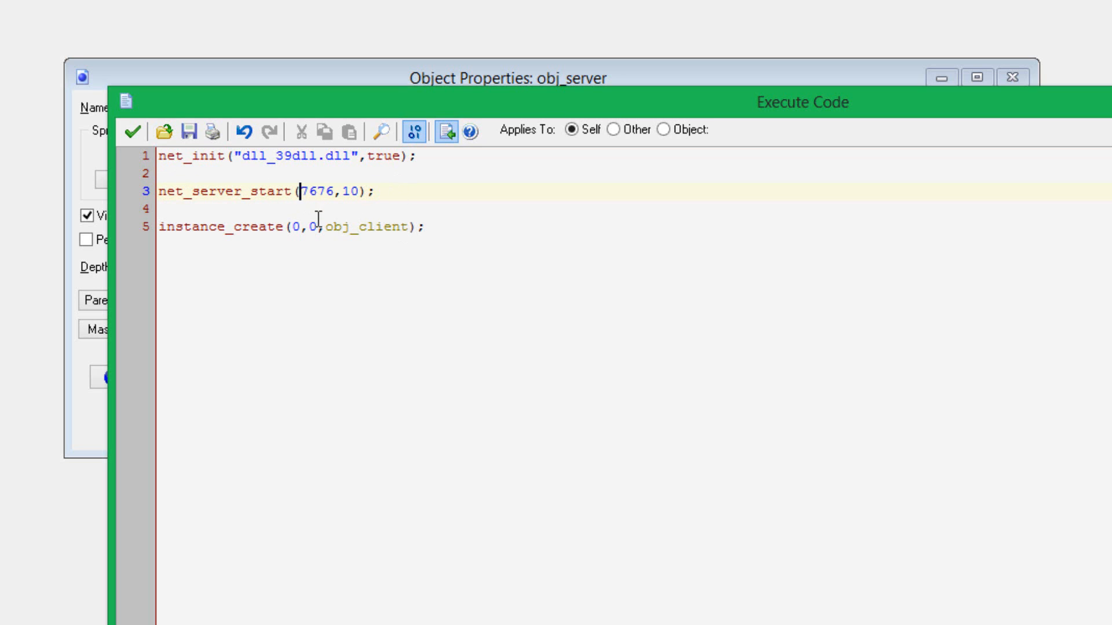
click(335, 193)
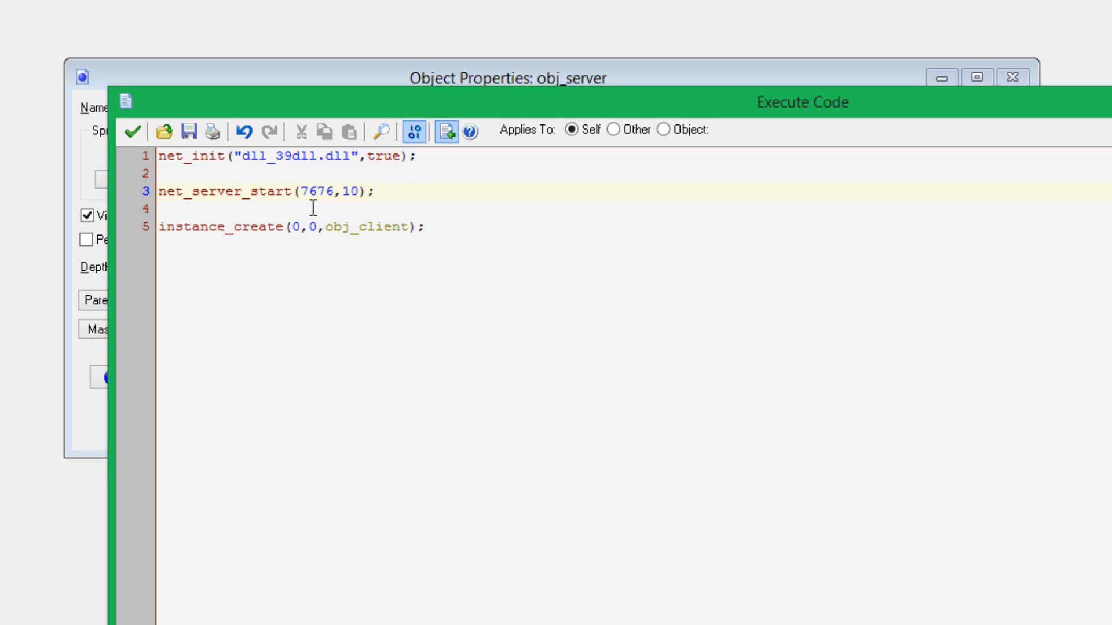
mouse_move(357, 192)
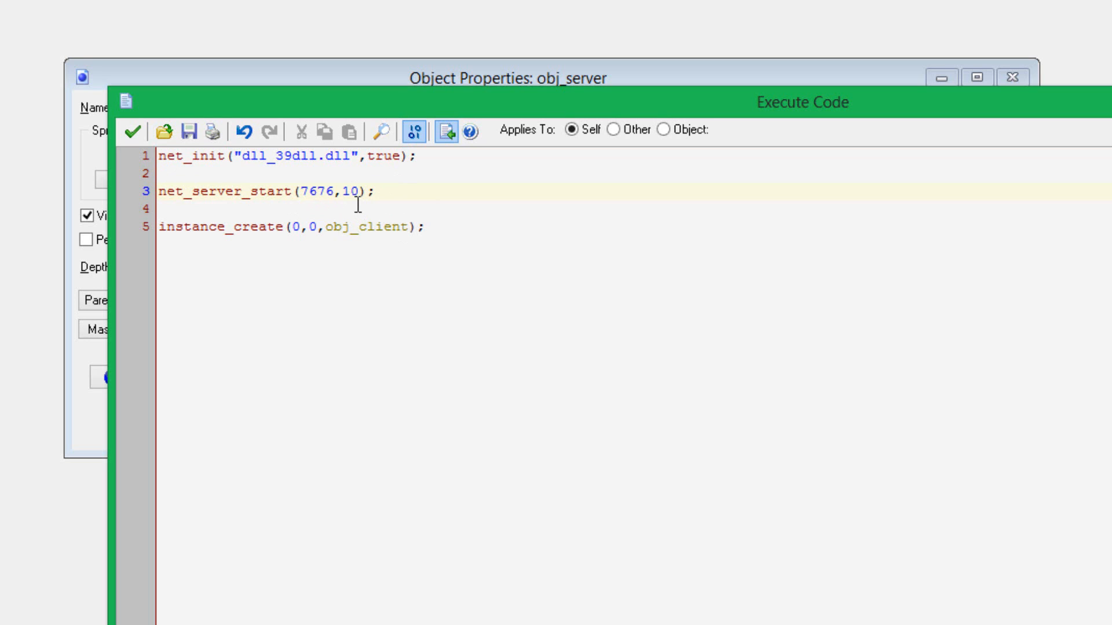
mouse_move(367, 213)
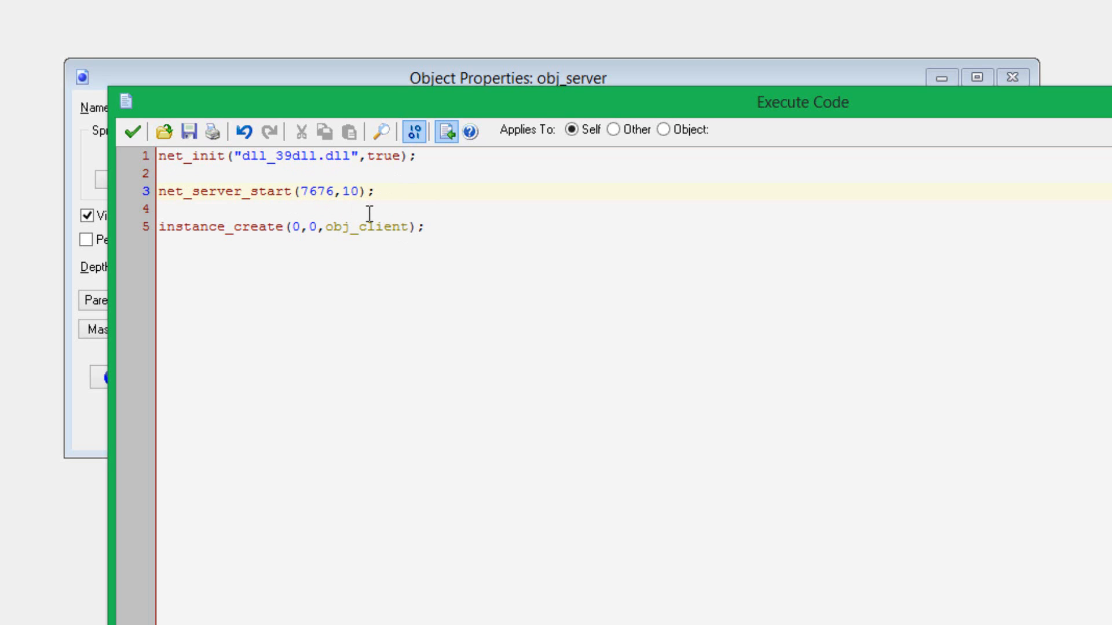
click(341, 192)
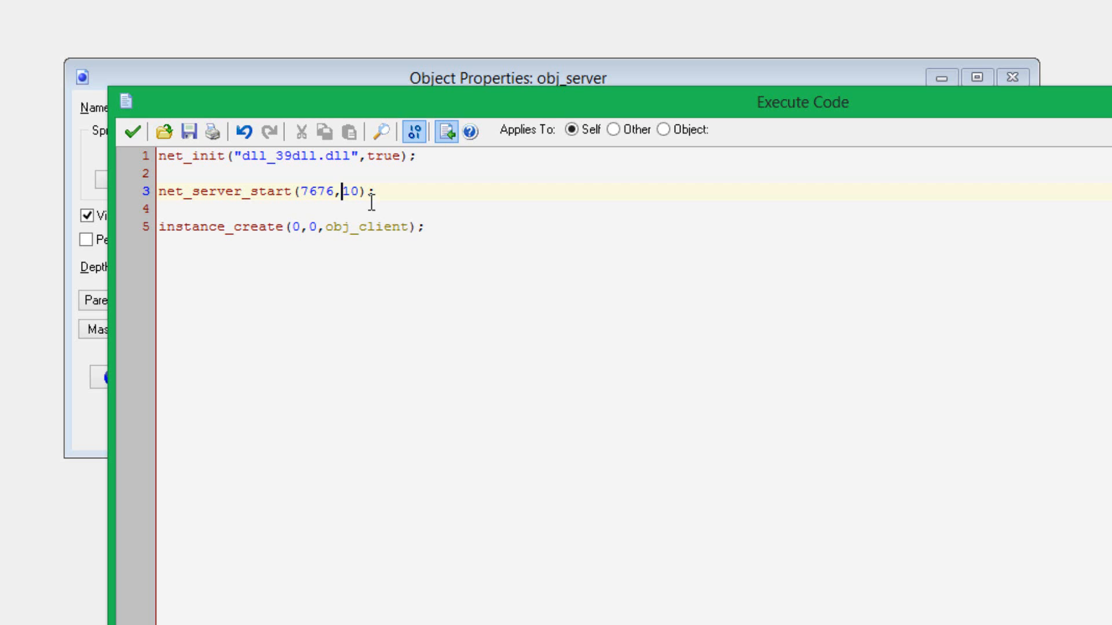
mouse_move(410, 202)
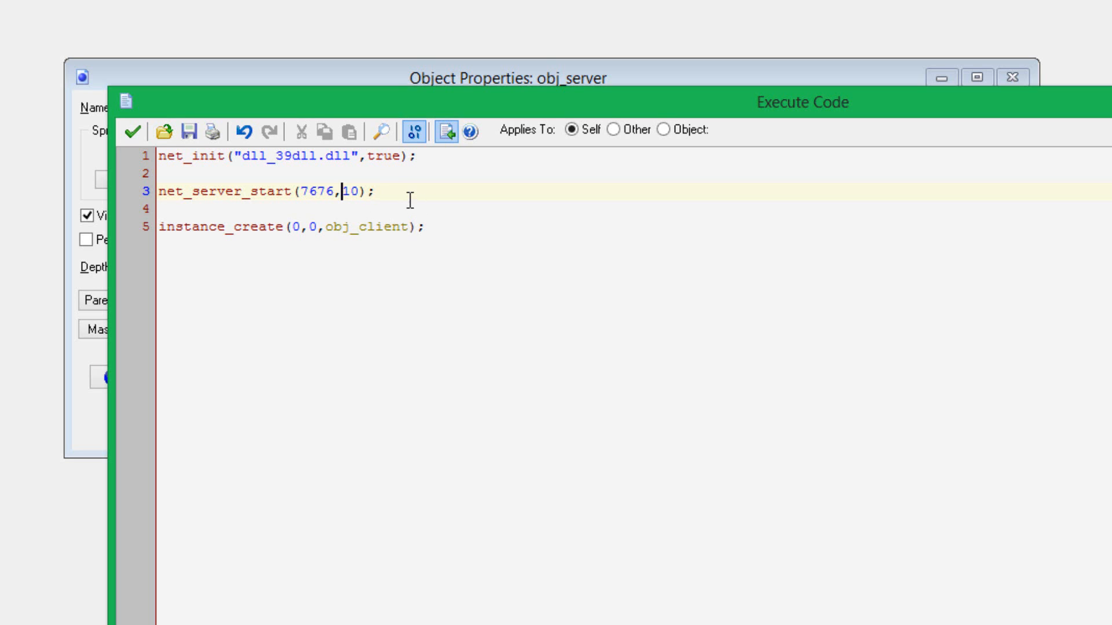
mouse_move(432, 193)
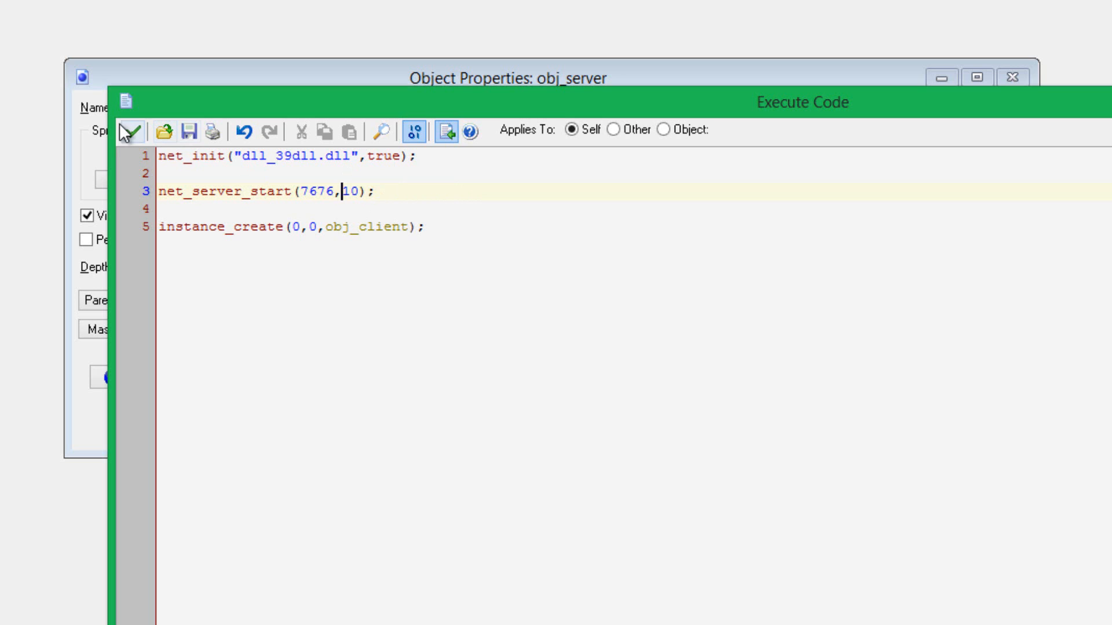
click(158, 227)
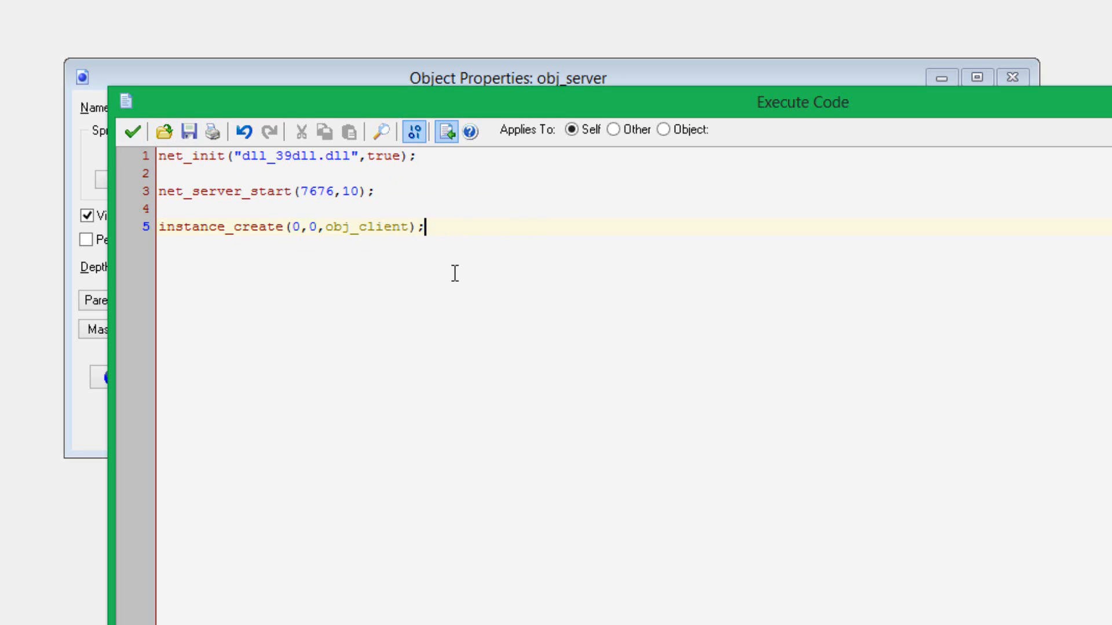
mouse_move(130, 135)
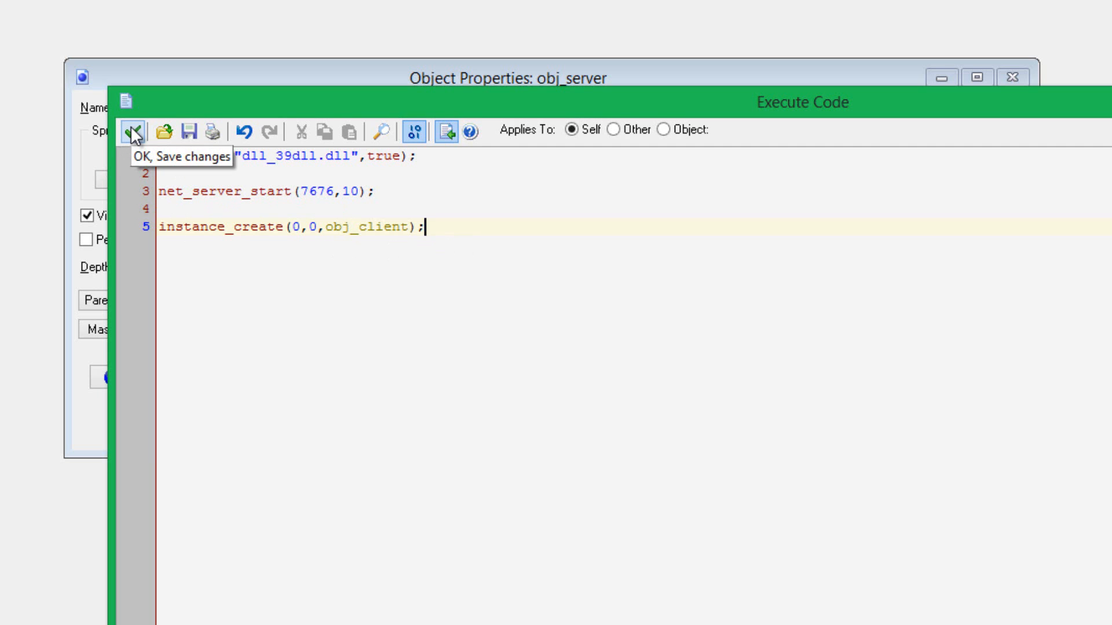
- Close obj_server's Create code and its single-line net_server_update() Step code
click(132, 133)
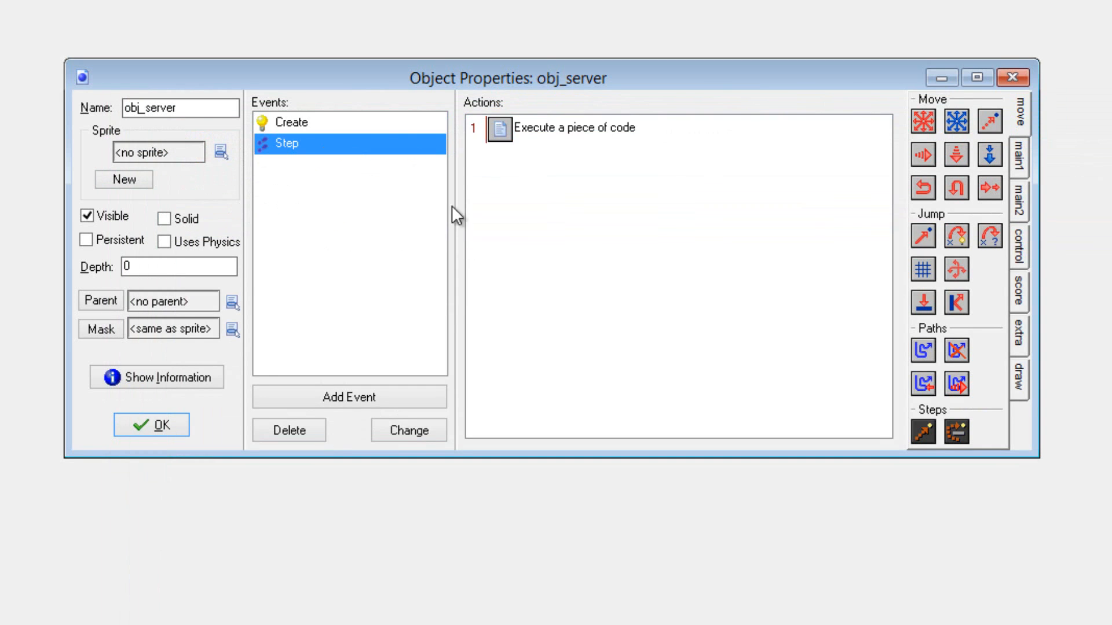
mouse_move(546, 154)
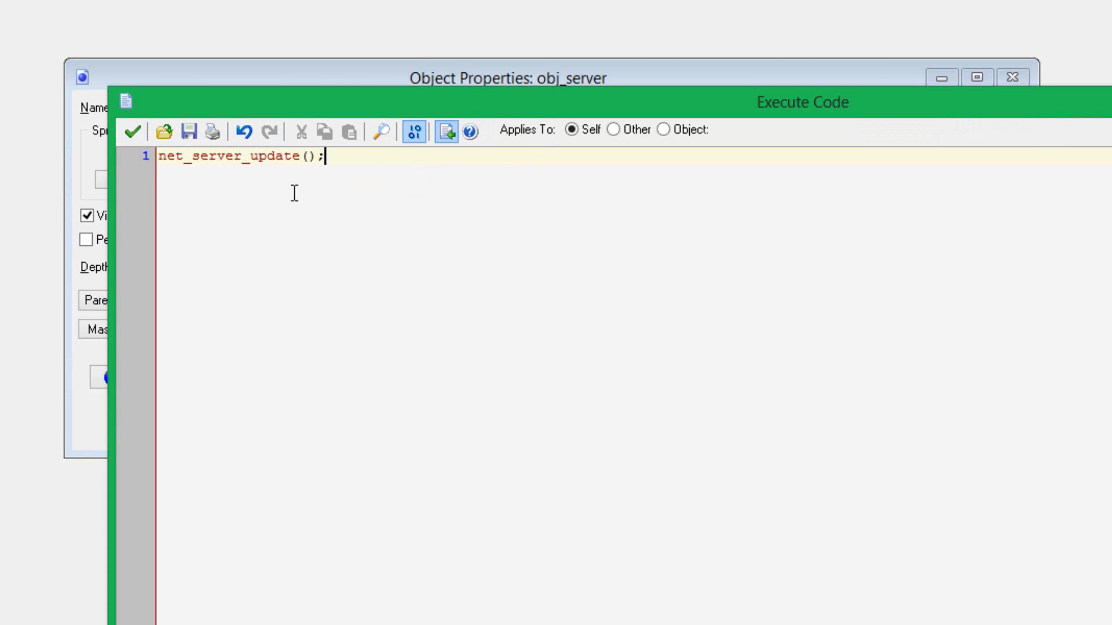
mouse_move(445, 172)
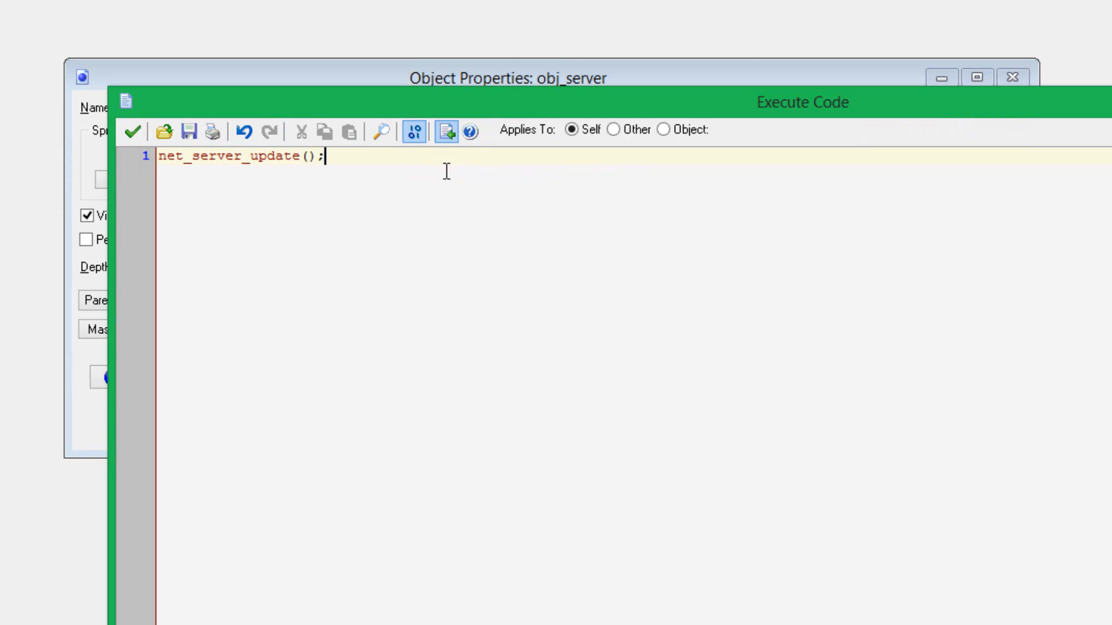
mouse_move(499, 181)
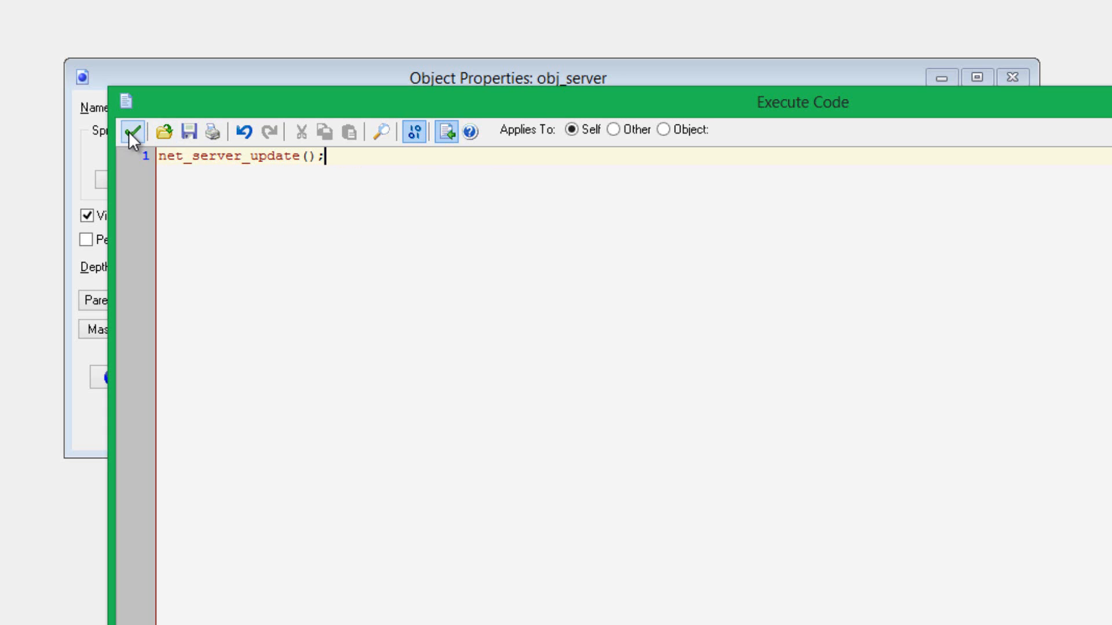
click(132, 133)
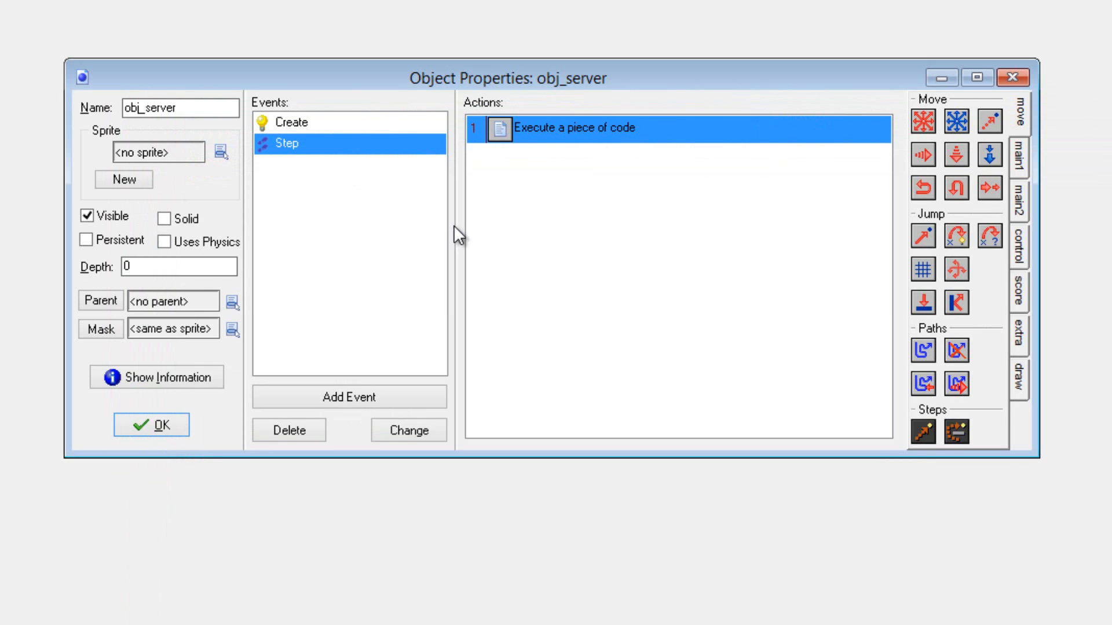
mouse_move(534, 130)
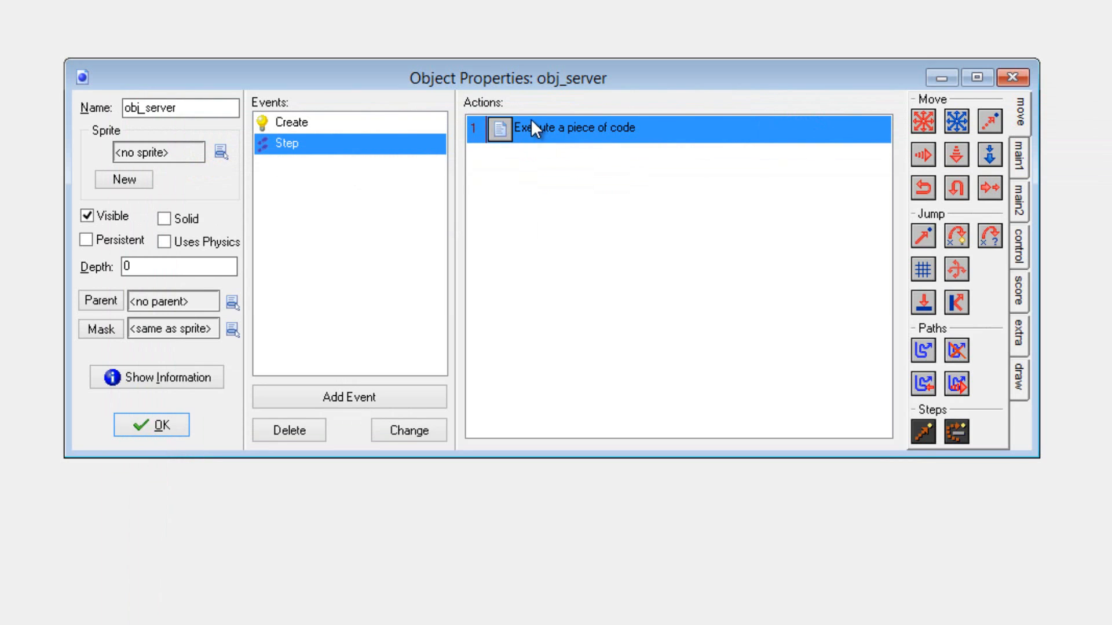
mouse_move(728, 169)
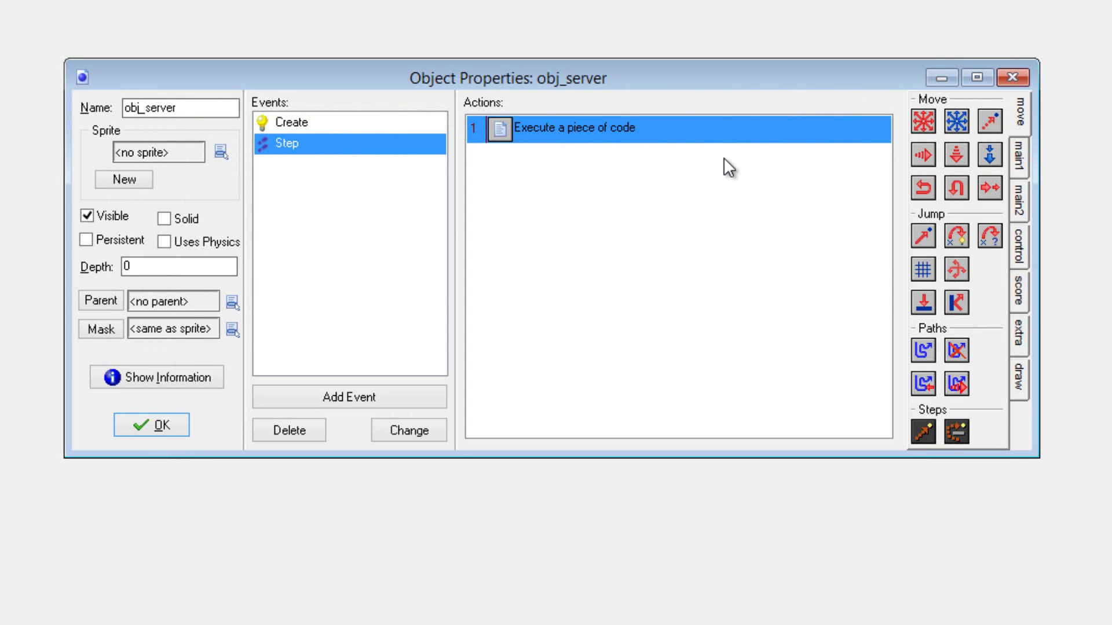
mouse_move(626, 183)
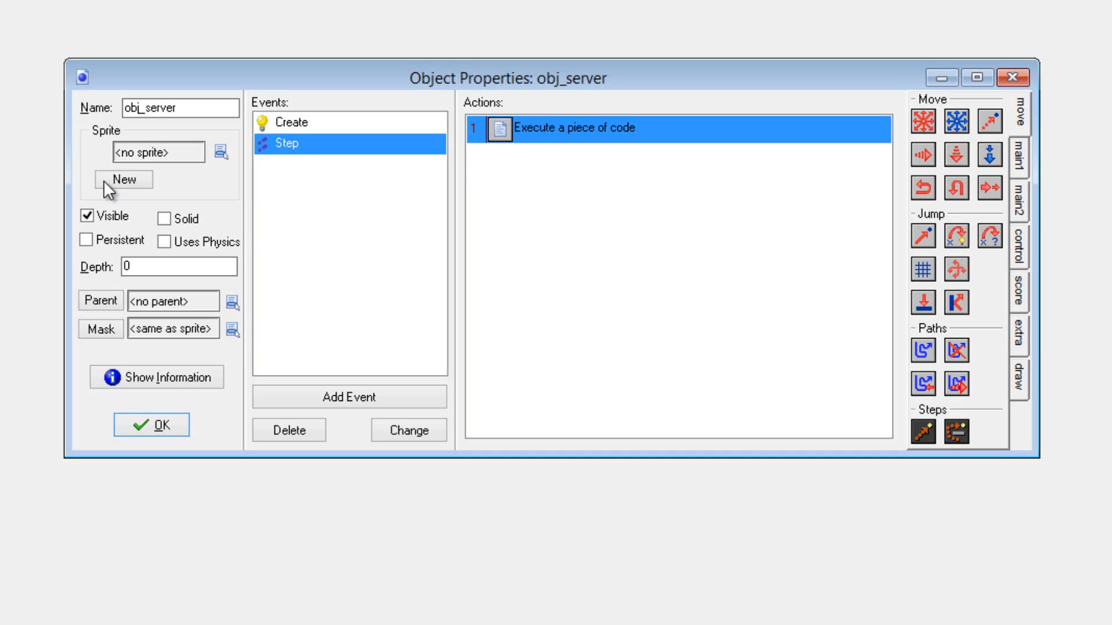
mouse_move(535, 518)
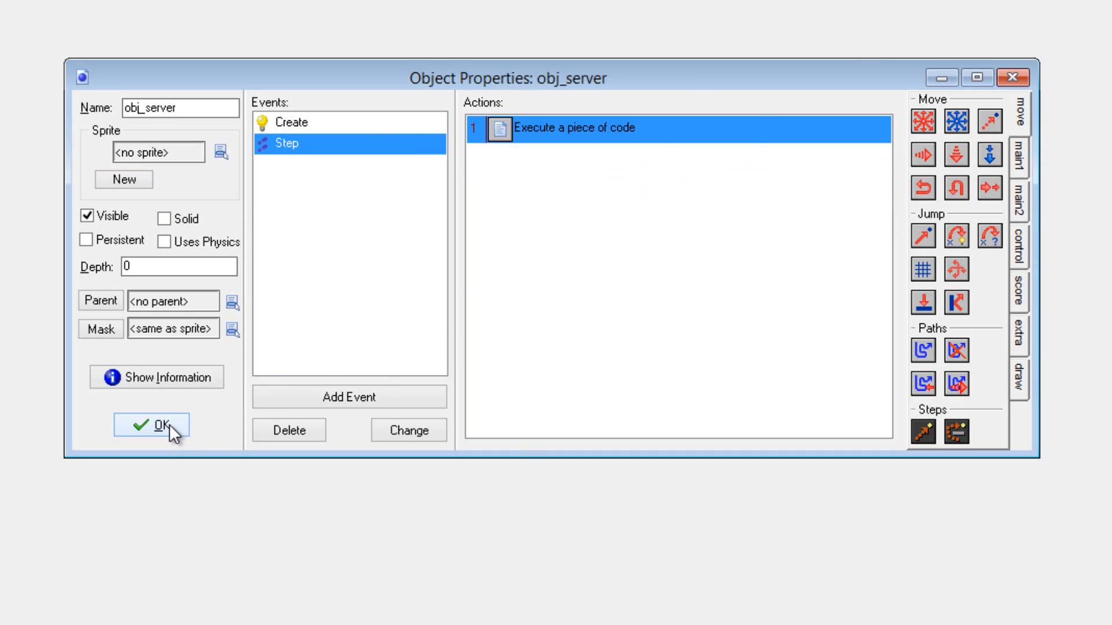
click(151, 425)
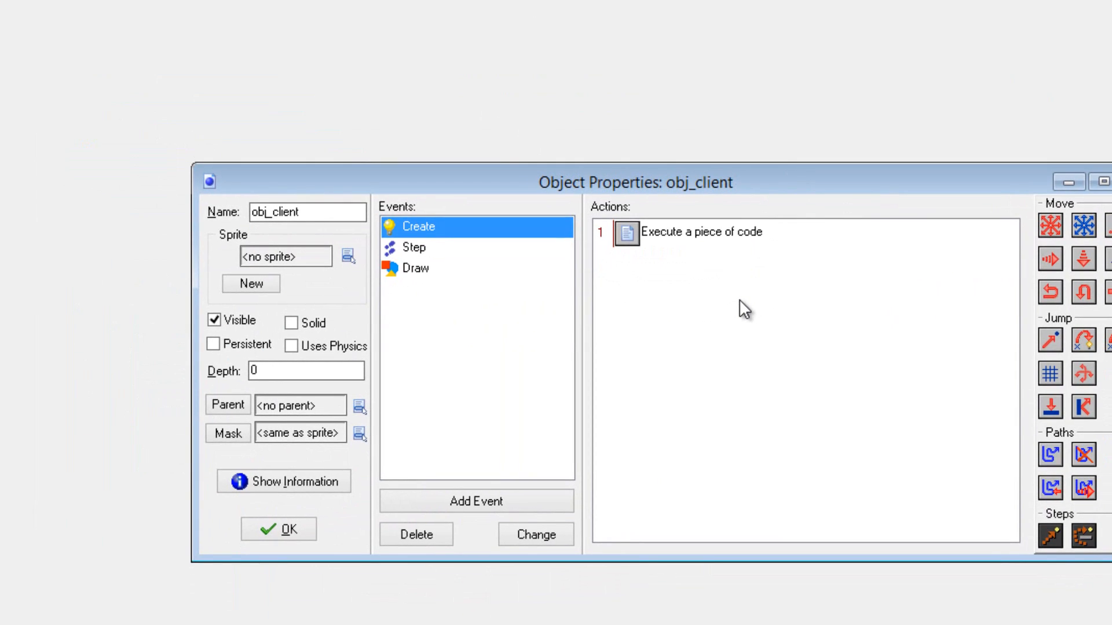
mouse_move(682, 228)
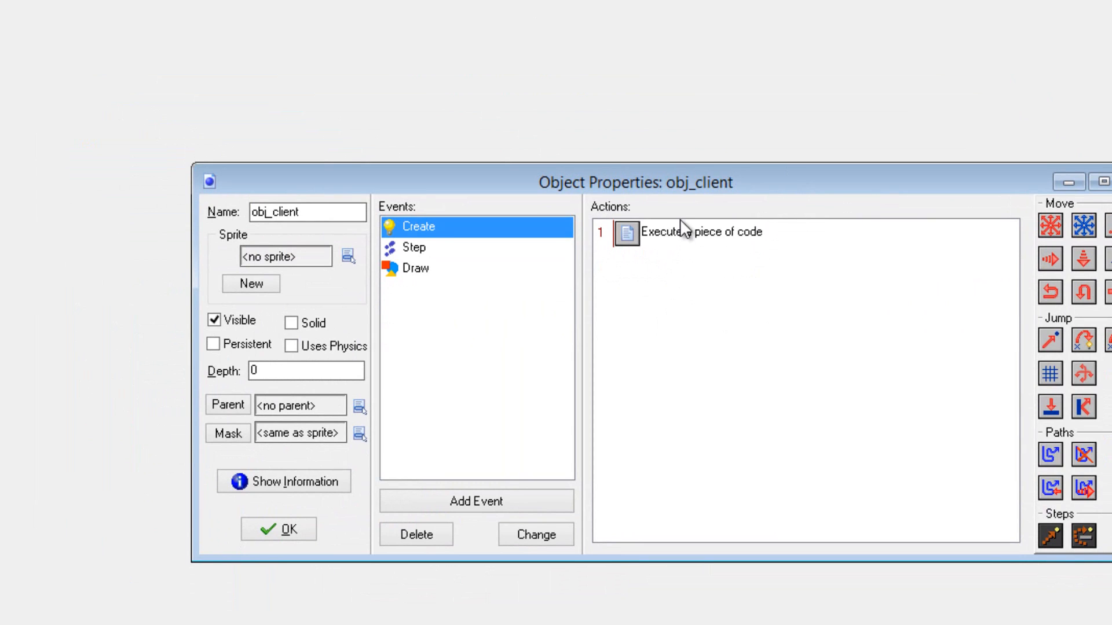
double_click(696, 232)
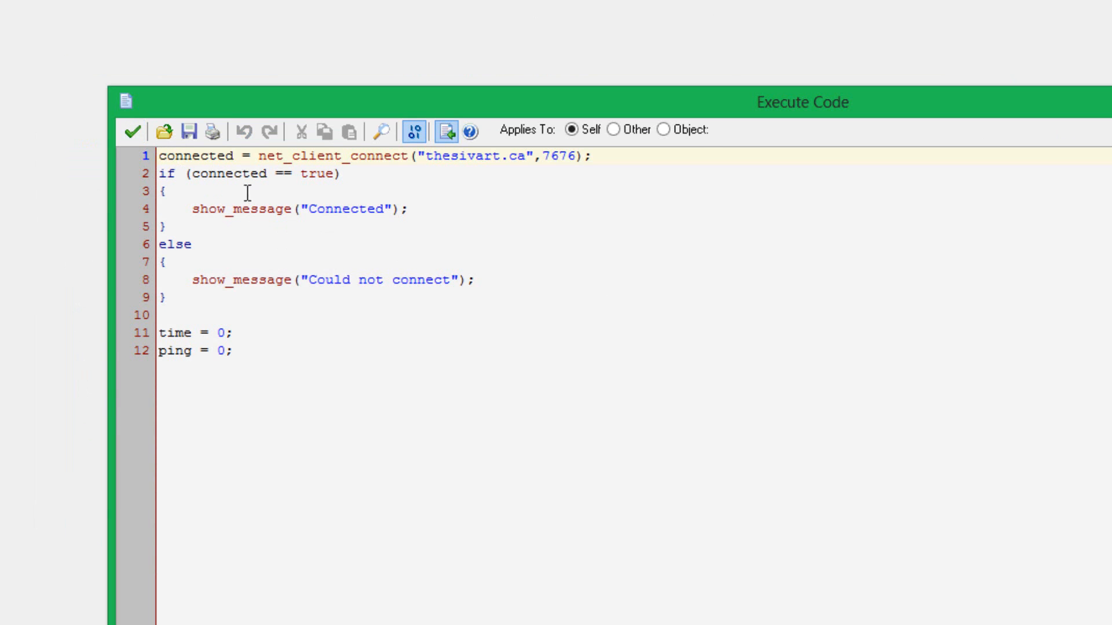
mouse_move(562, 209)
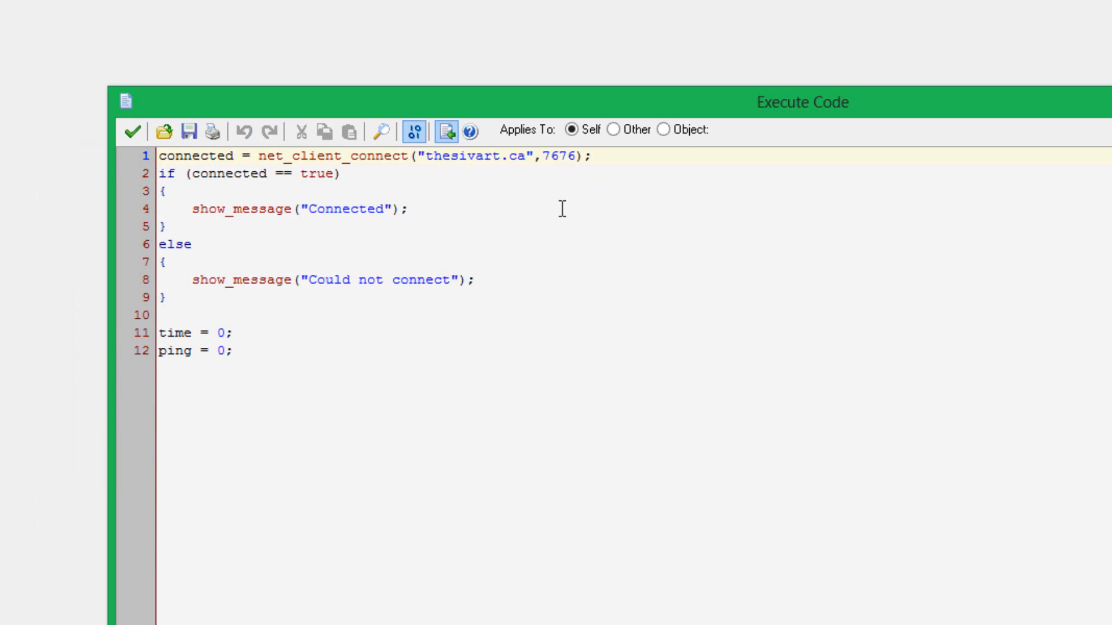
mouse_move(585, 242)
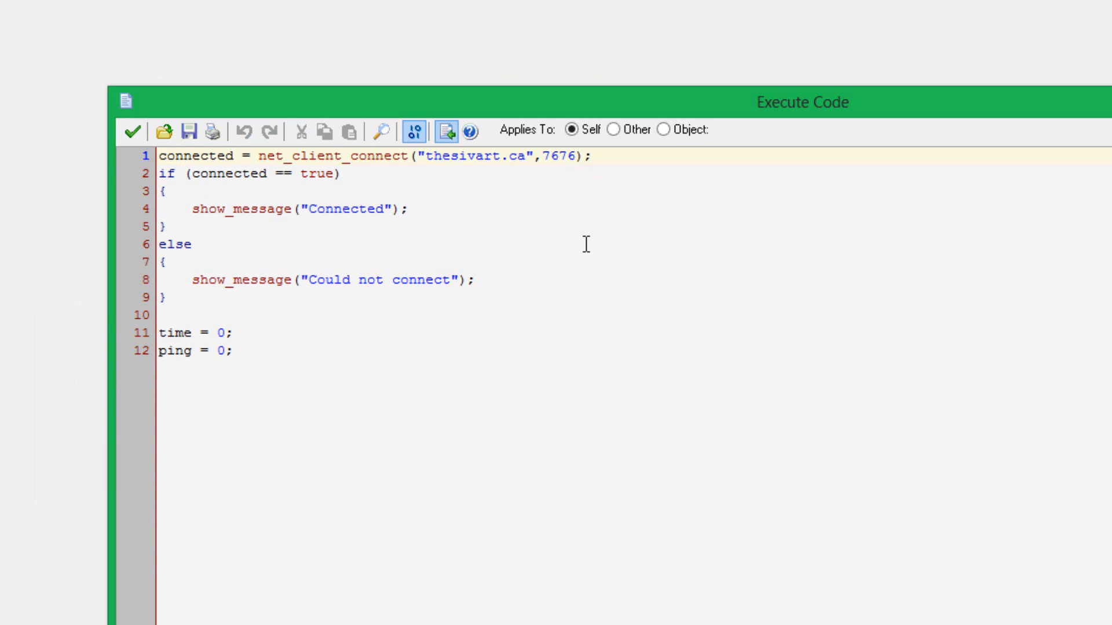
mouse_move(540, 176)
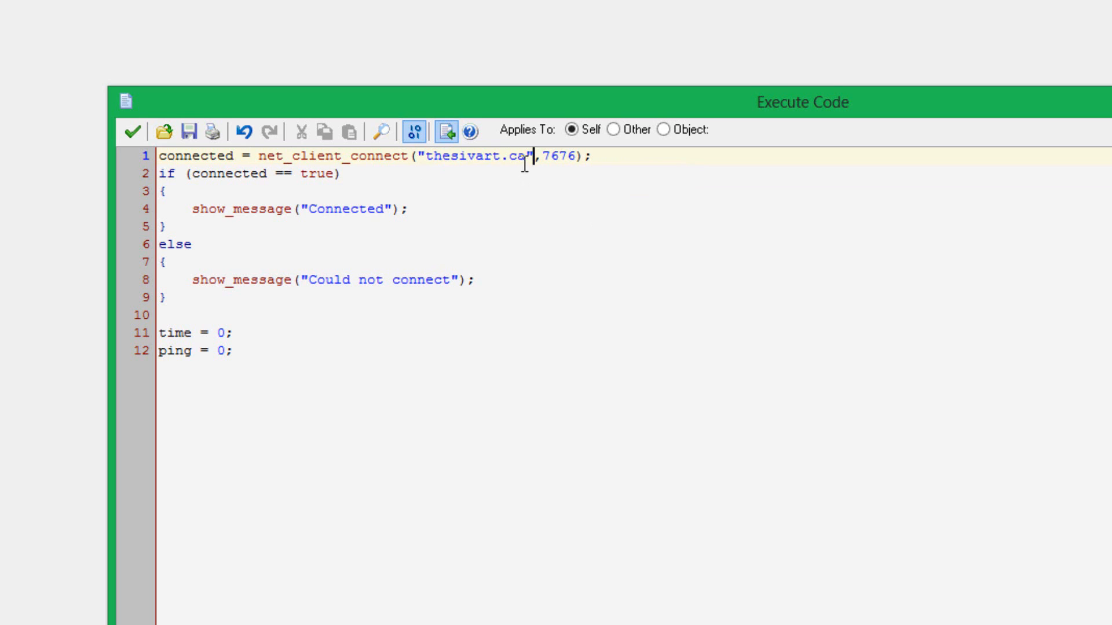
mouse_move(524, 163)
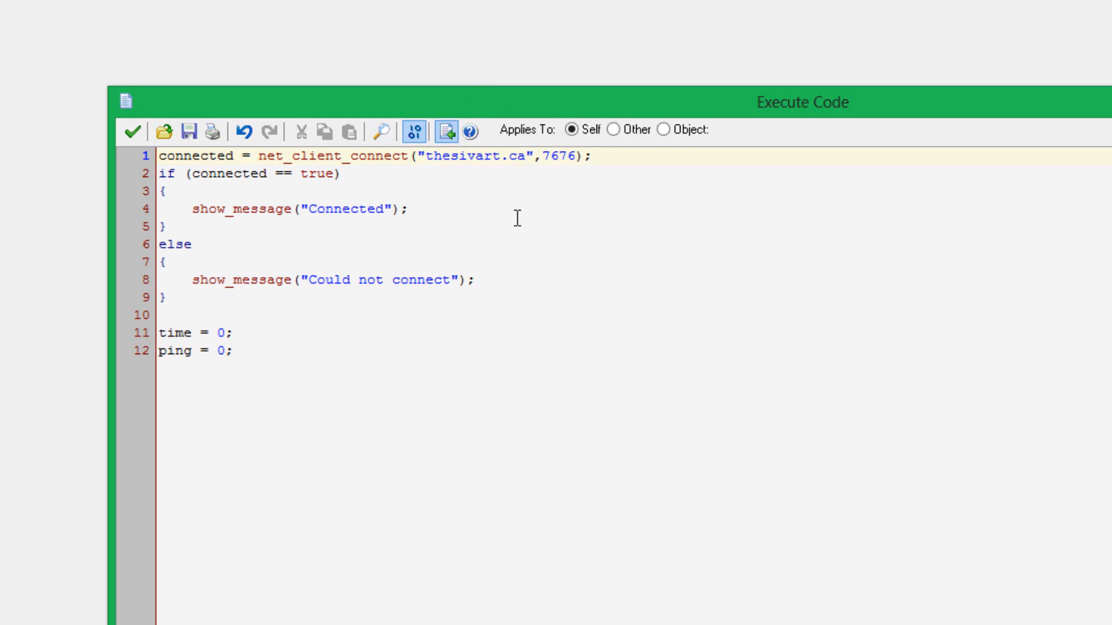
mouse_move(535, 195)
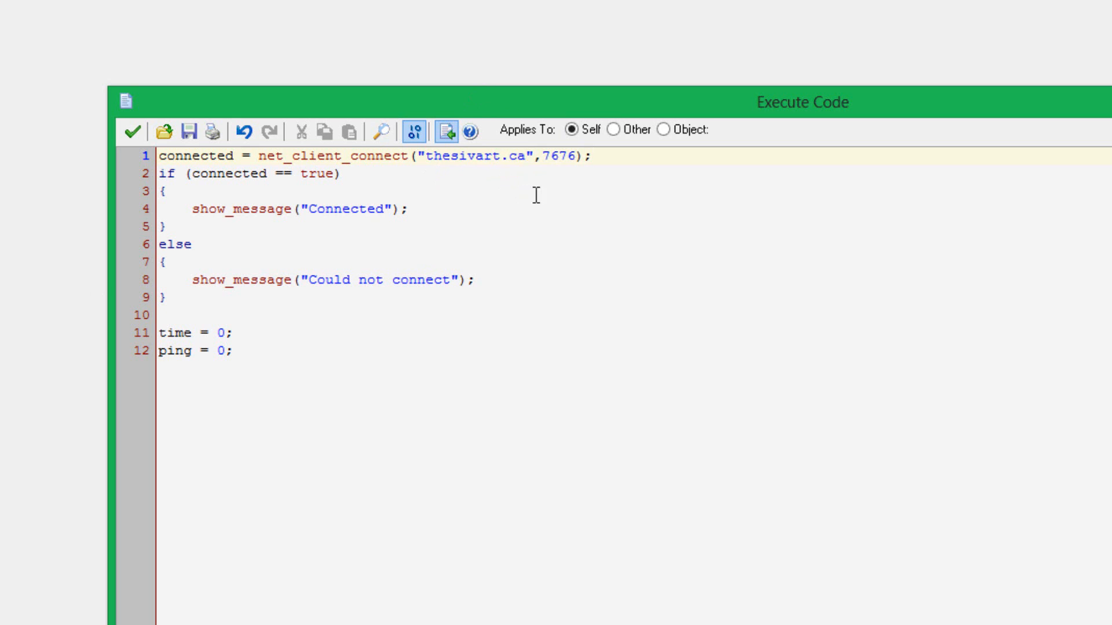
click(544, 155)
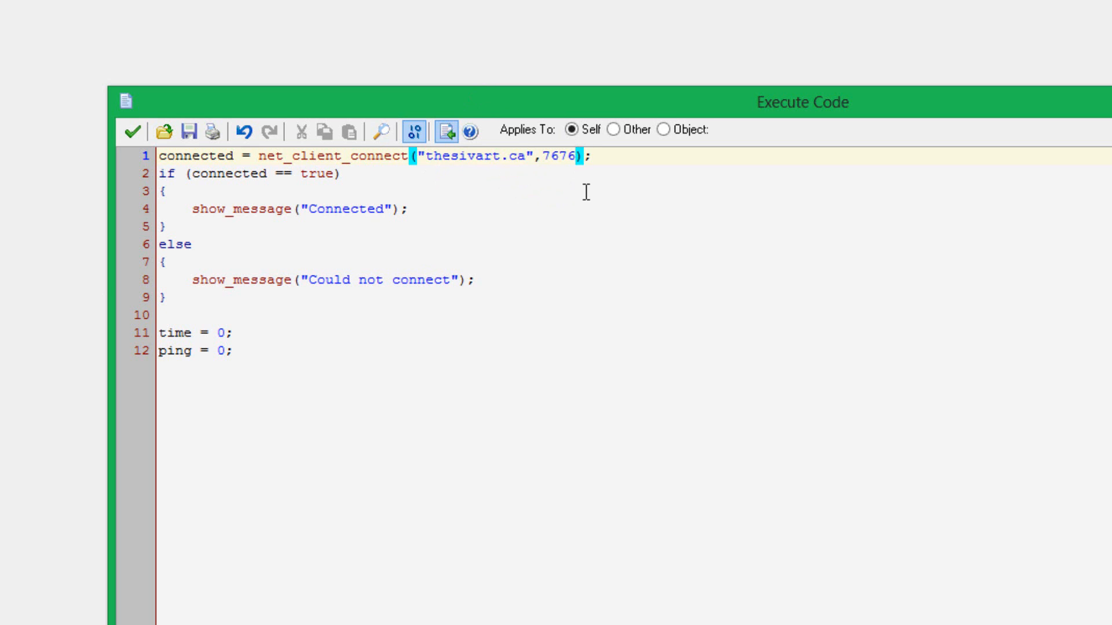
mouse_move(549, 224)
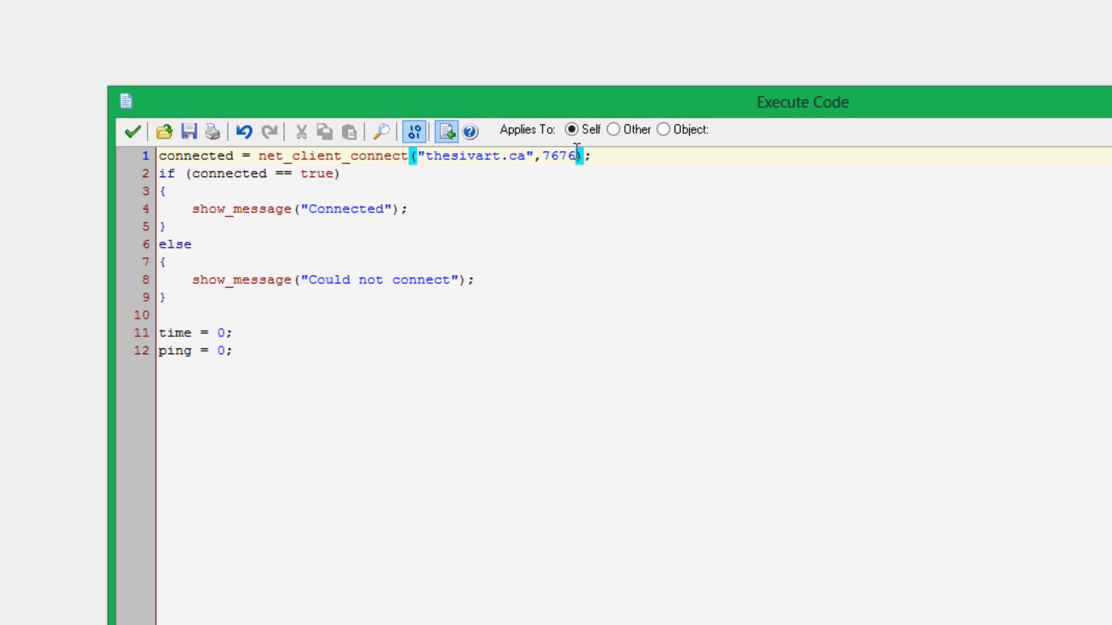
click(544, 156)
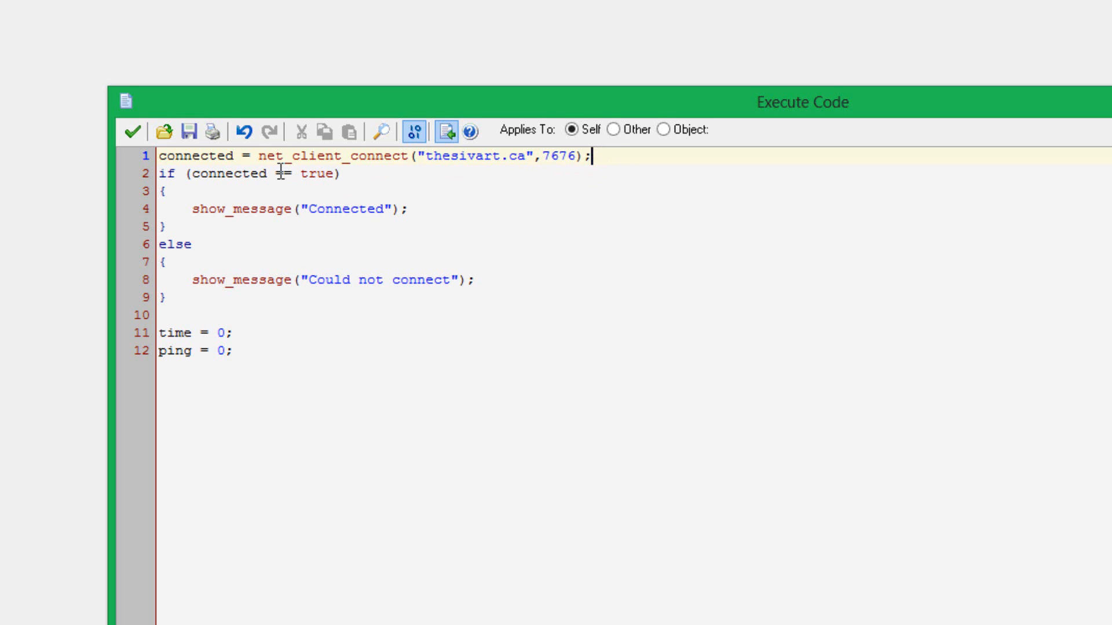
mouse_move(437, 163)
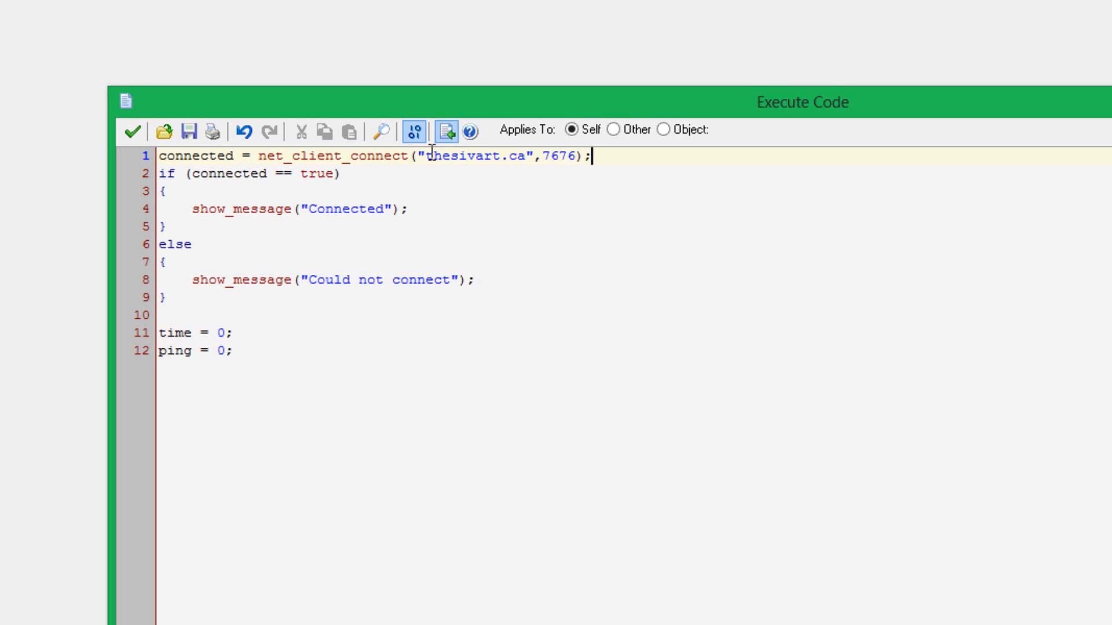
mouse_move(234, 181)
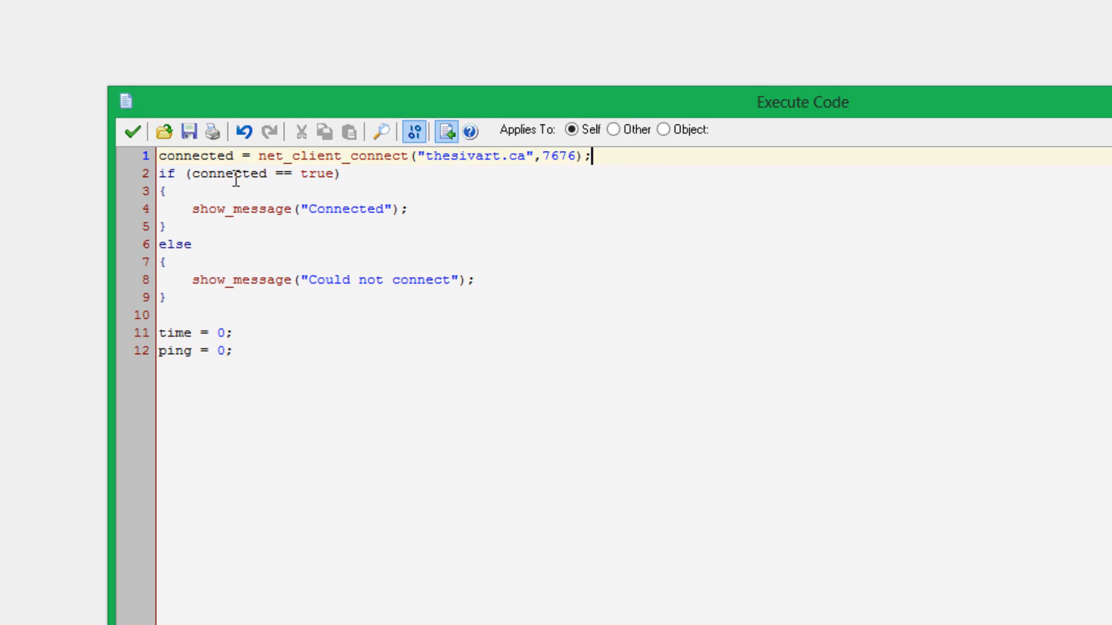
mouse_move(296, 234)
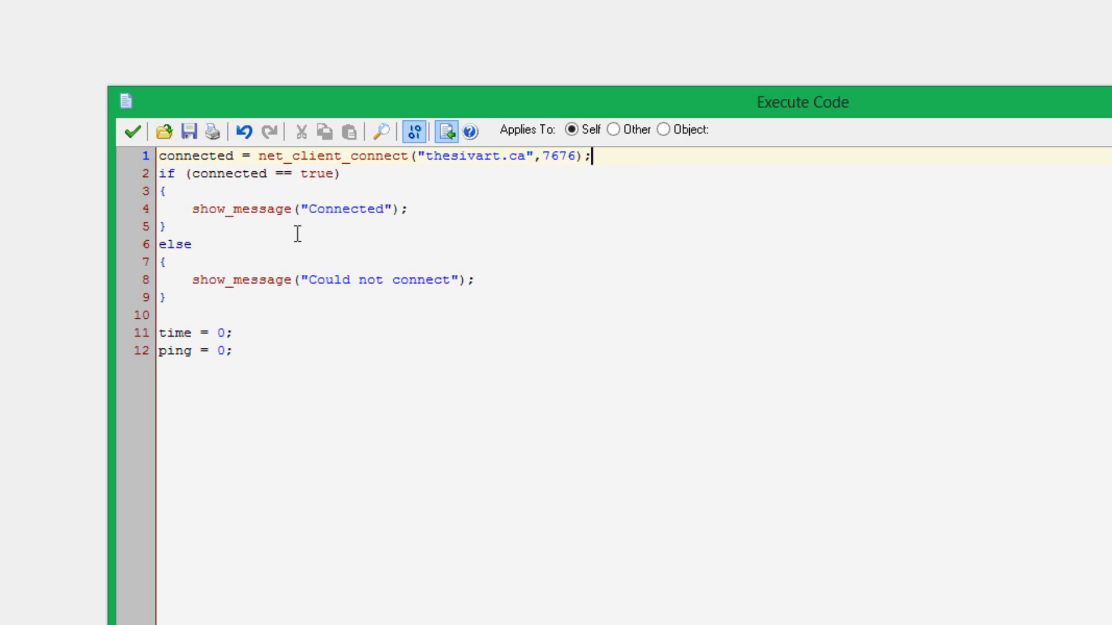
mouse_move(337, 212)
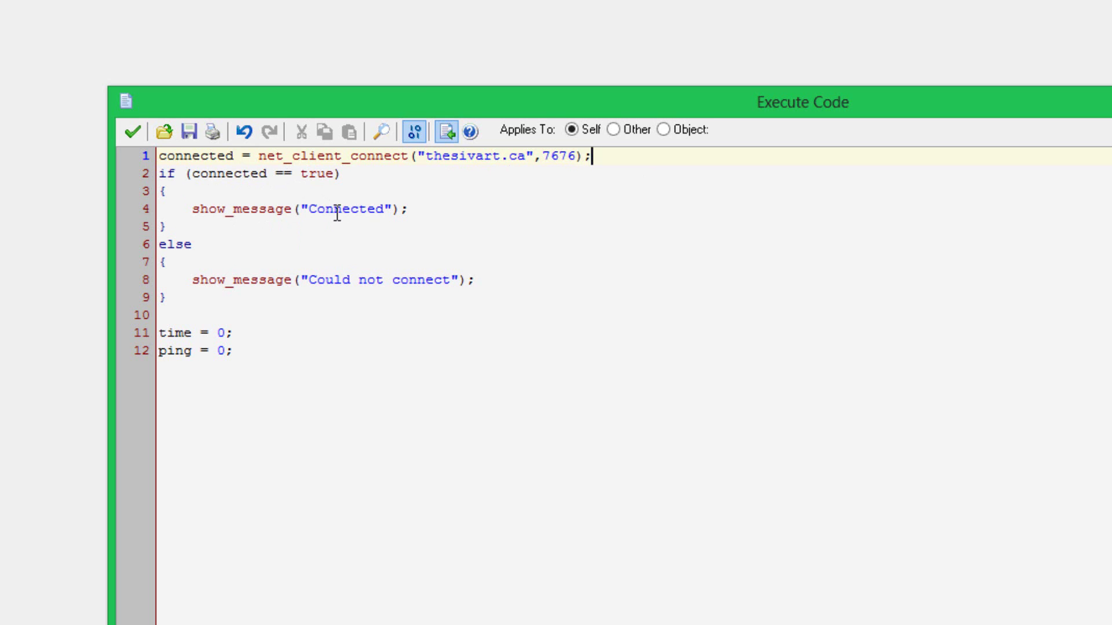
mouse_move(237, 305)
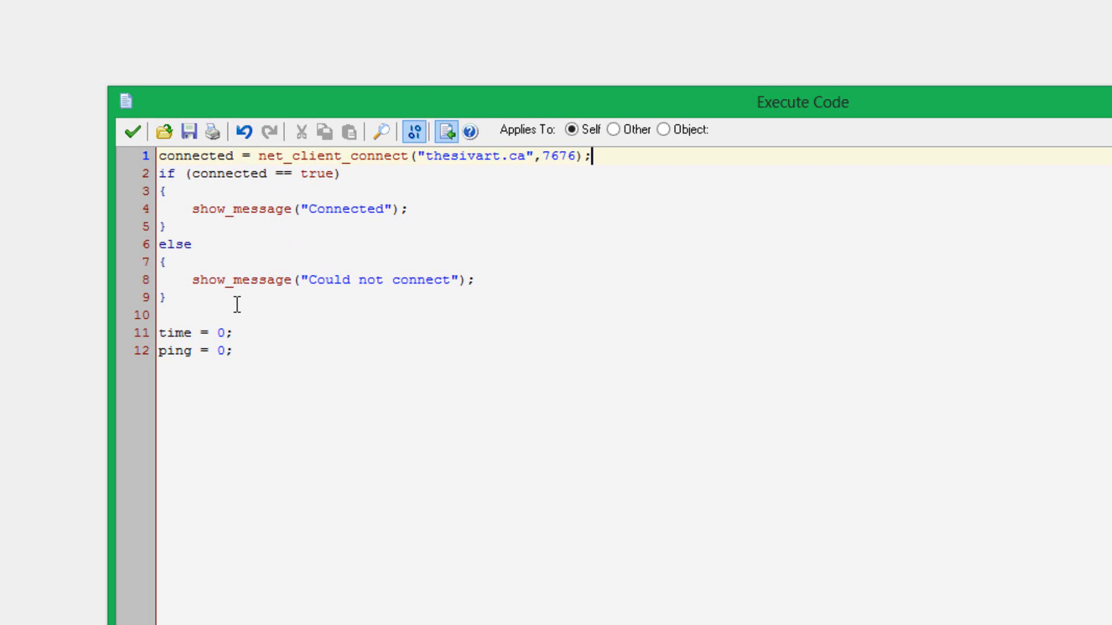
mouse_move(518, 284)
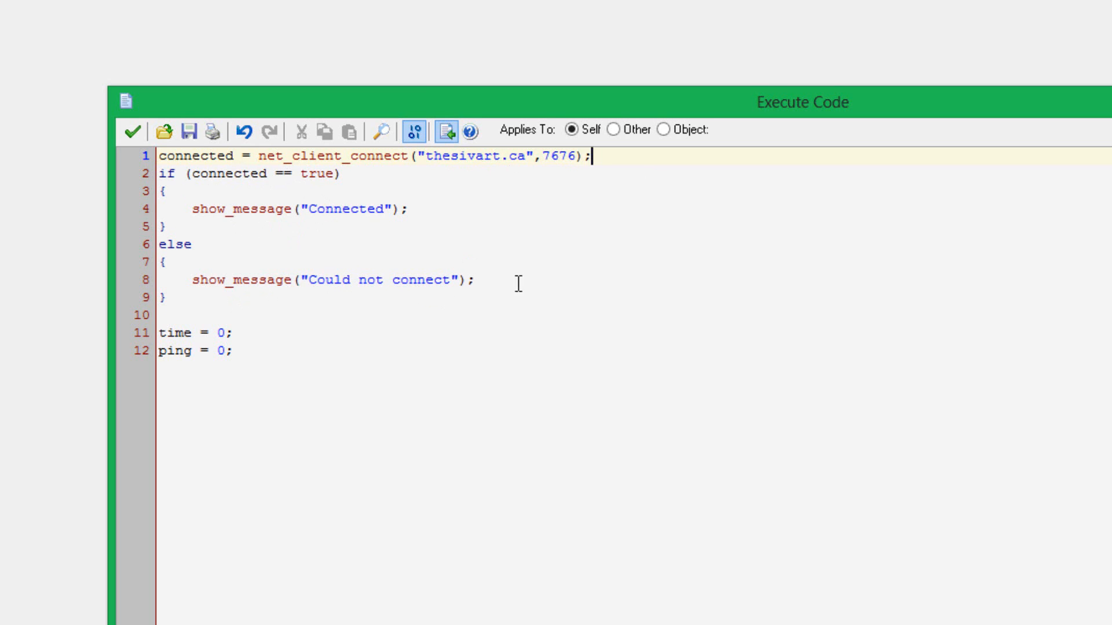
click(473, 279)
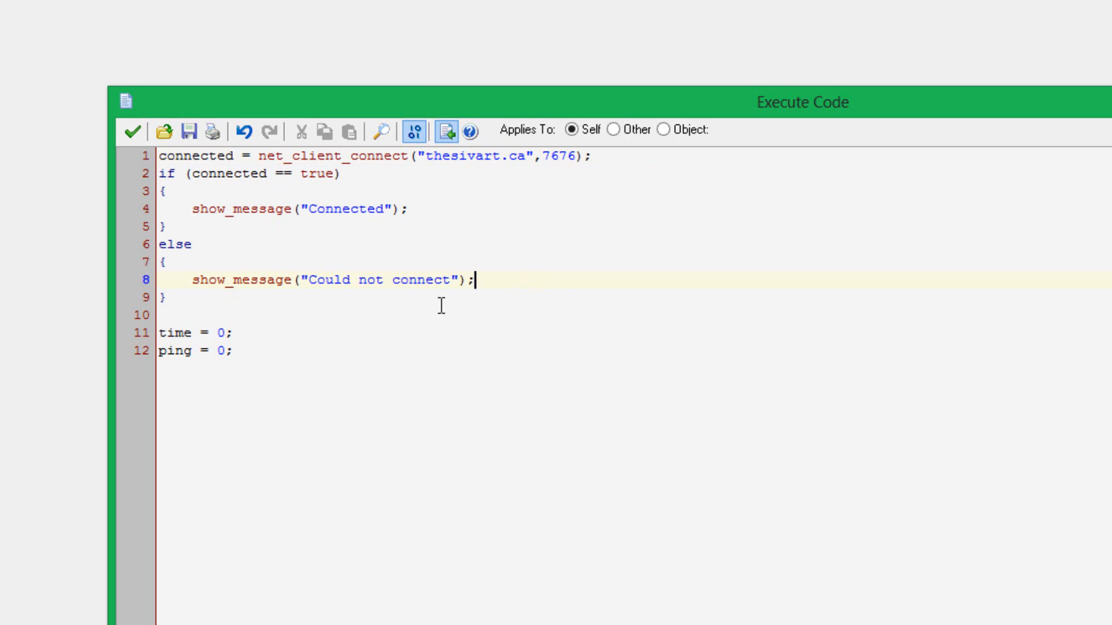
mouse_move(502, 254)
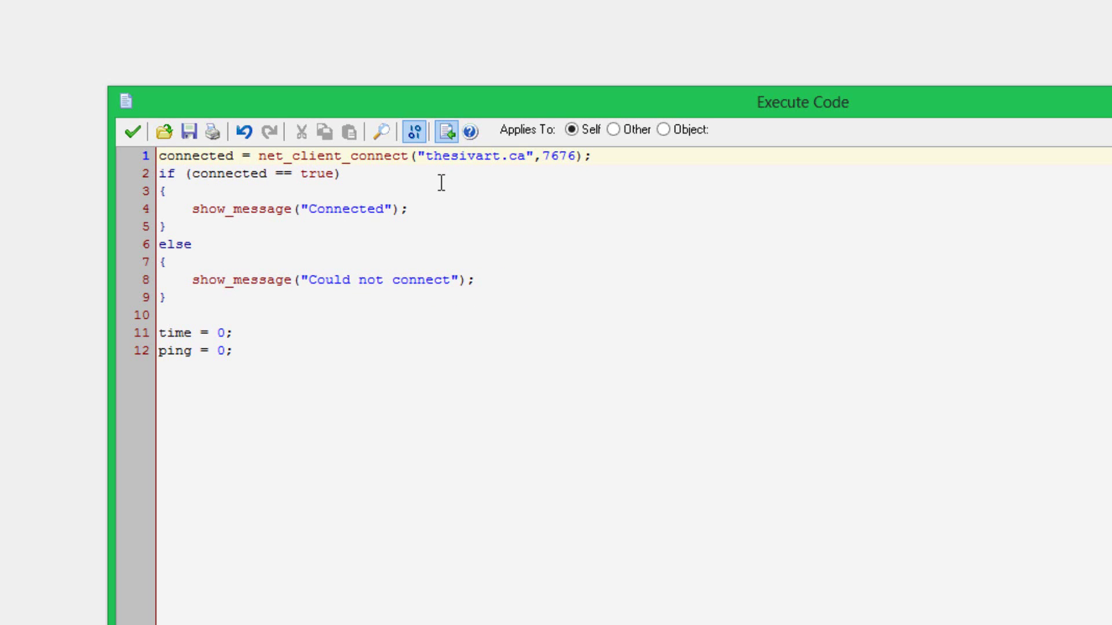
click(415, 157)
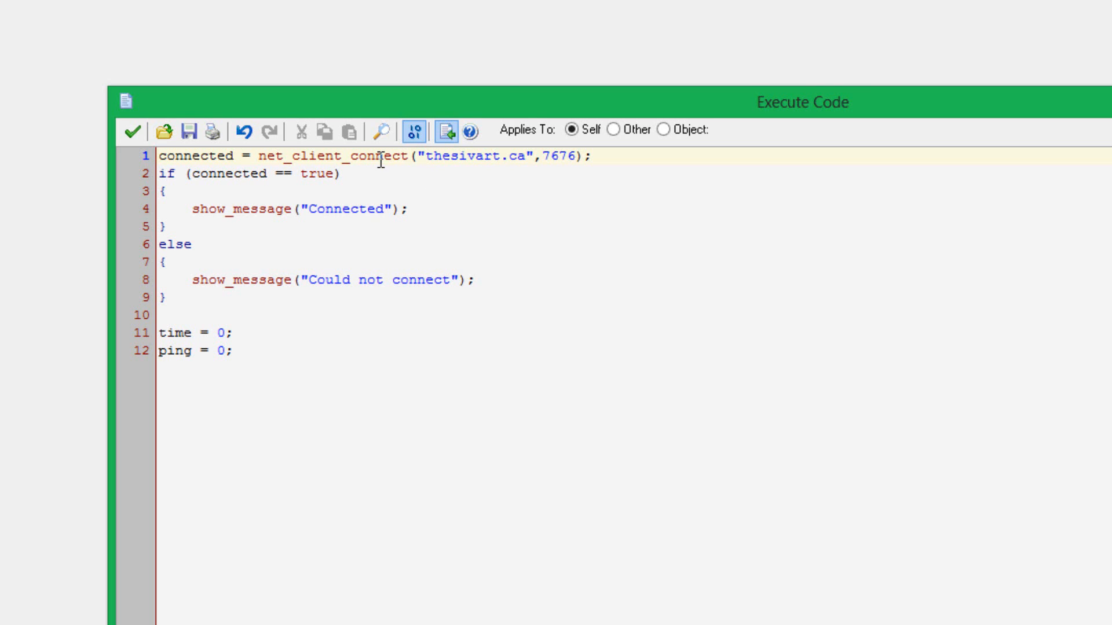
mouse_move(251, 268)
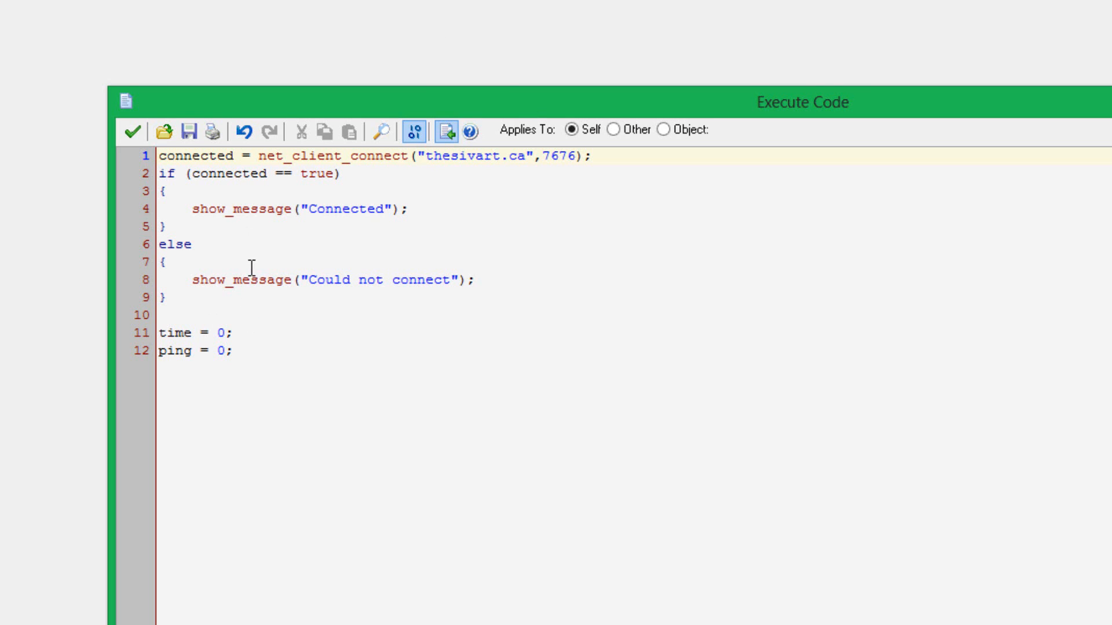
click(417, 156)
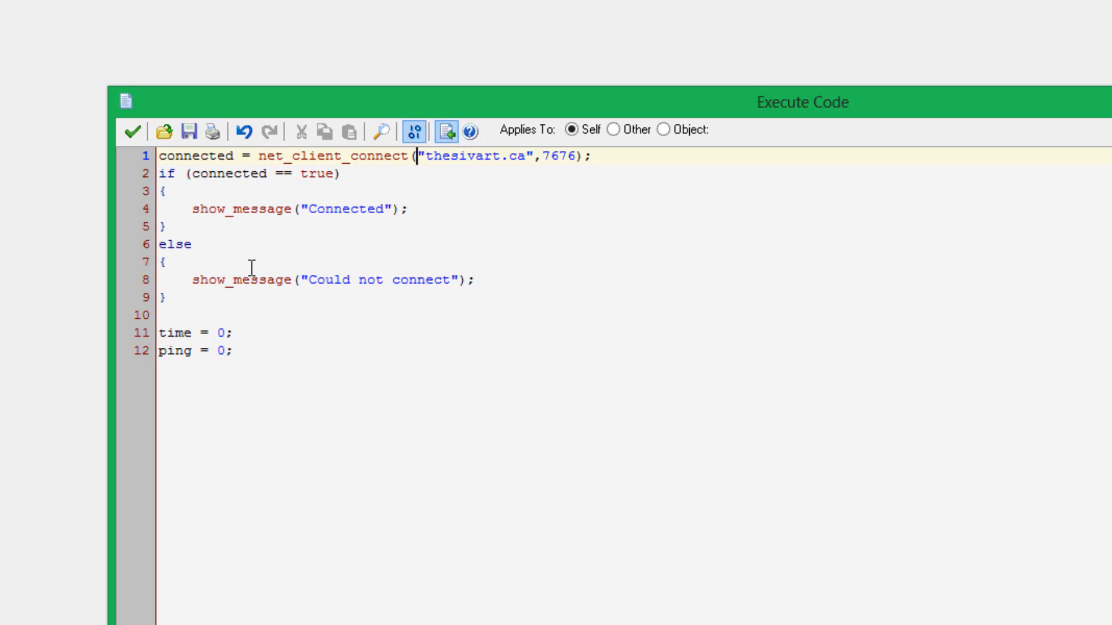
mouse_move(266, 328)
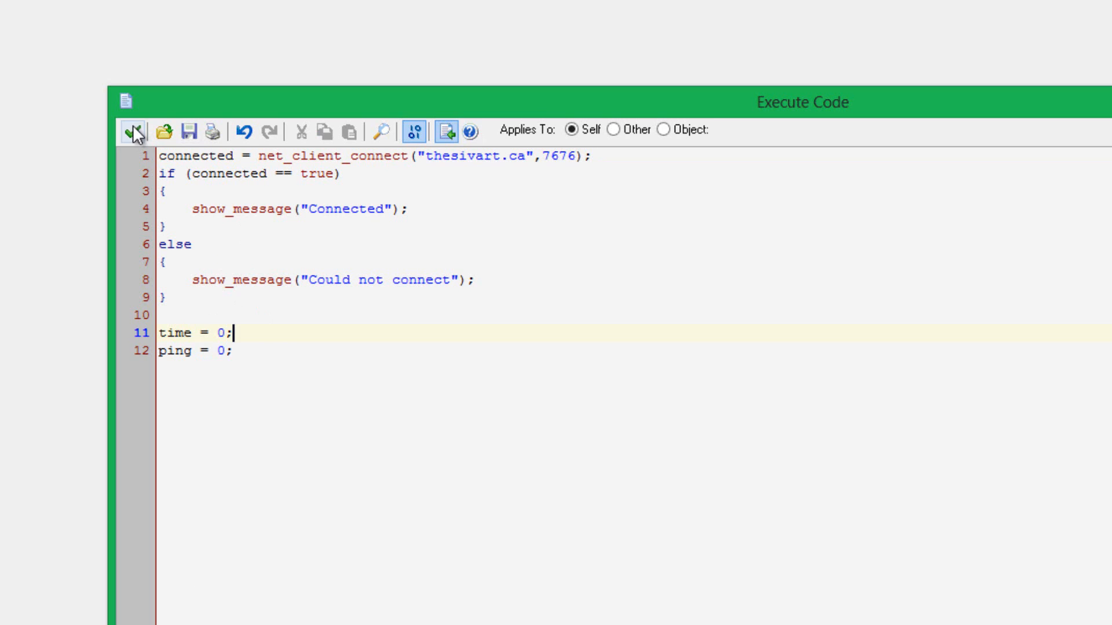
- Close the client connection code and open obj_client's Step event code with net_client_update
click(132, 131)
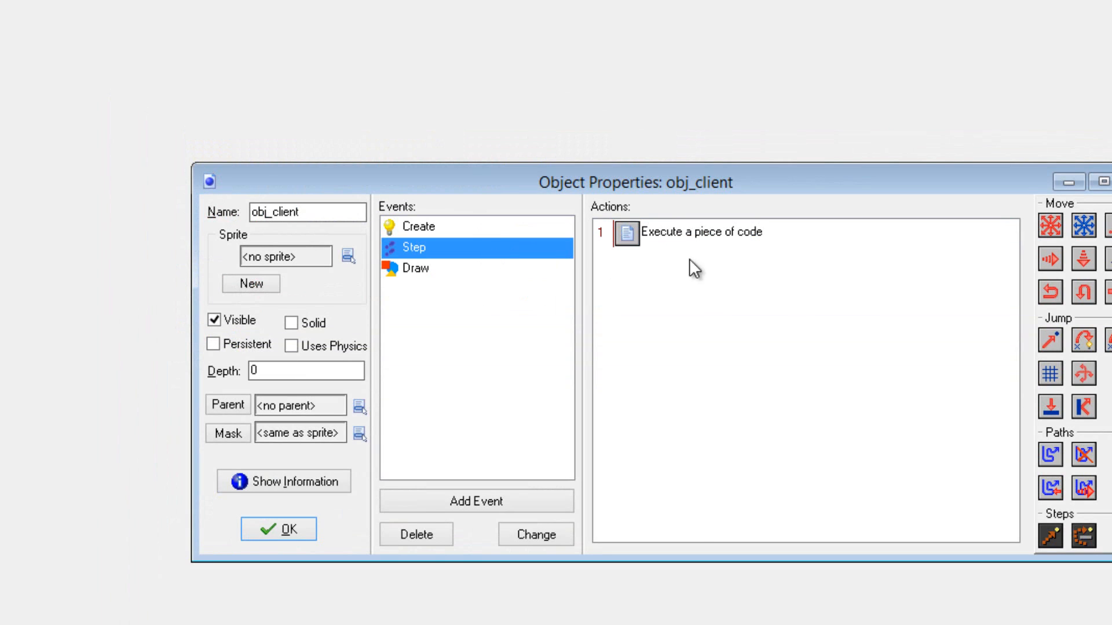
double_click(699, 231)
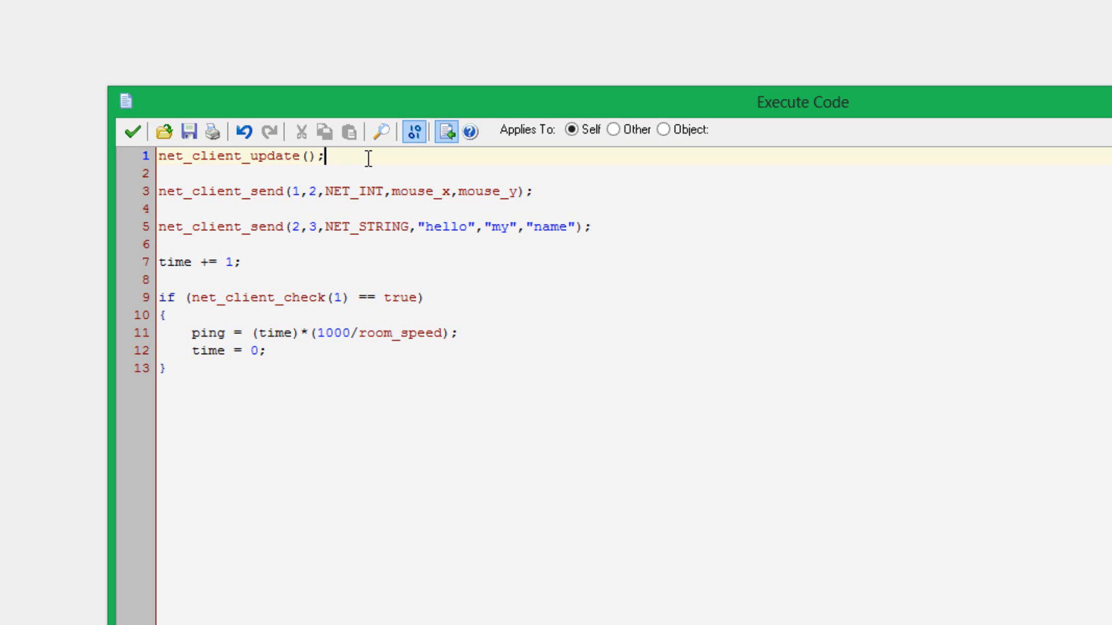
mouse_move(127, 99)
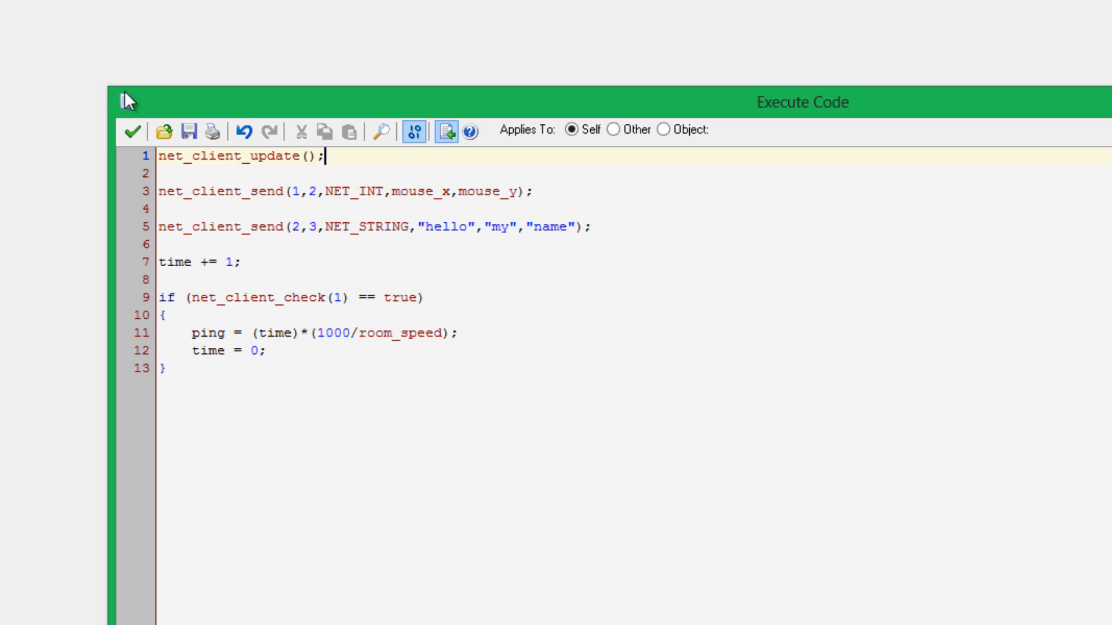
mouse_move(252, 190)
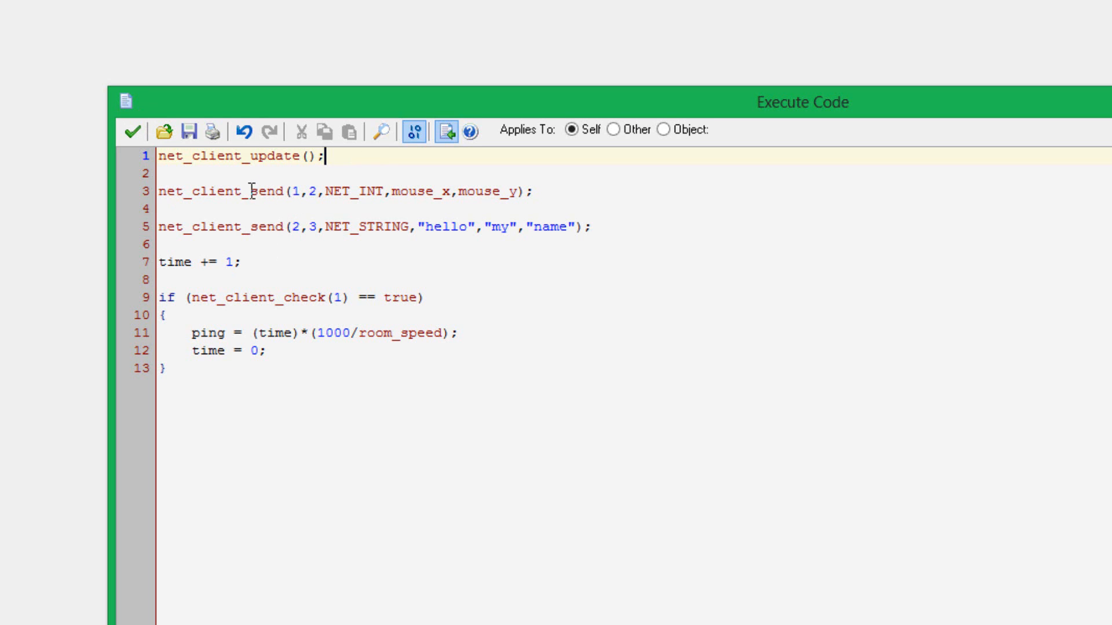
mouse_move(291, 205)
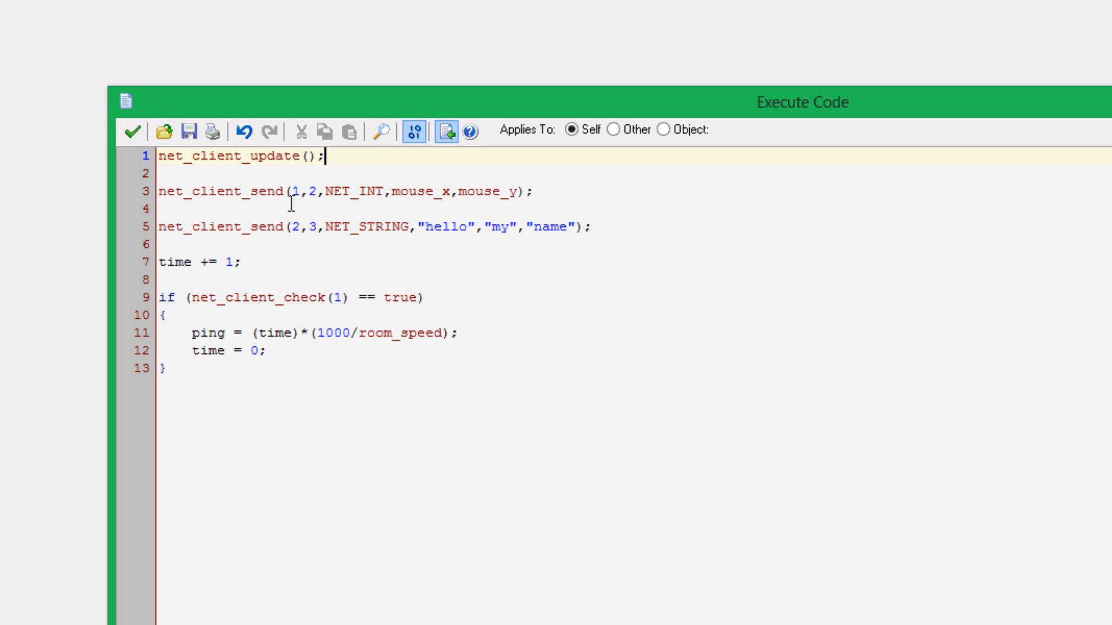
mouse_move(603, 157)
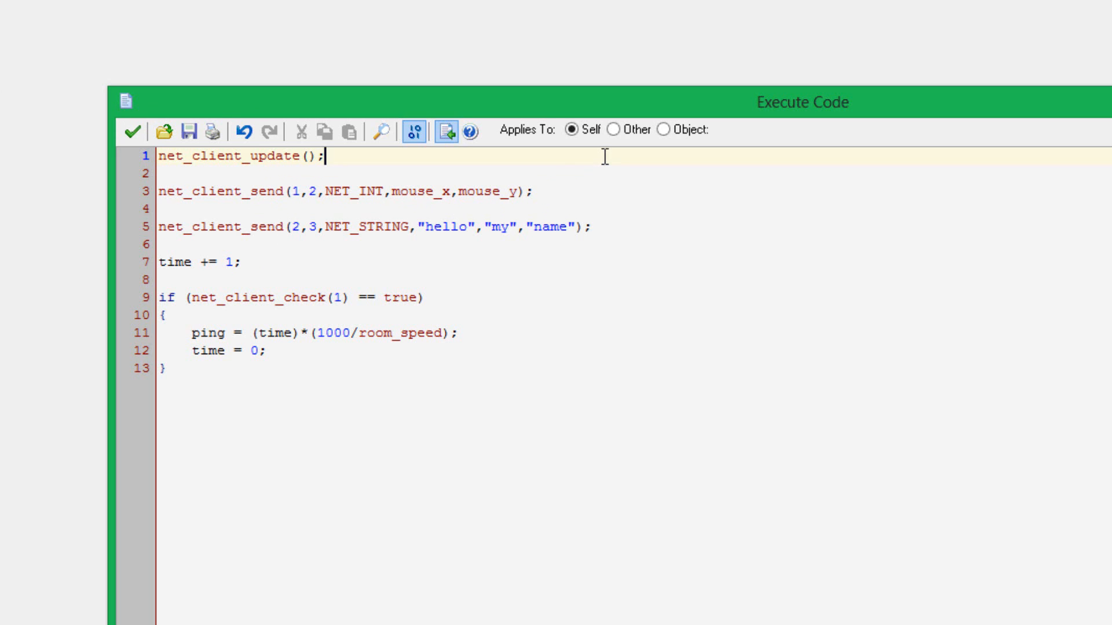
mouse_move(291, 186)
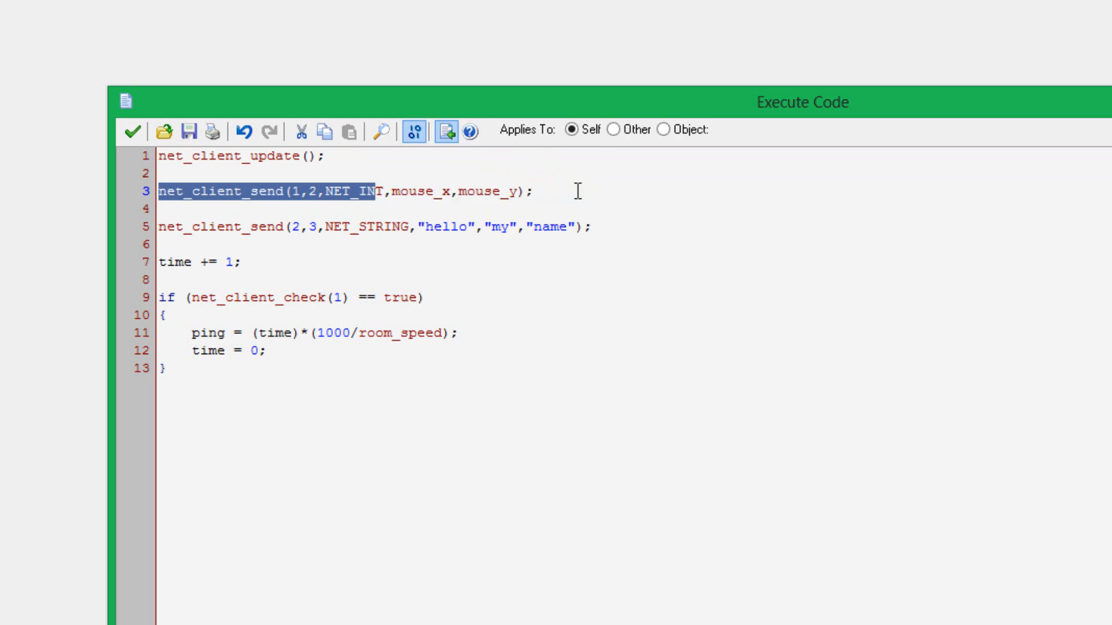
click(296, 190)
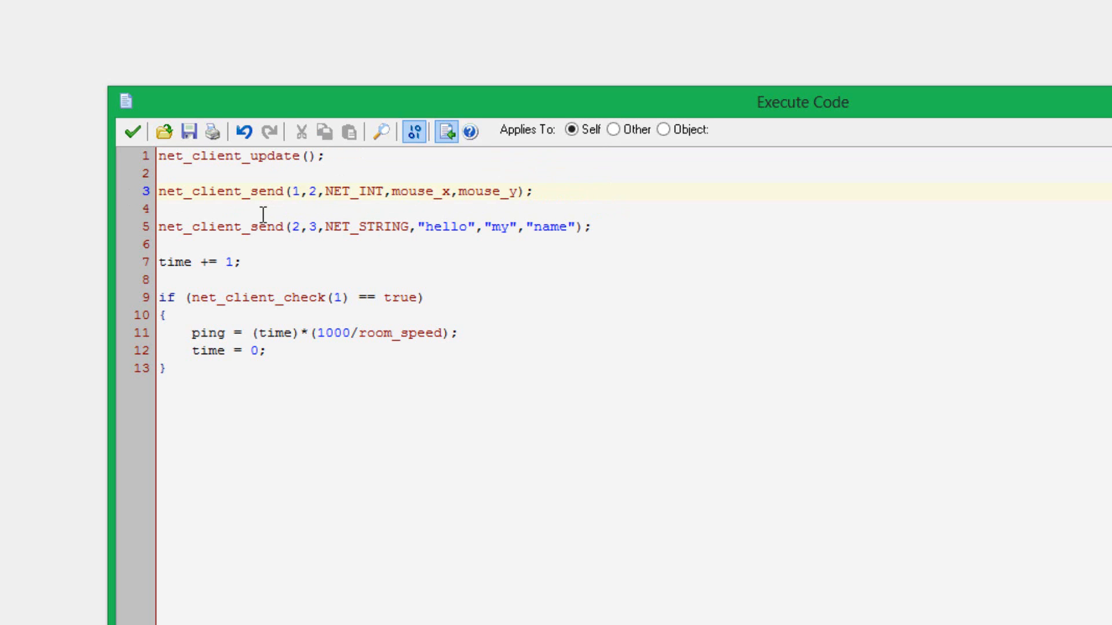
mouse_move(367, 207)
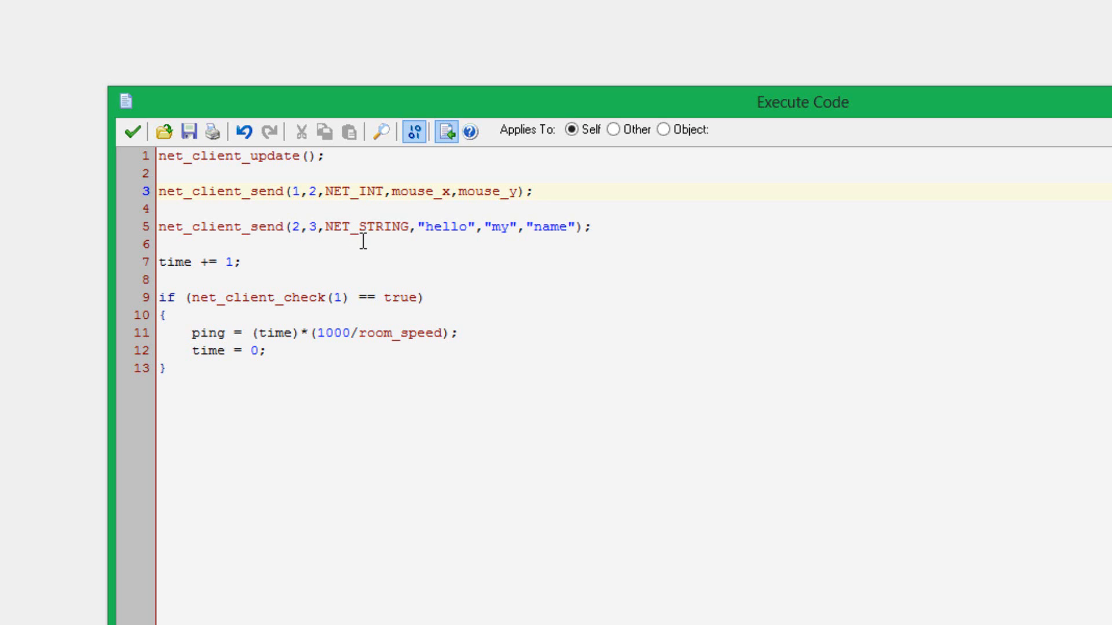
mouse_move(318, 251)
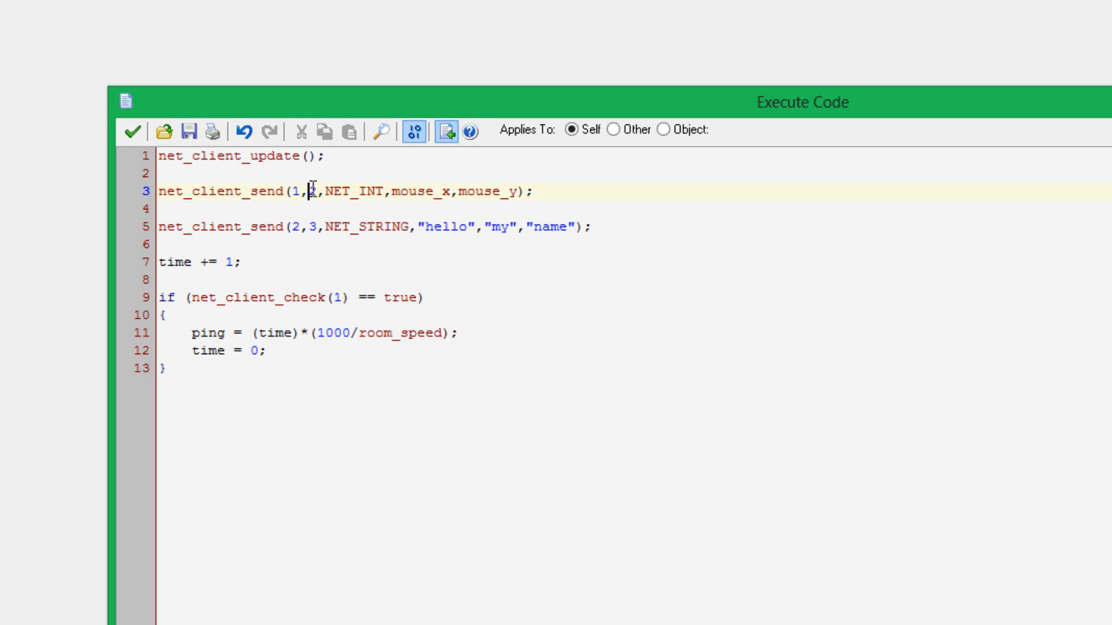
text(2)
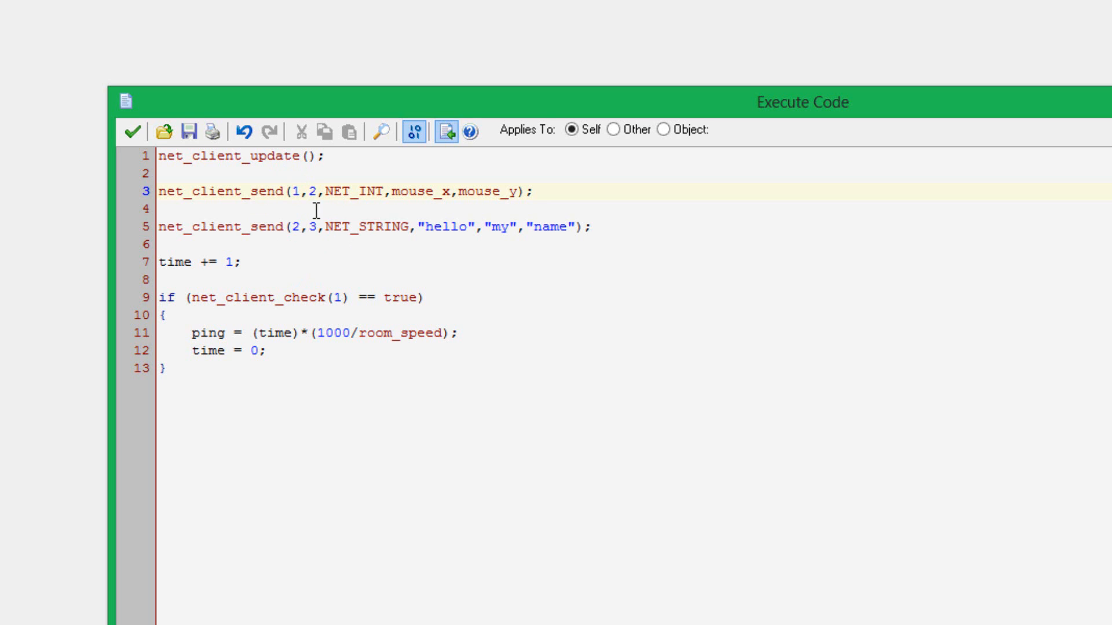
mouse_move(315, 225)
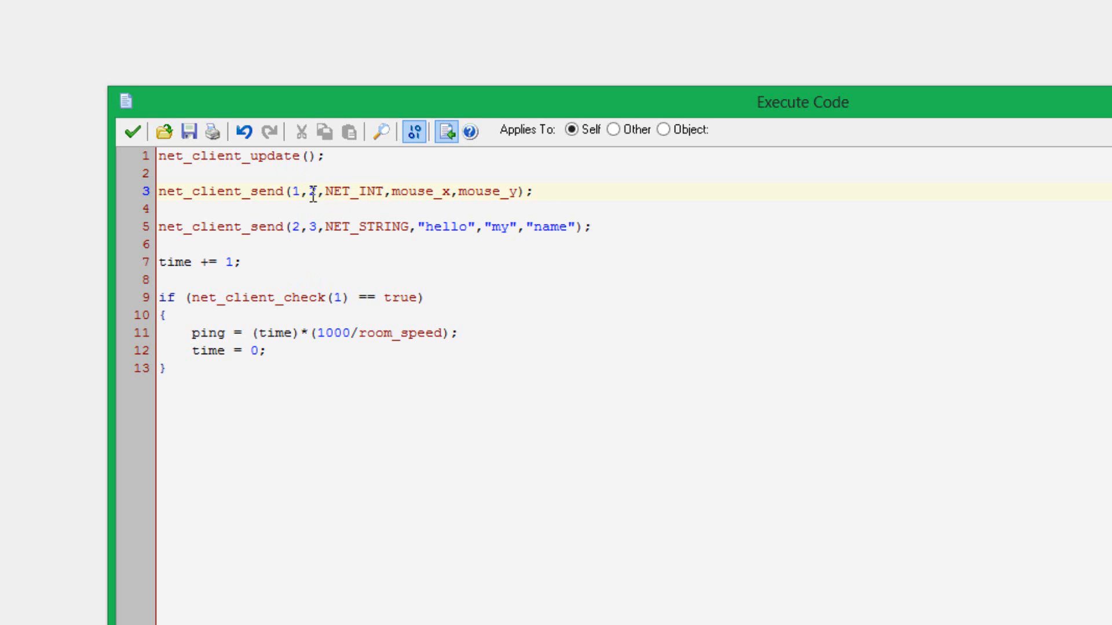
text(2)
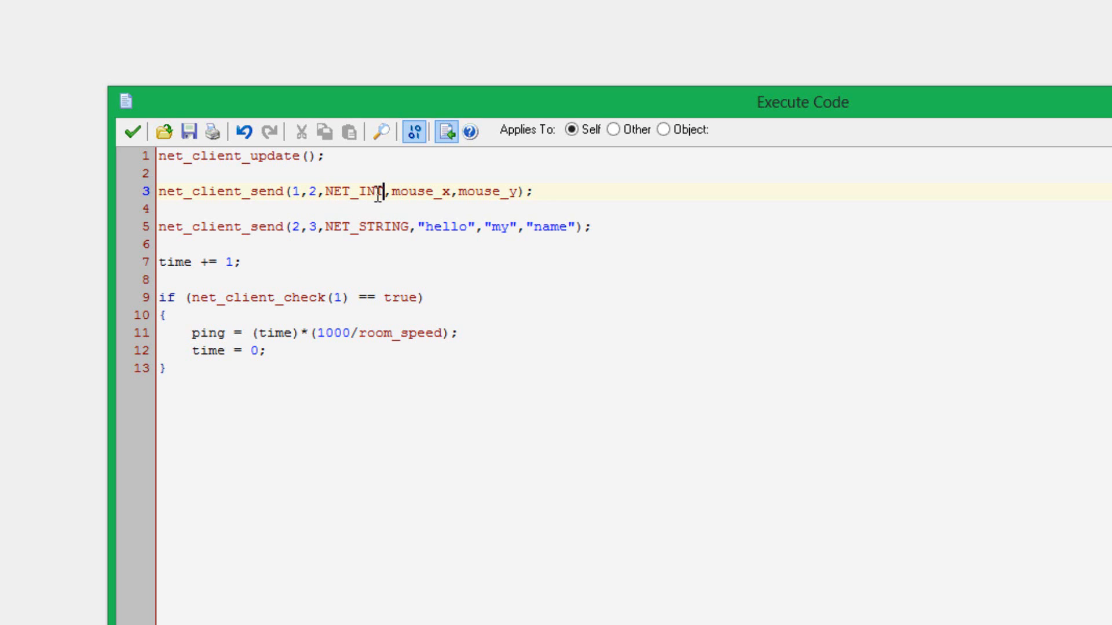
mouse_move(359, 202)
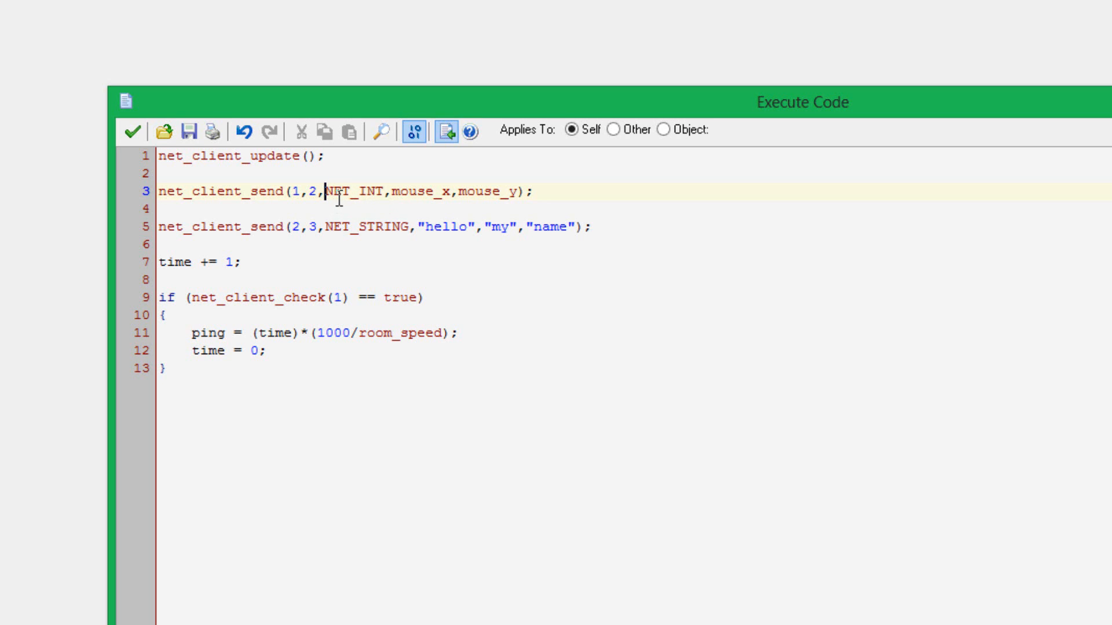
mouse_move(369, 178)
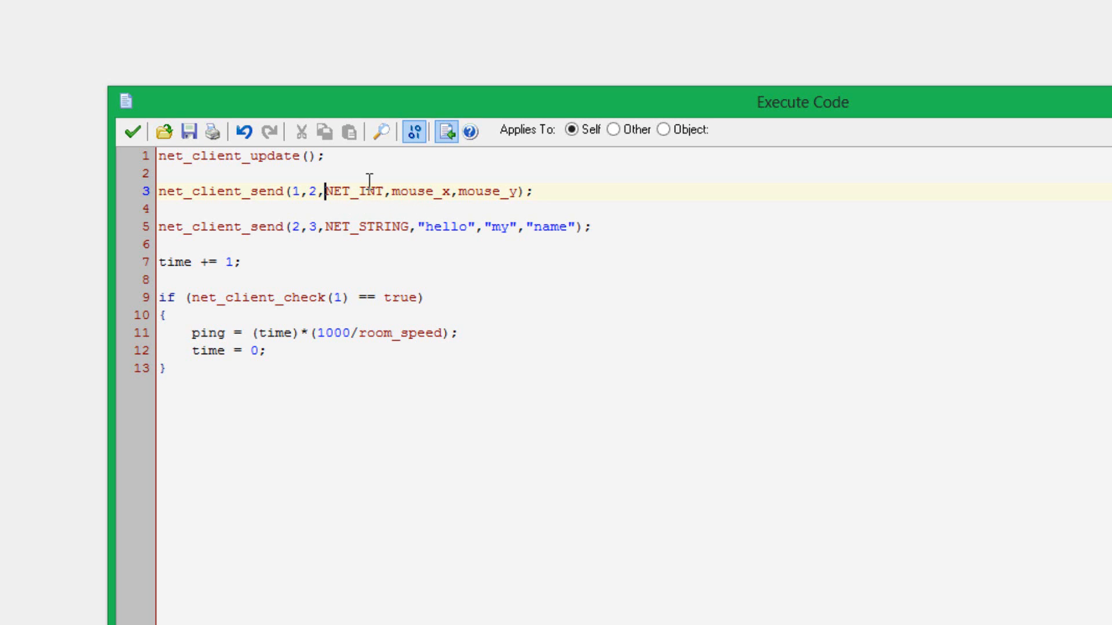
click(398, 227)
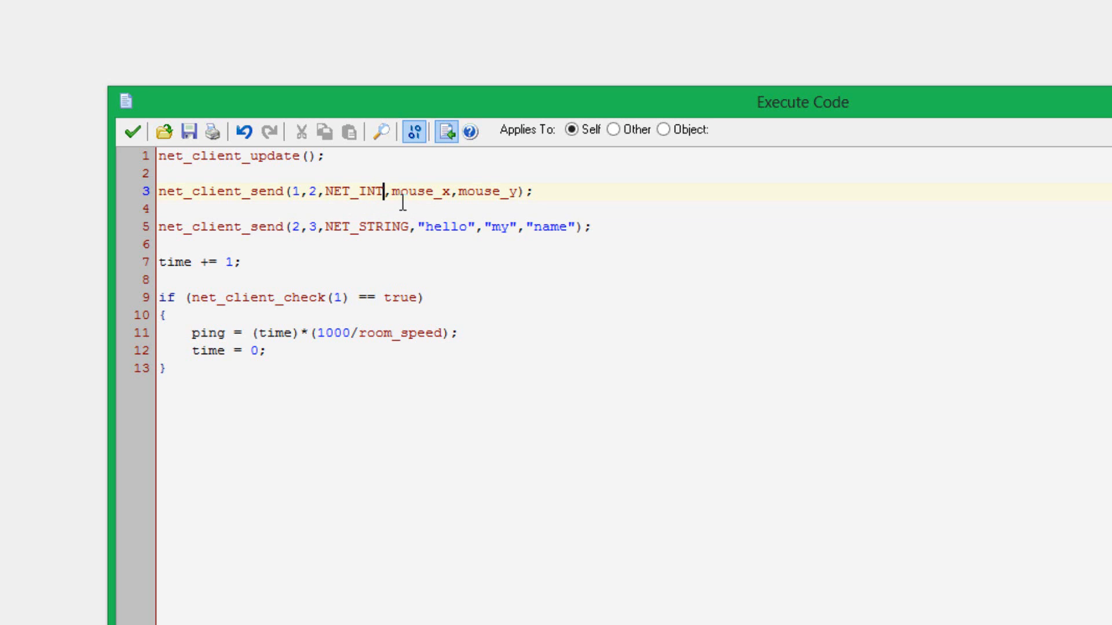
mouse_move(455, 211)
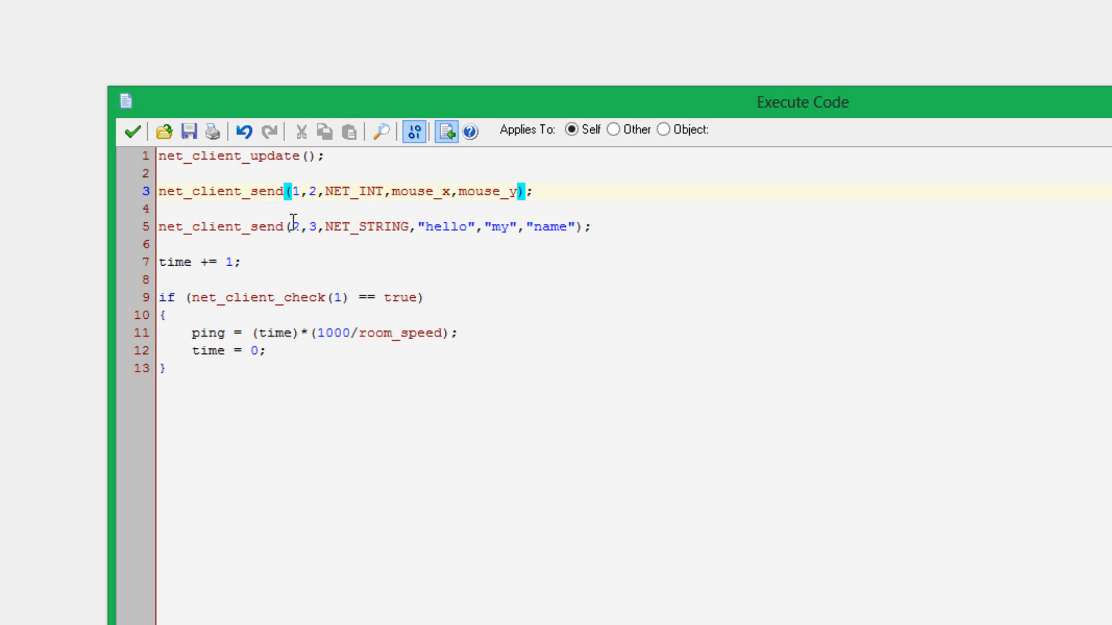
click(291, 227)
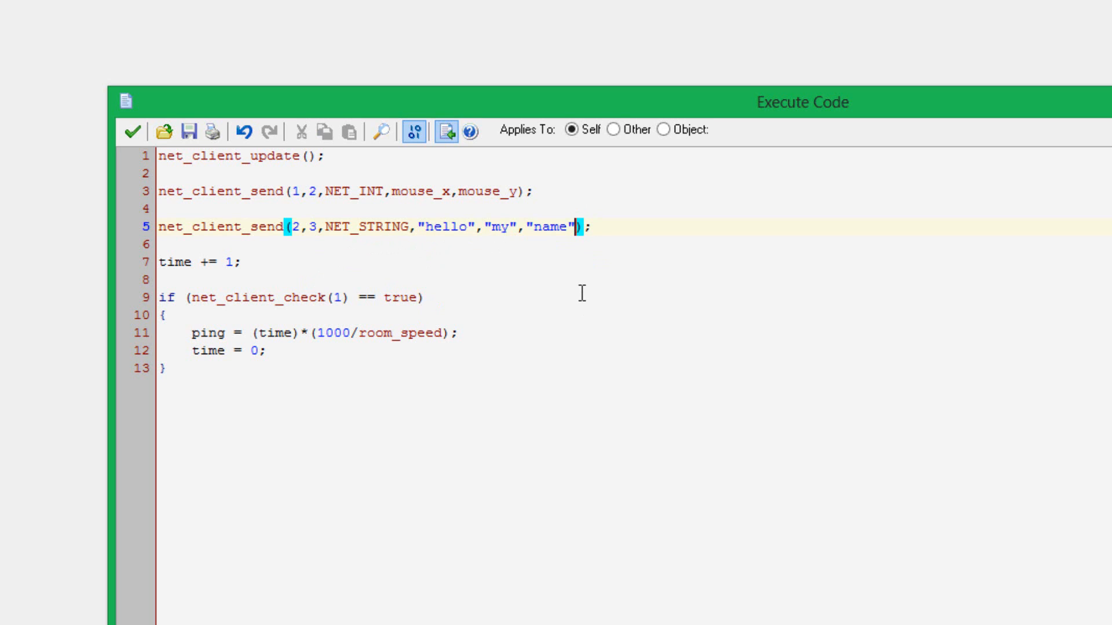
mouse_move(325, 228)
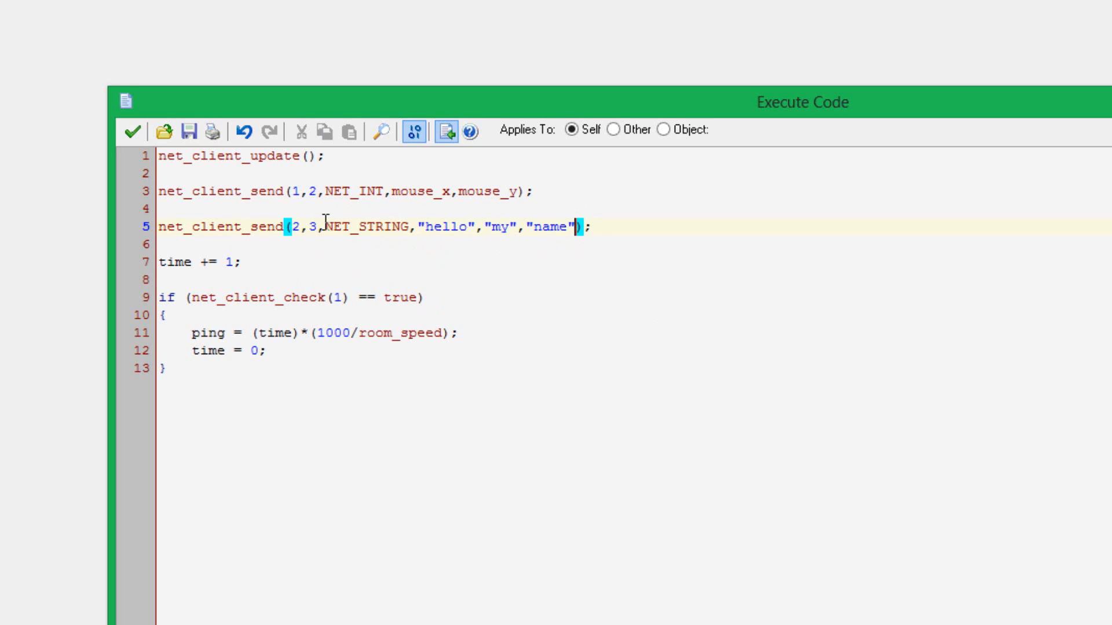
mouse_move(335, 227)
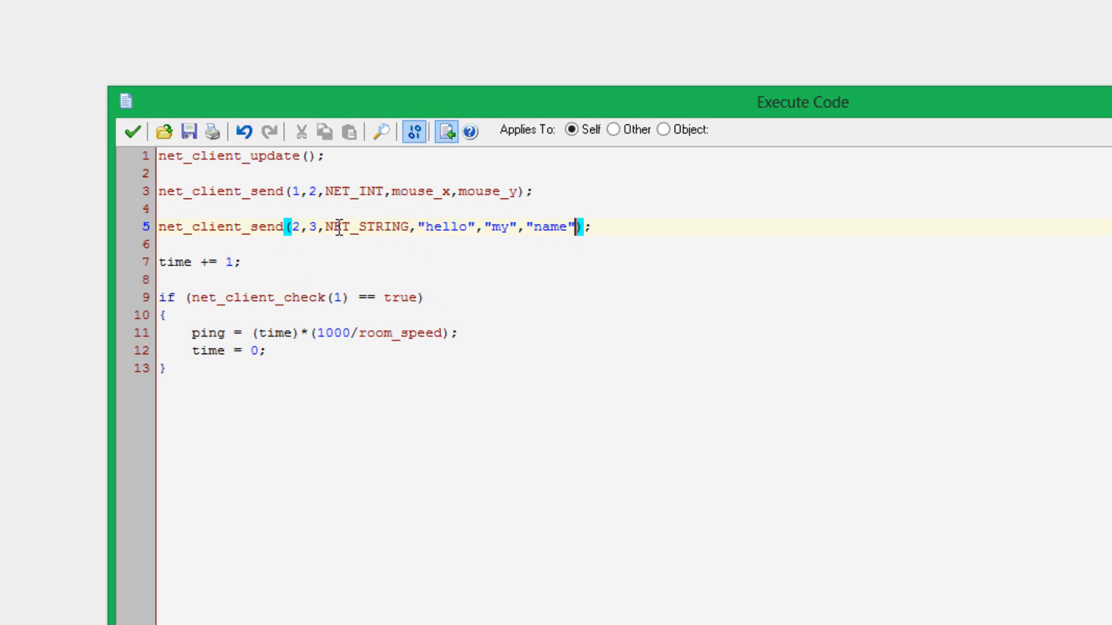
mouse_move(266, 256)
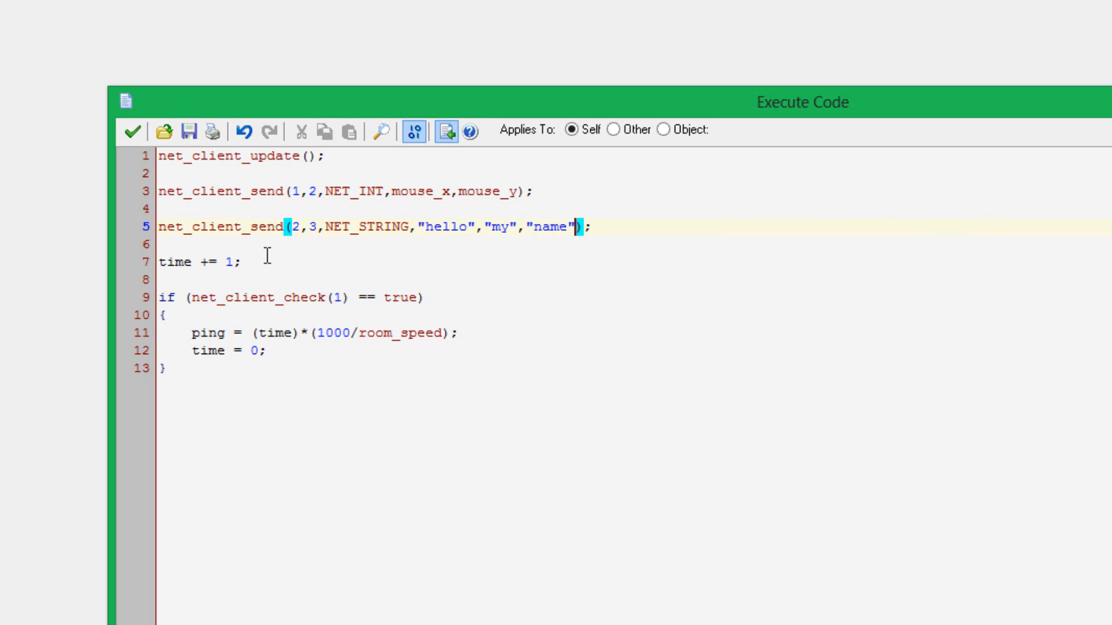
click(244, 262)
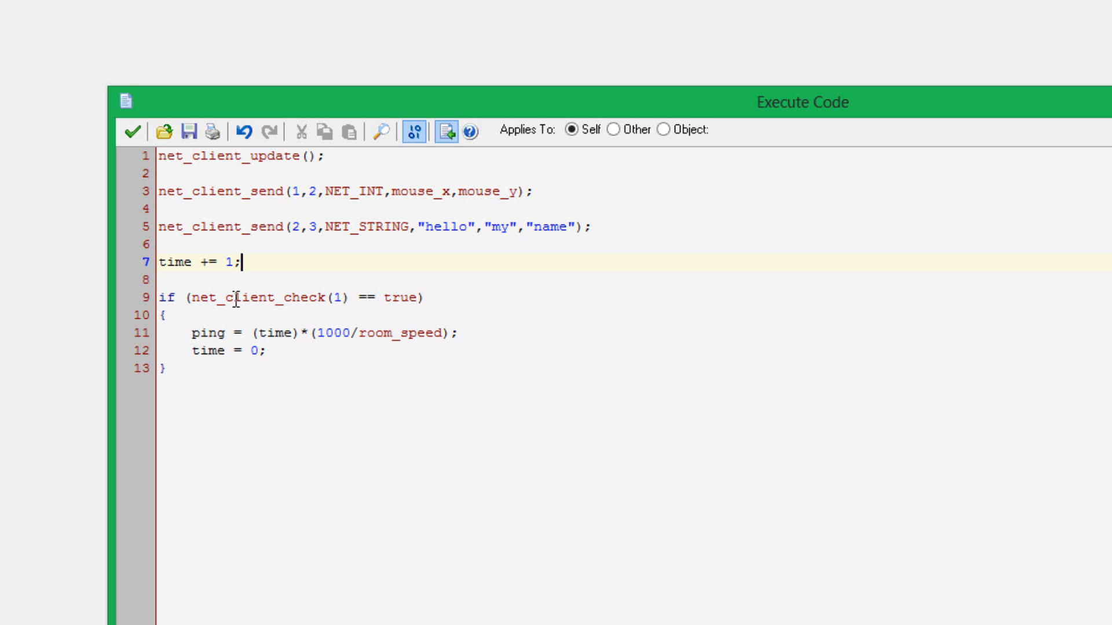
- Review the ping calculation line and close obj_client's Step code unchanged
click(197, 334)
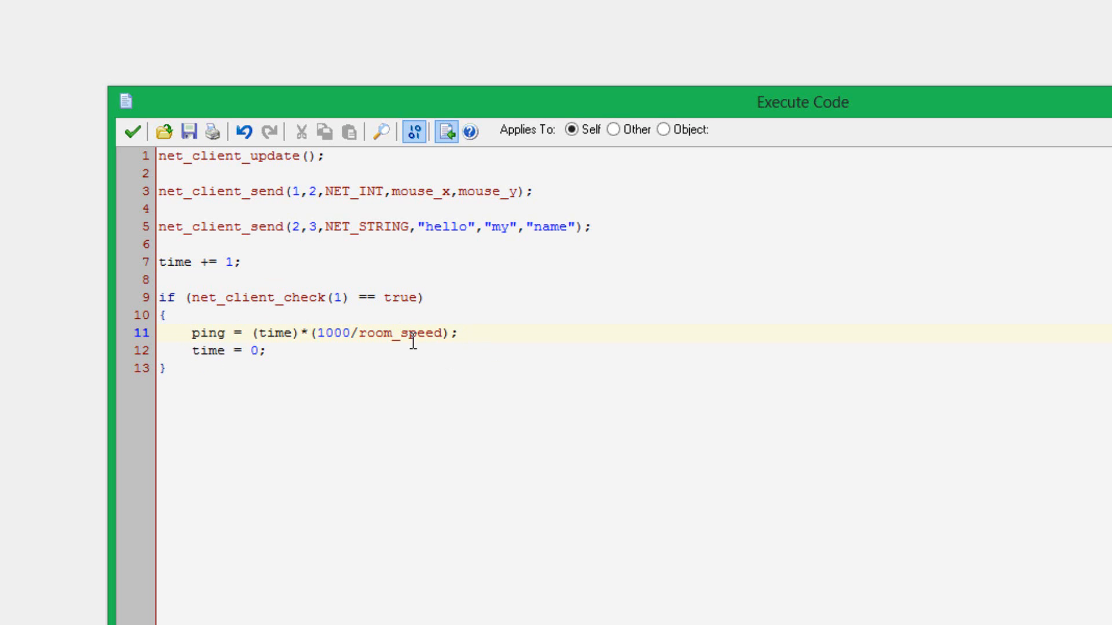
mouse_move(369, 319)
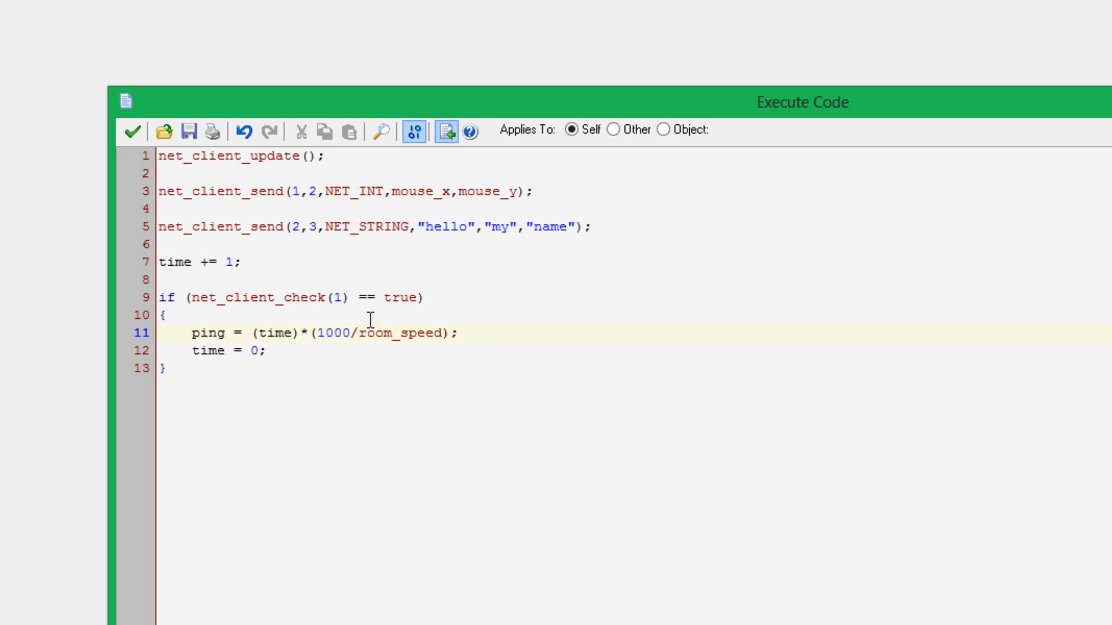
mouse_move(418, 361)
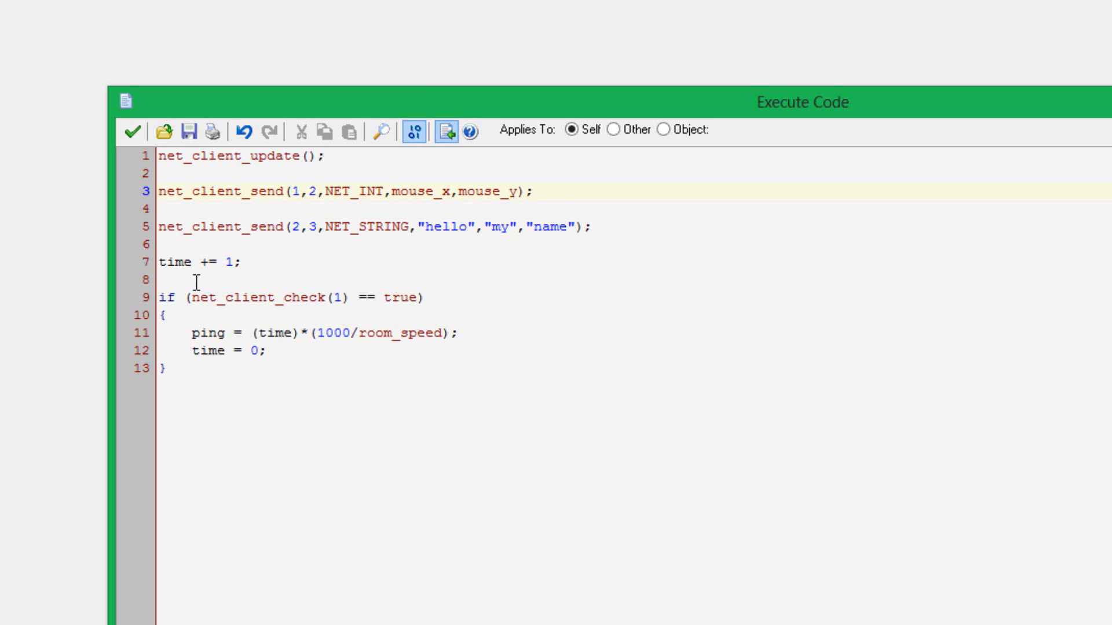
mouse_move(340, 298)
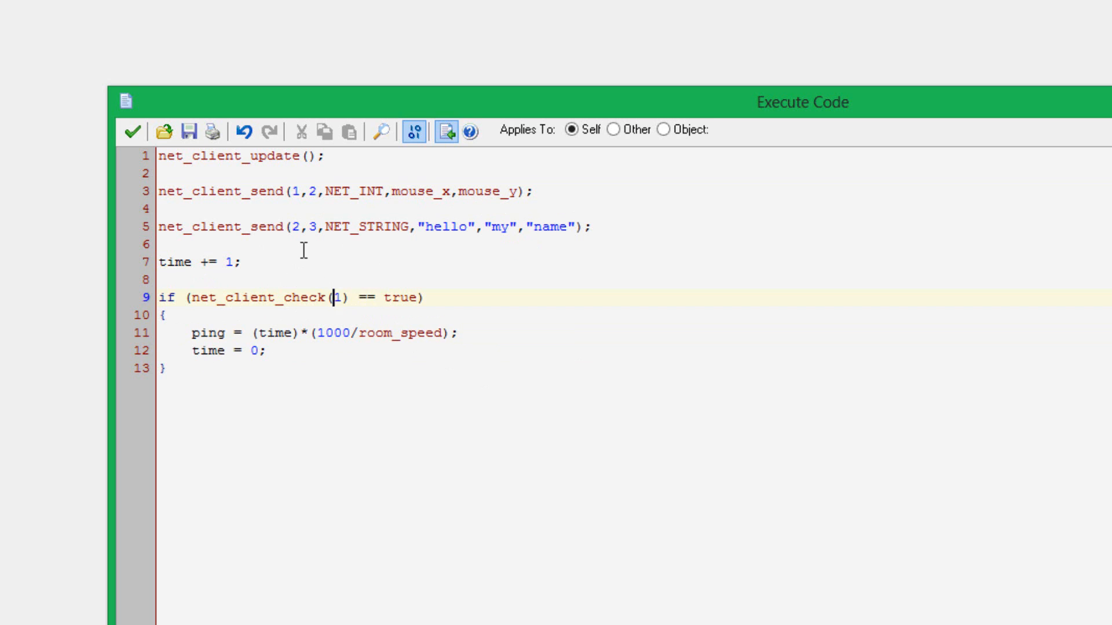
mouse_move(335, 412)
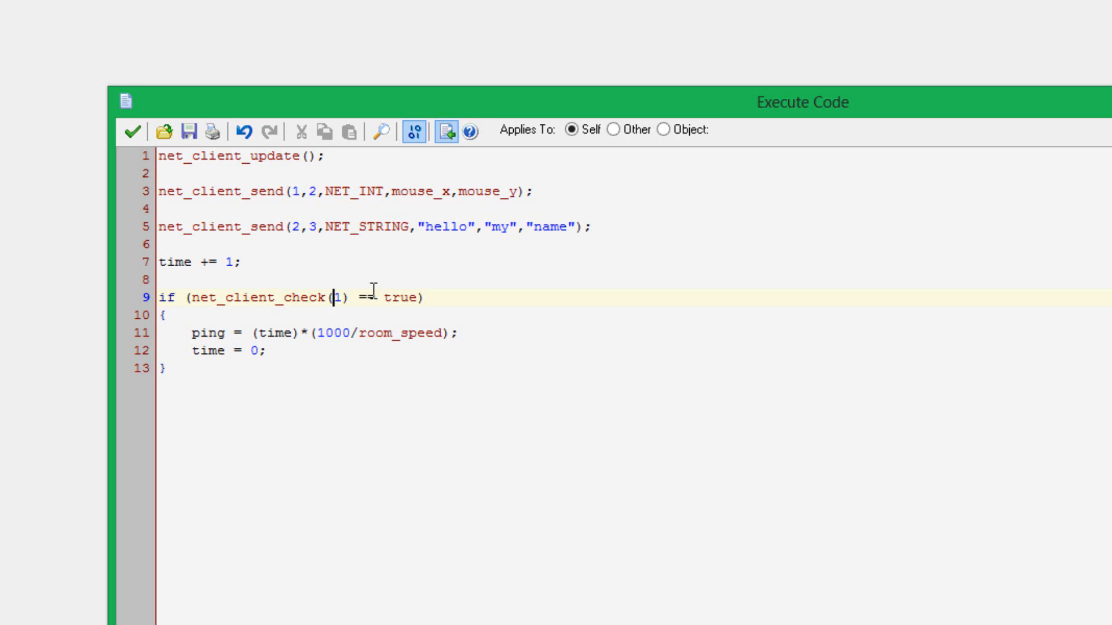
mouse_move(373, 278)
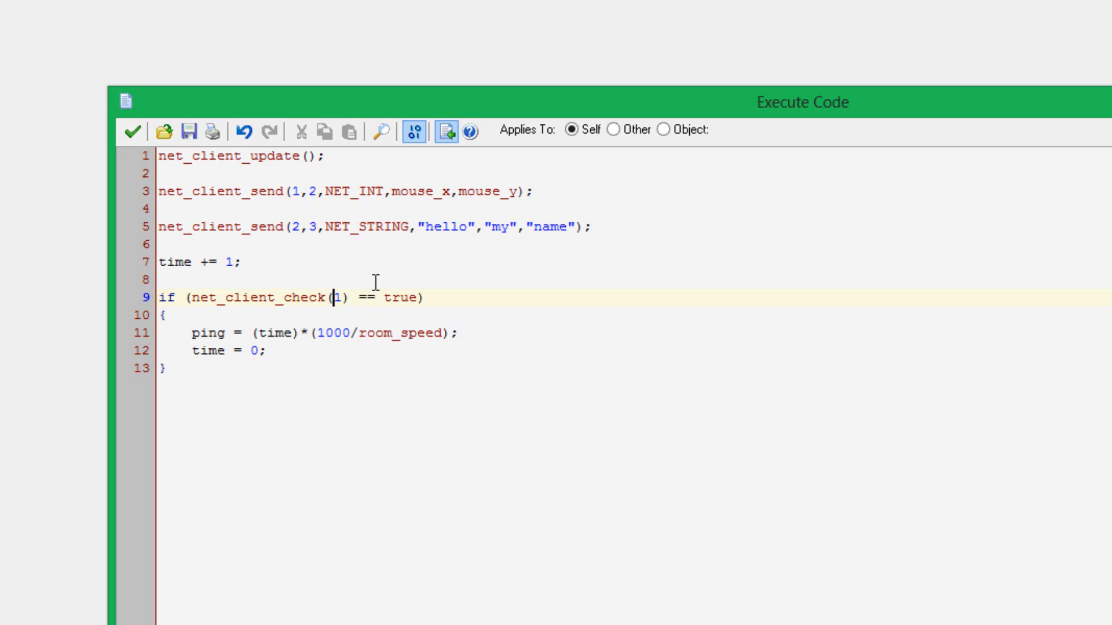
mouse_move(342, 309)
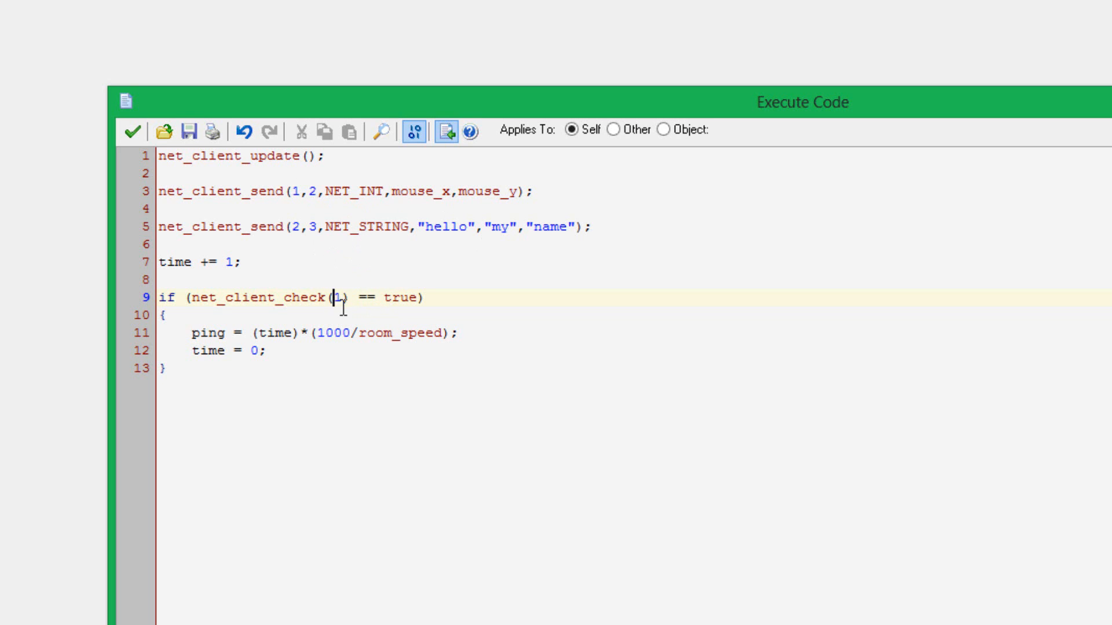
mouse_move(389, 297)
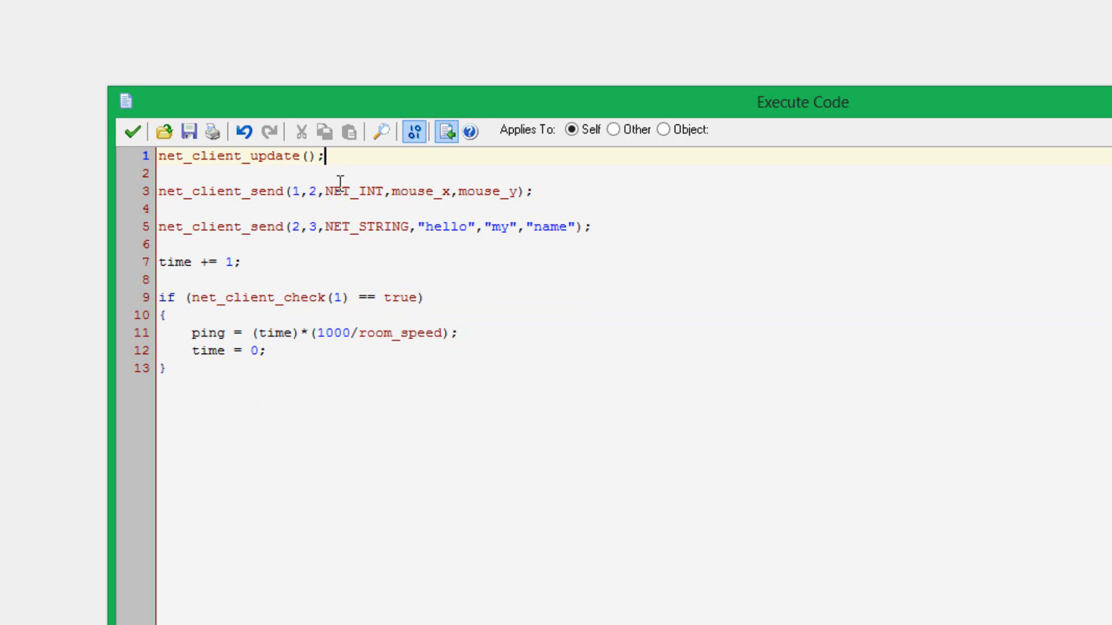
mouse_move(399, 157)
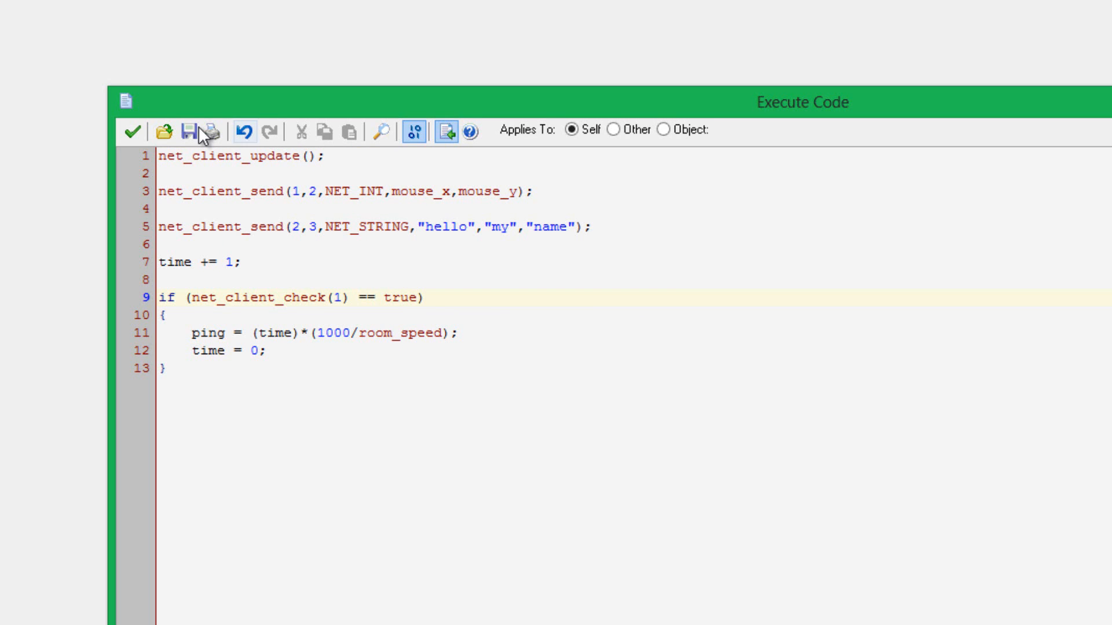
mouse_move(135, 132)
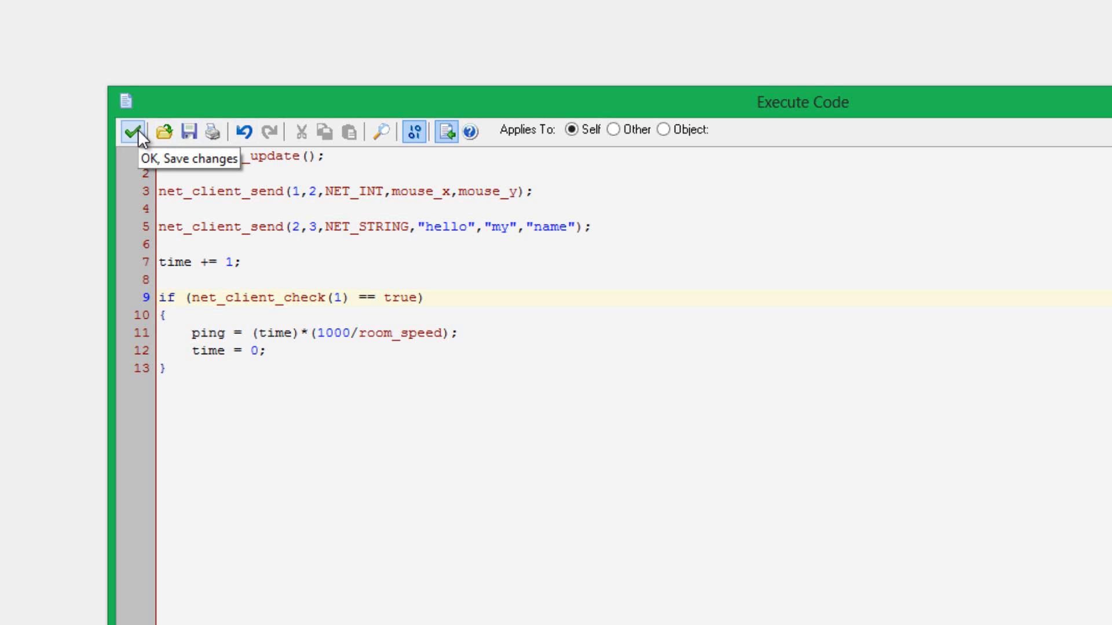
click(133, 132)
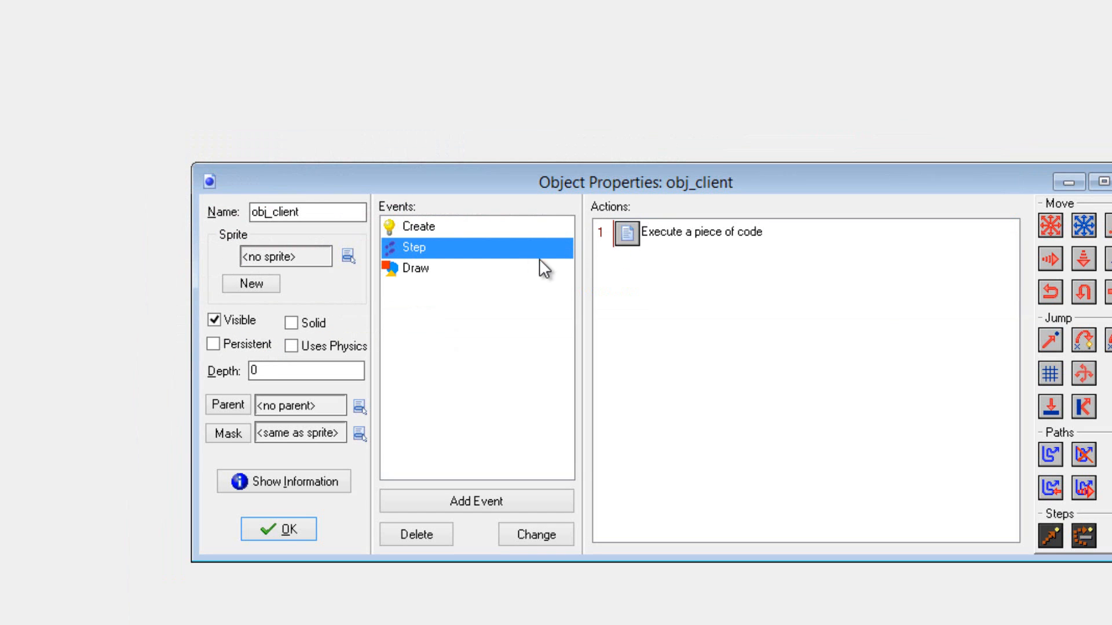
- Open obj_client's Draw event code and inspect the x-position lookup in draw_circle
click(414, 268)
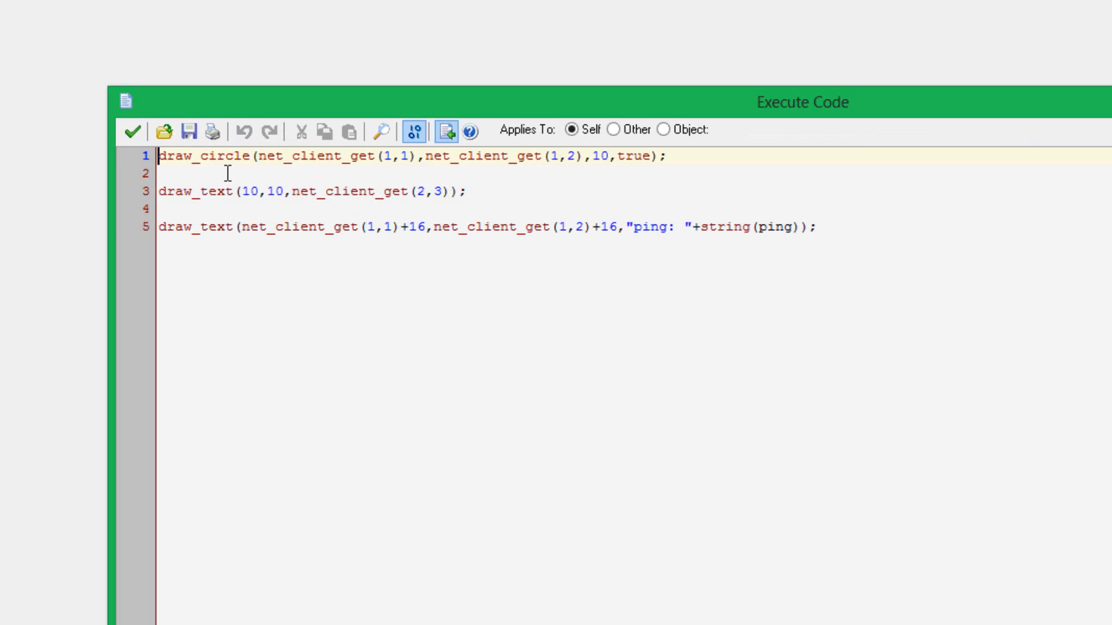
double_click(337, 157)
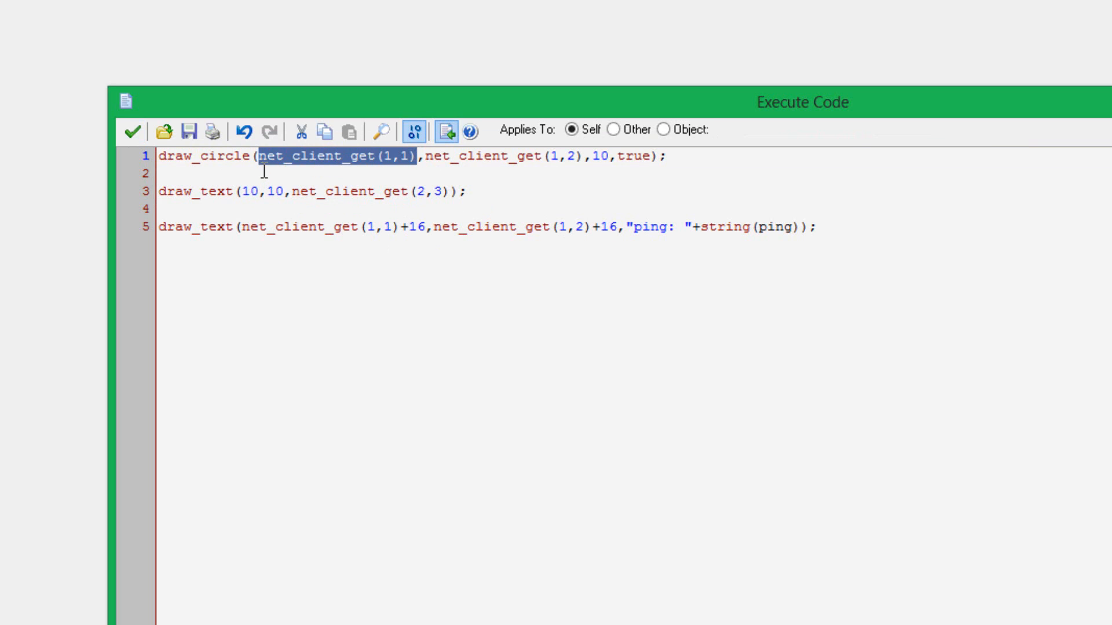
click(390, 157)
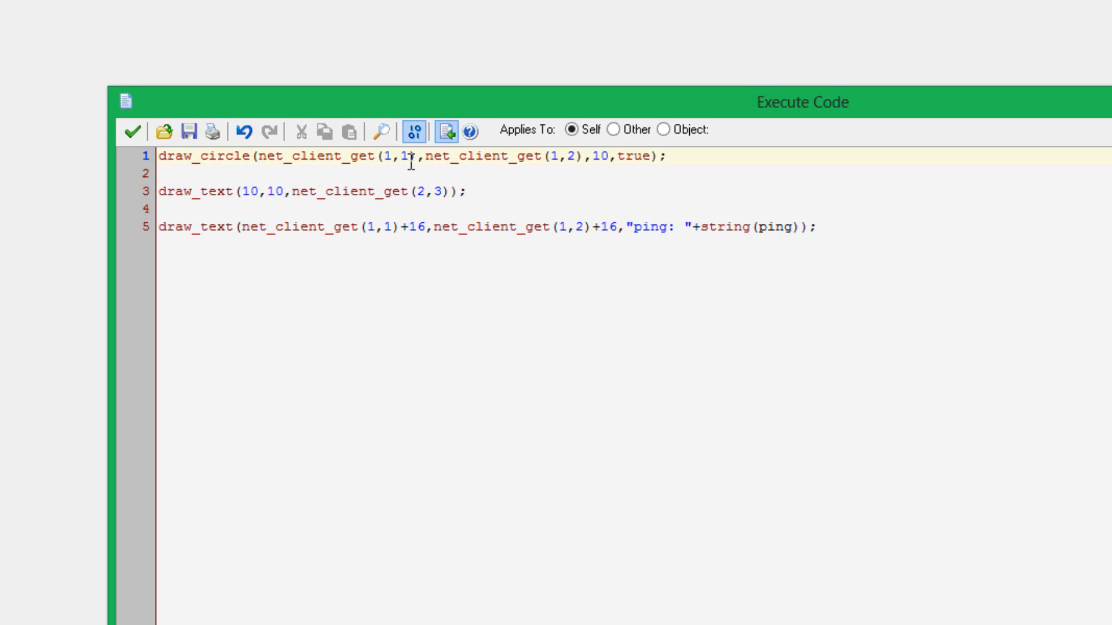
double_click(404, 157)
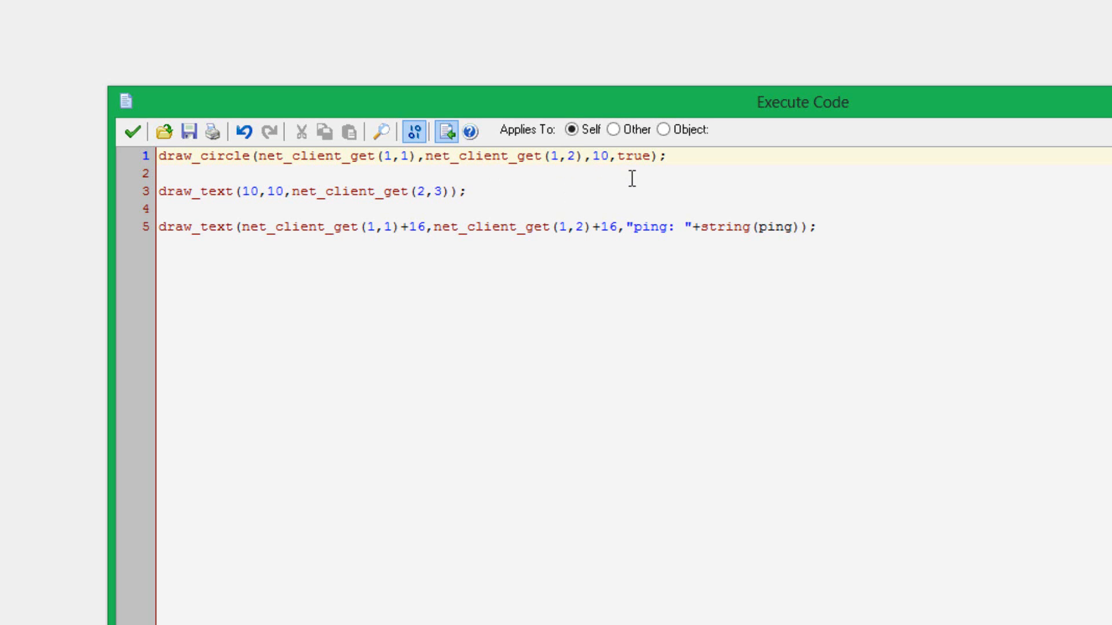
mouse_move(262, 132)
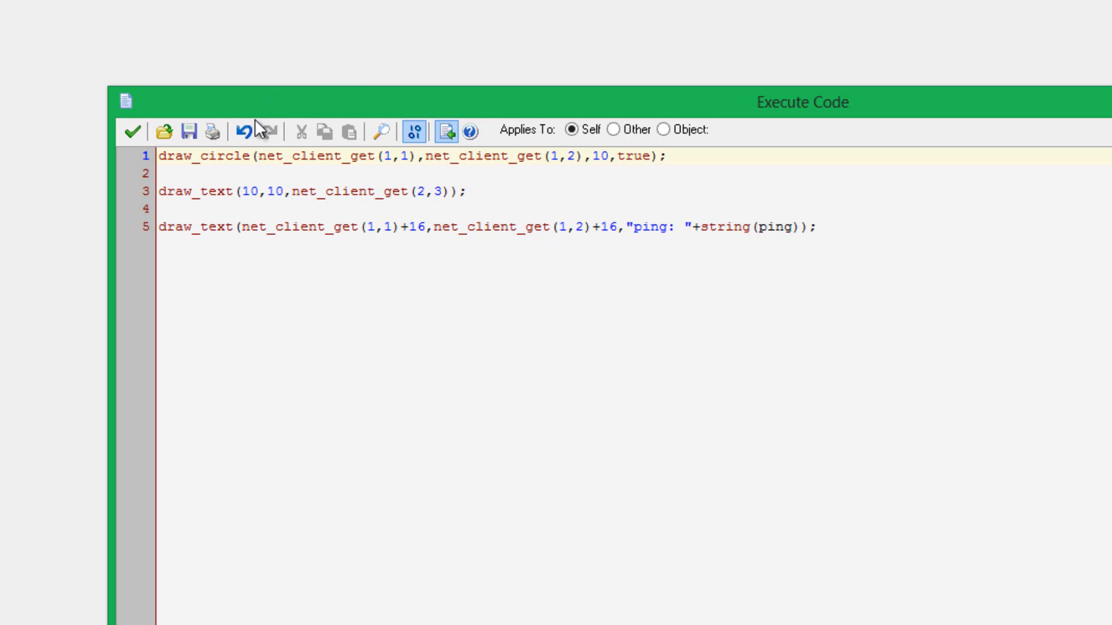
mouse_move(588, 129)
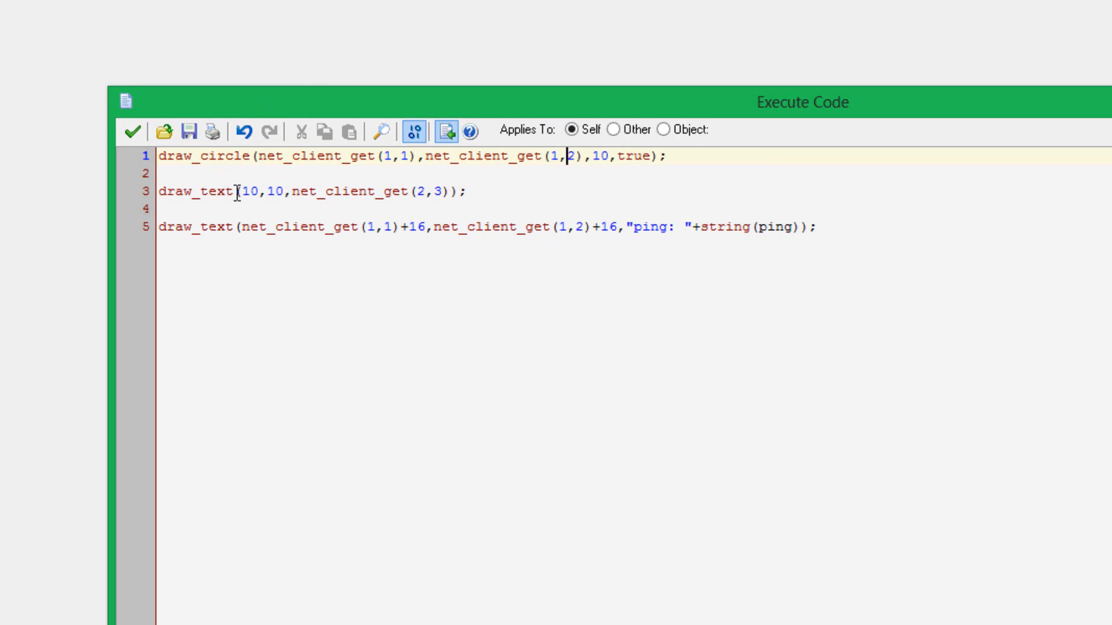
- Change the received-text lookup's 3 to 1, giving net_client_get(2,1), and save the Draw code
click(360, 192)
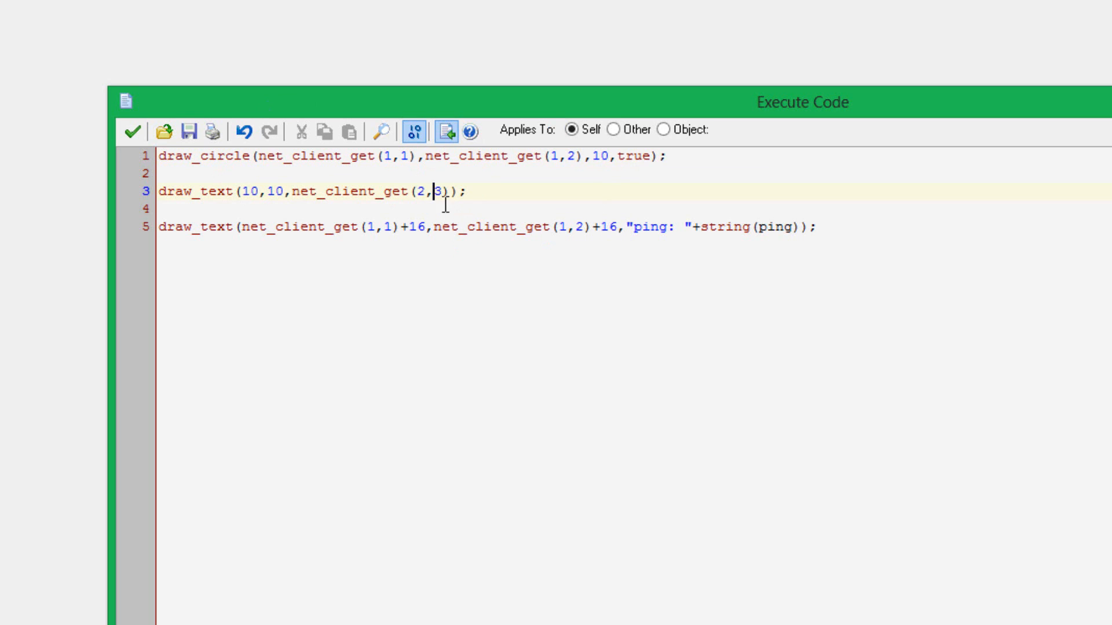
double_click(440, 191)
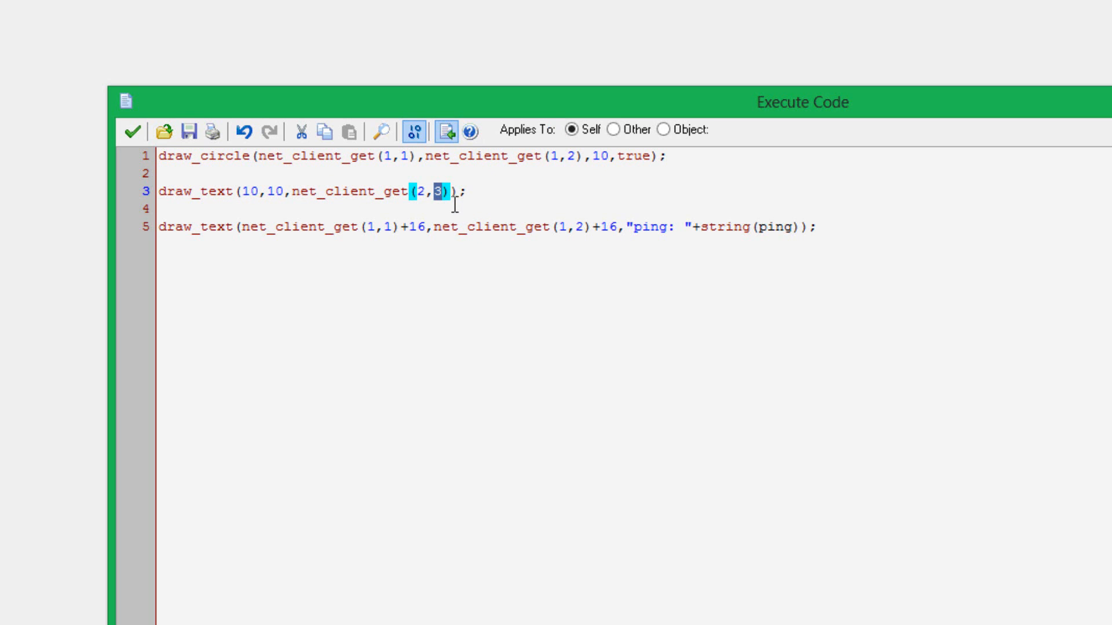
text(1)
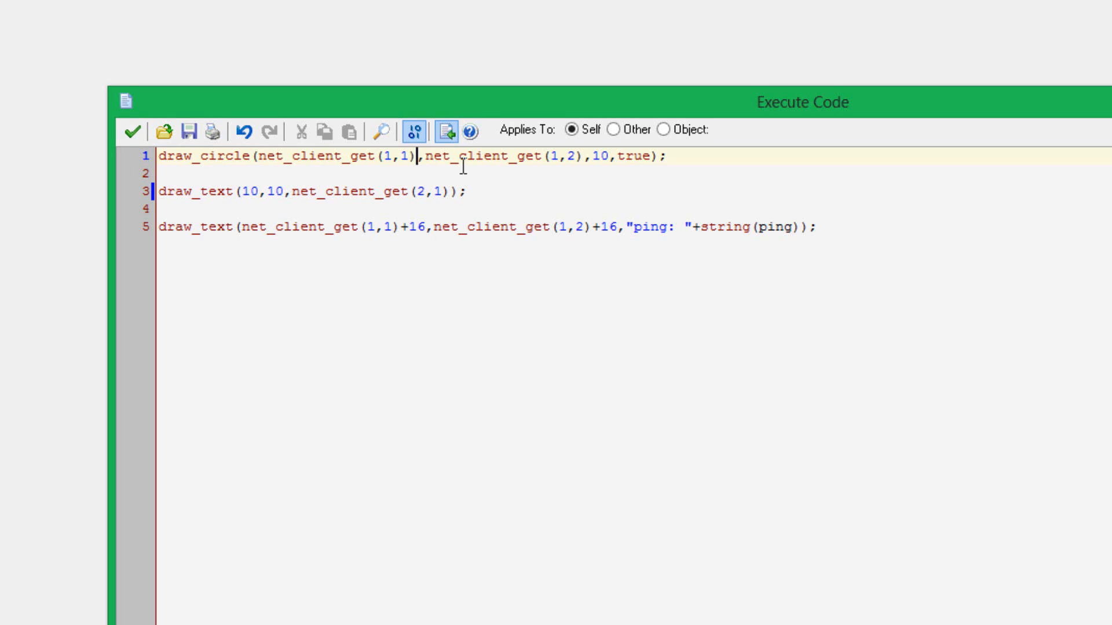
mouse_move(278, 169)
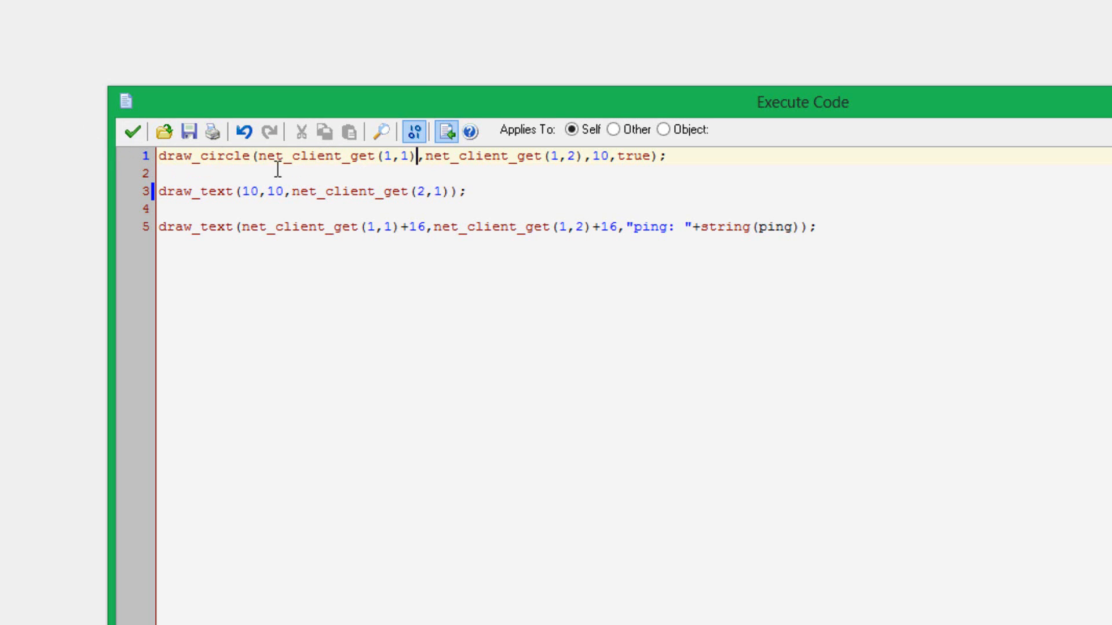
mouse_move(410, 206)
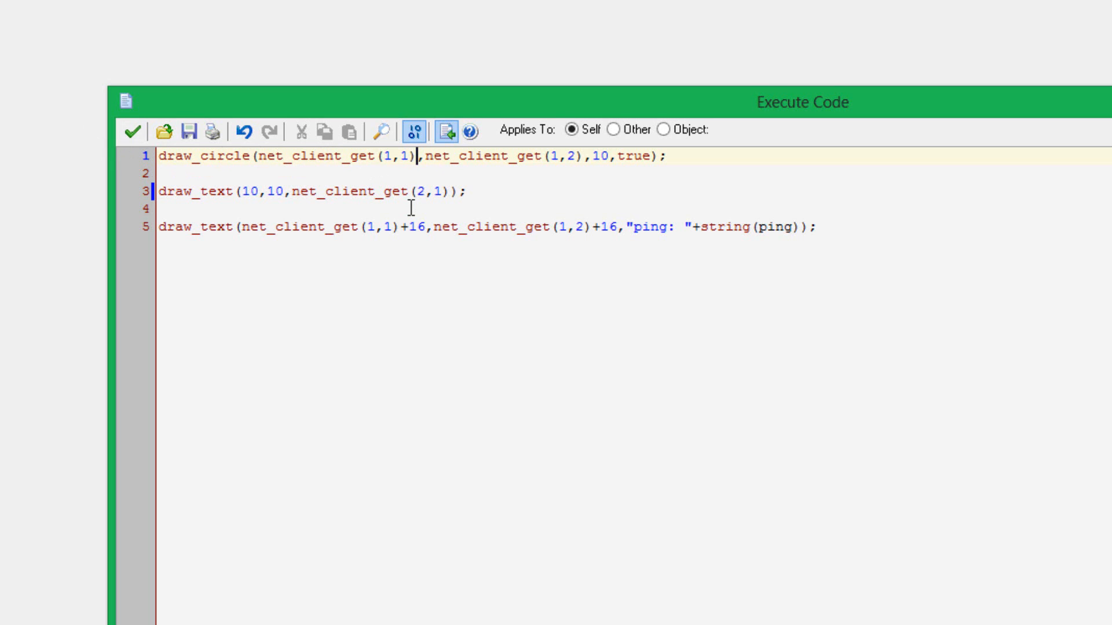
mouse_move(698, 242)
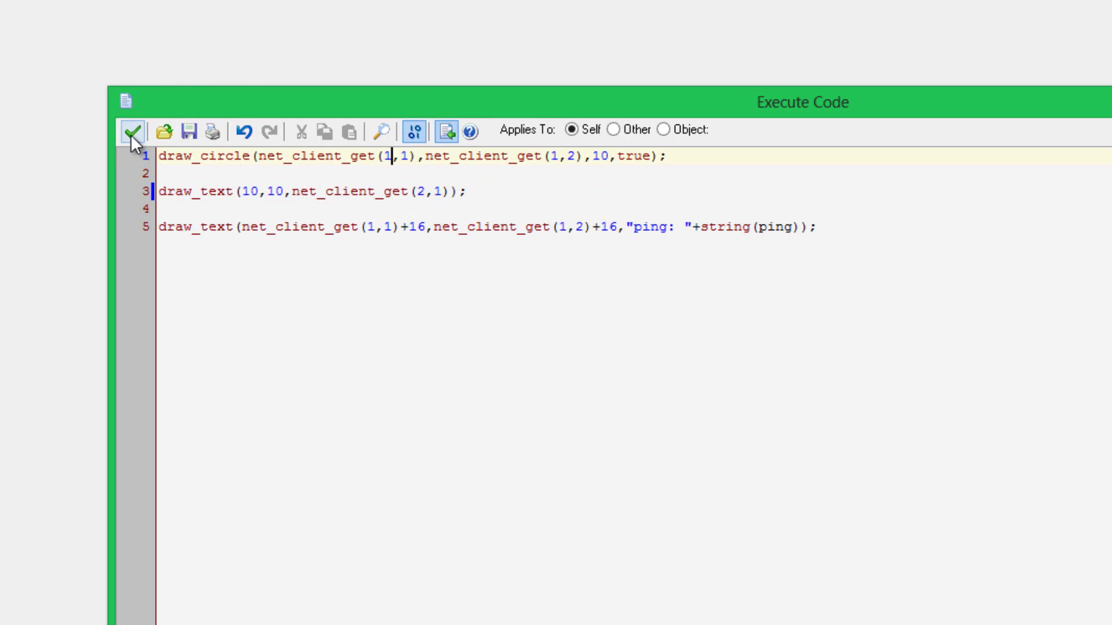
mouse_move(130, 132)
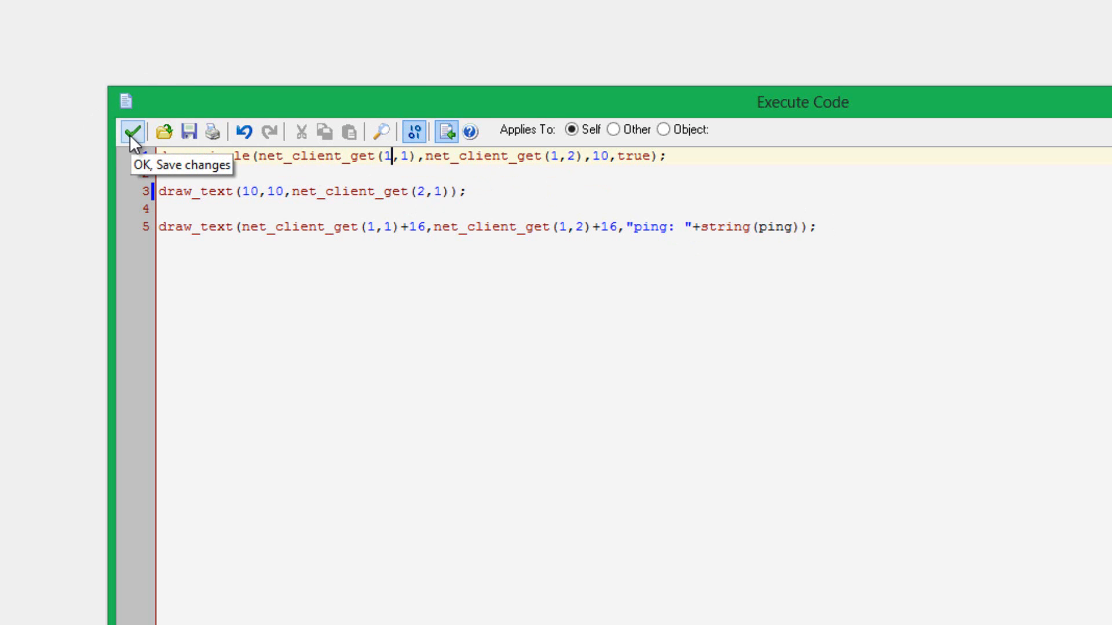
click(132, 131)
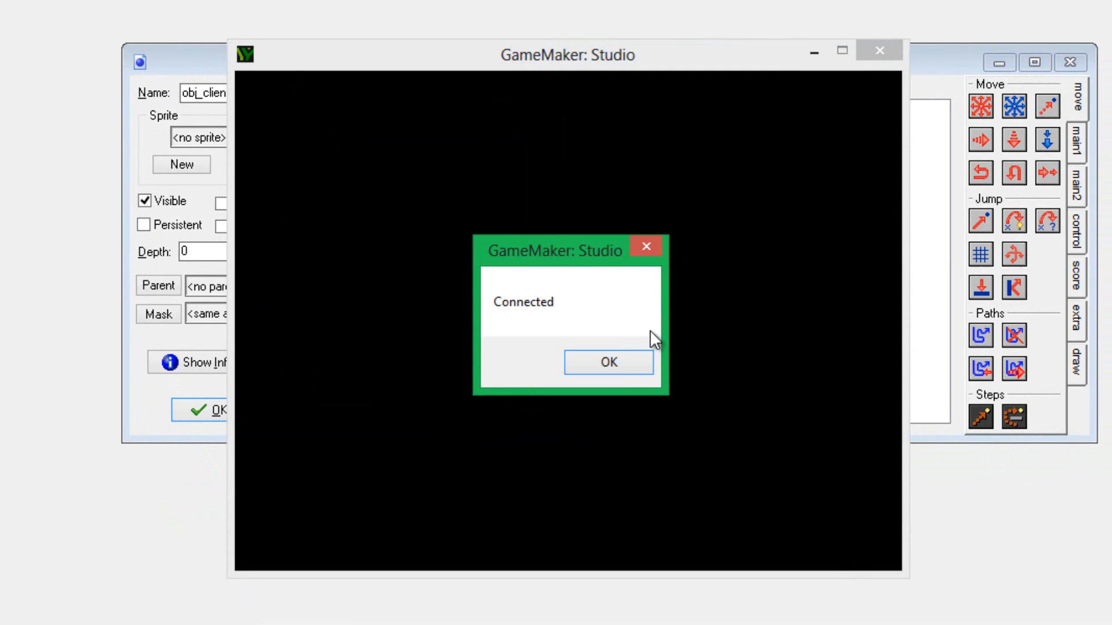
- Dismiss the Connected notice so the game shows hello, the moving circle and ping 16.67
click(609, 362)
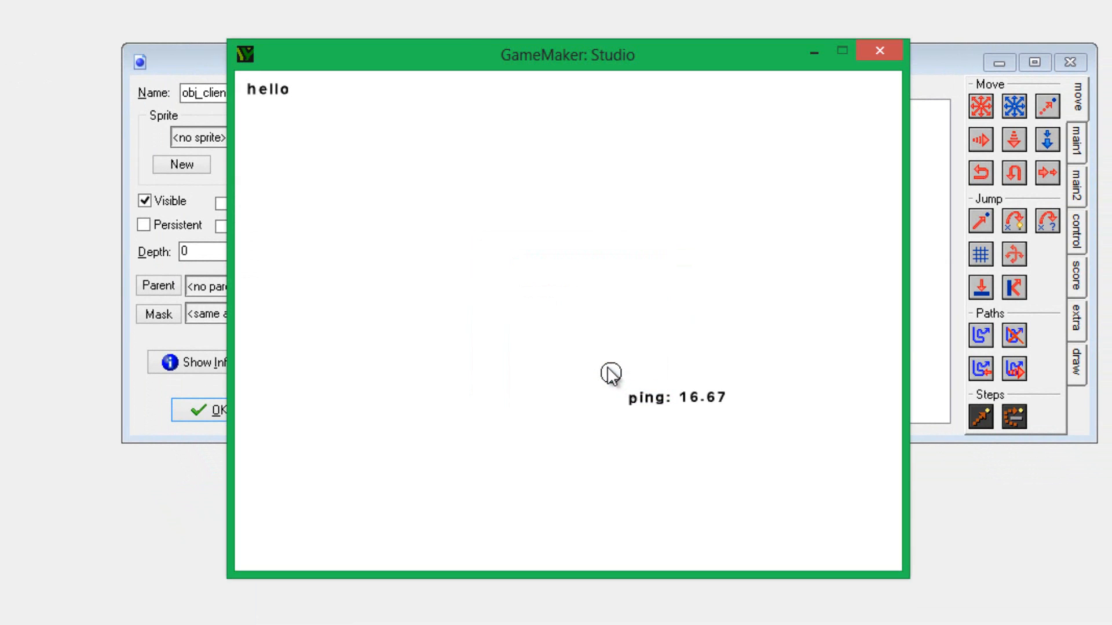
mouse_move(342, 211)
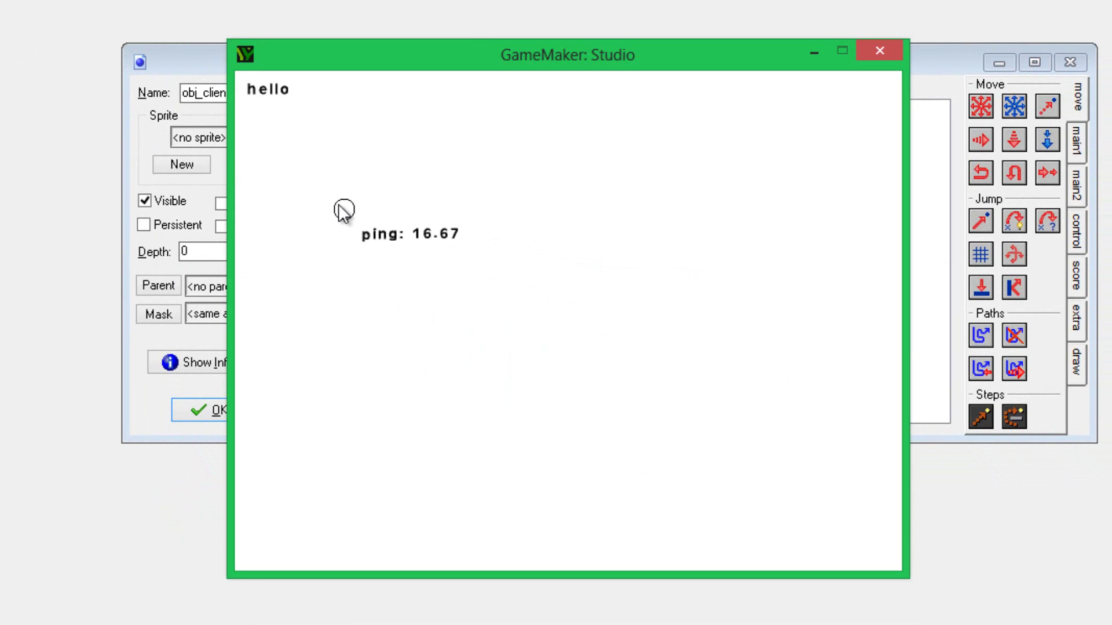
mouse_move(366, 183)
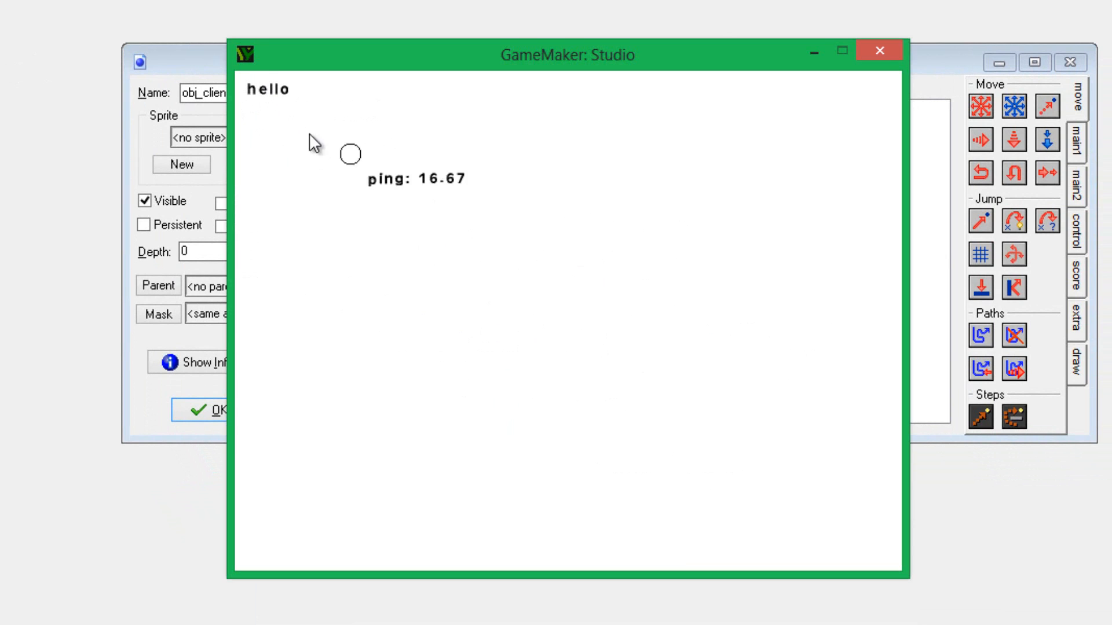
mouse_move(592, 265)
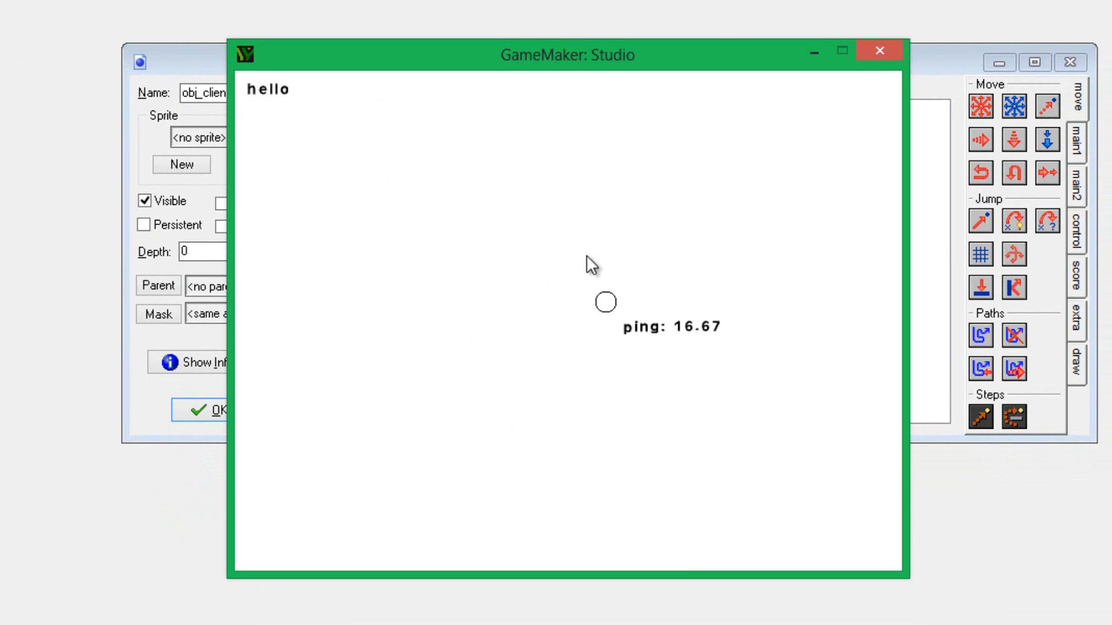
mouse_move(523, 315)
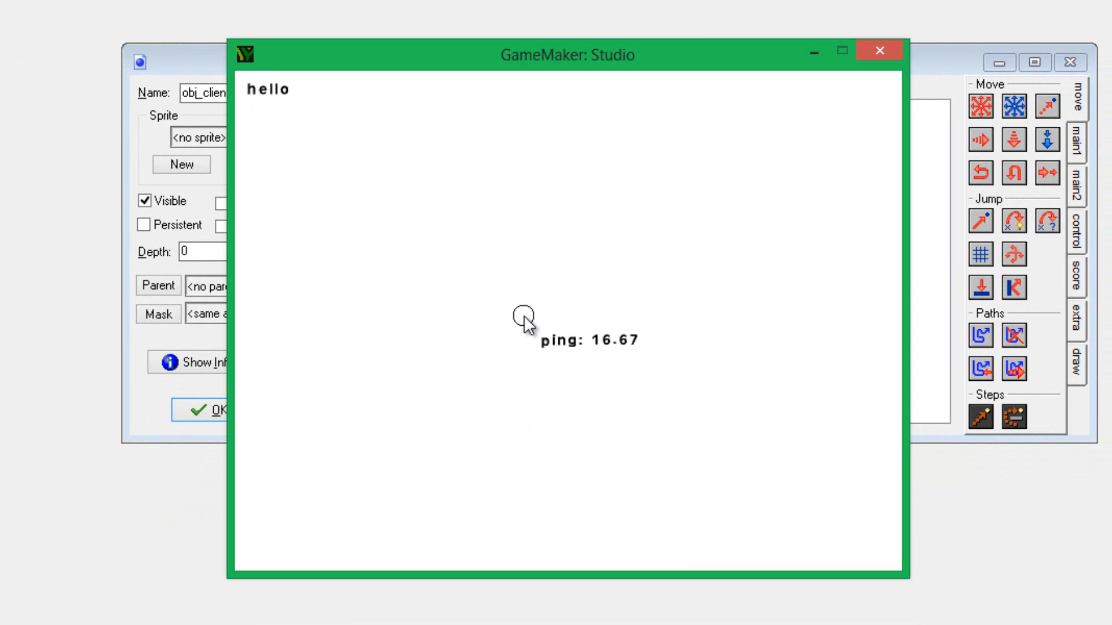
mouse_move(691, 426)
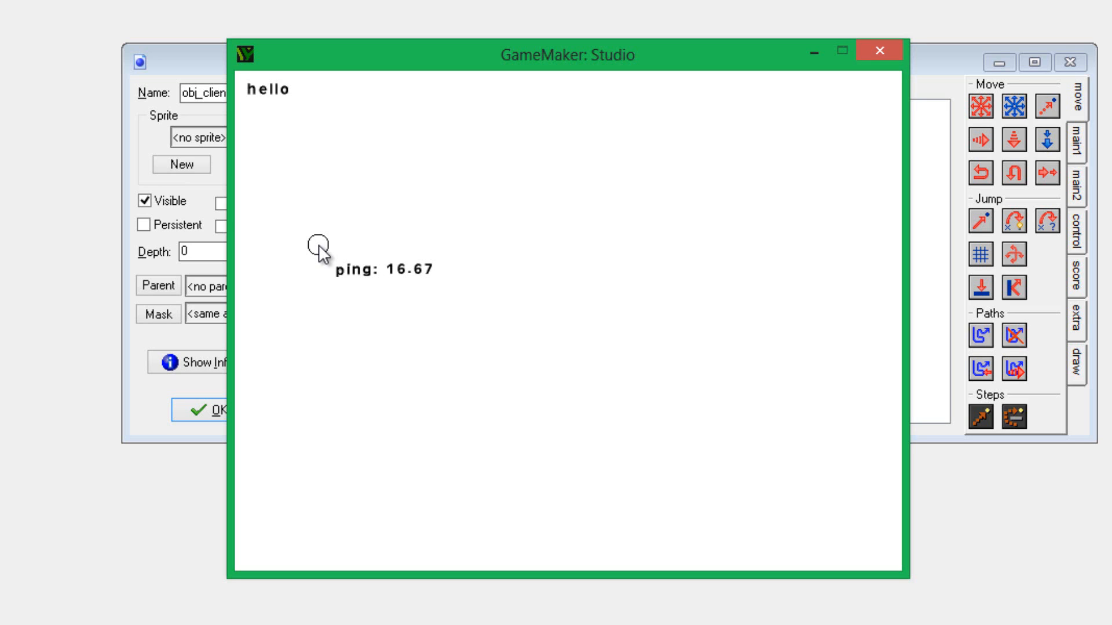
mouse_move(498, 374)
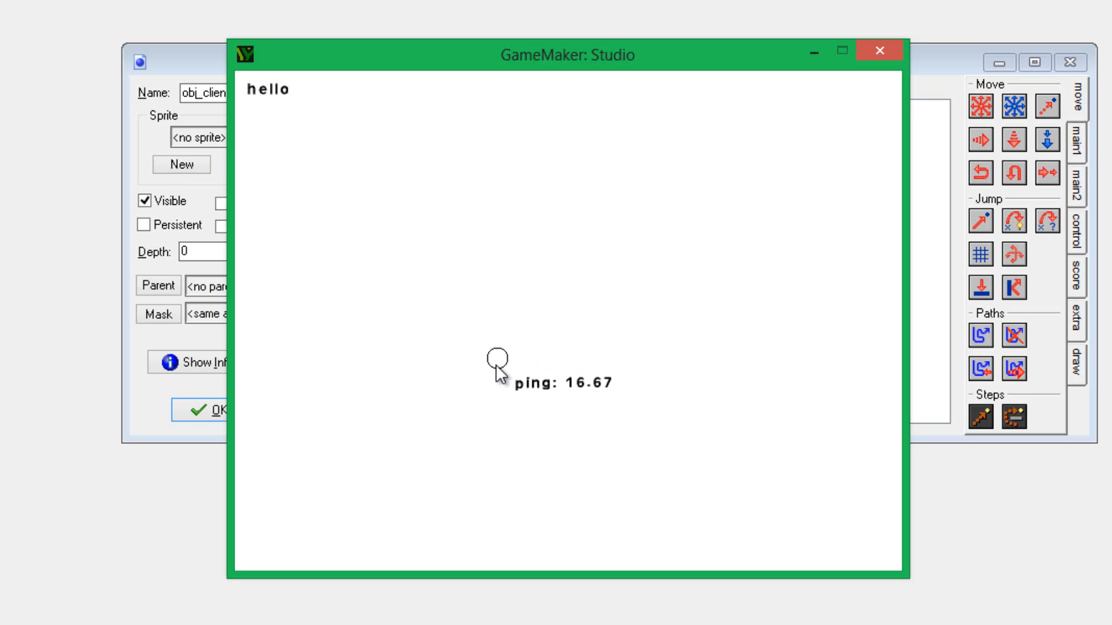
mouse_move(846, 108)
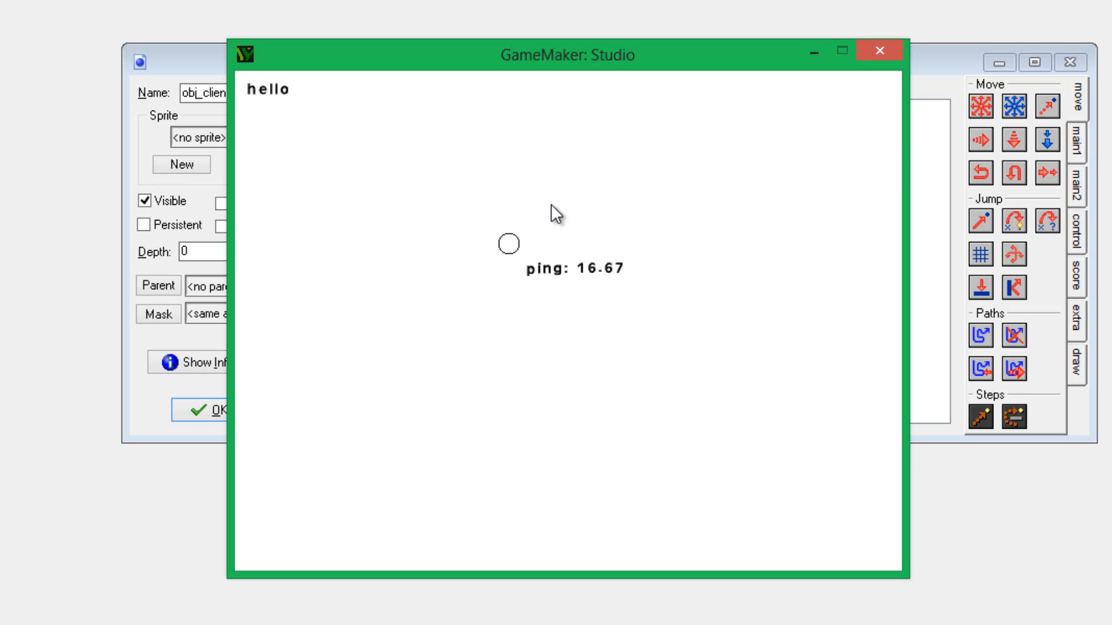
mouse_move(884, 73)
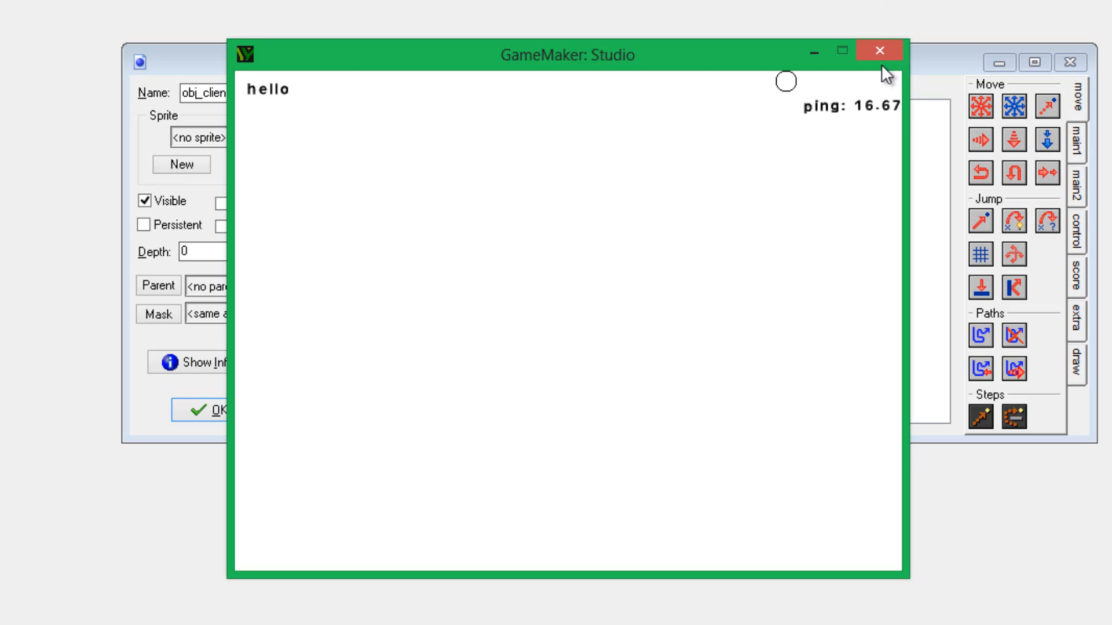
mouse_move(685, 196)
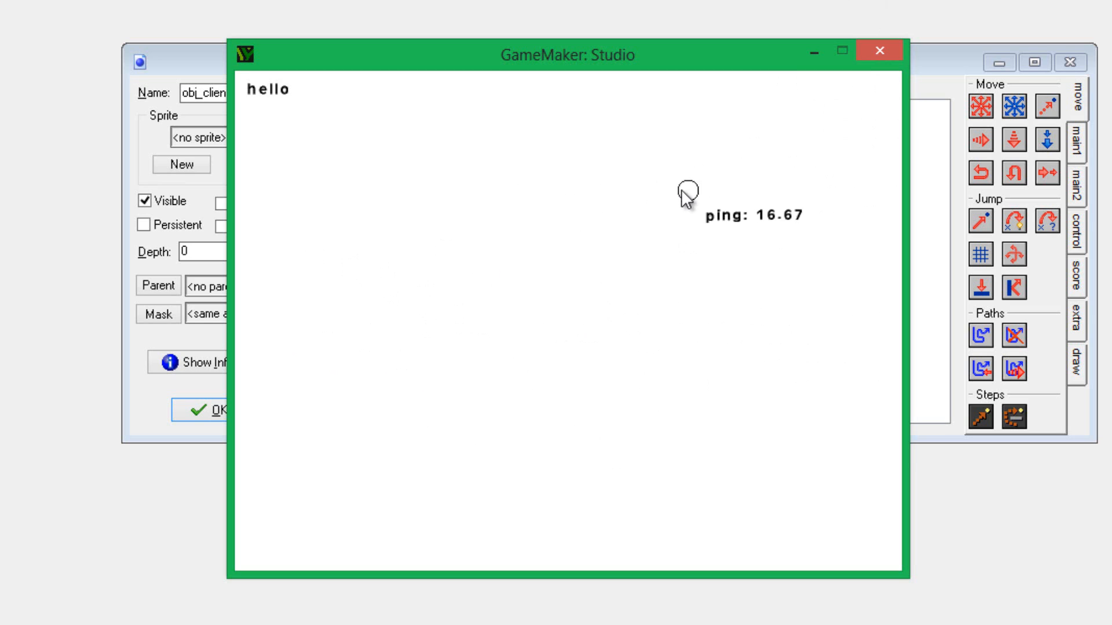
mouse_move(679, 193)
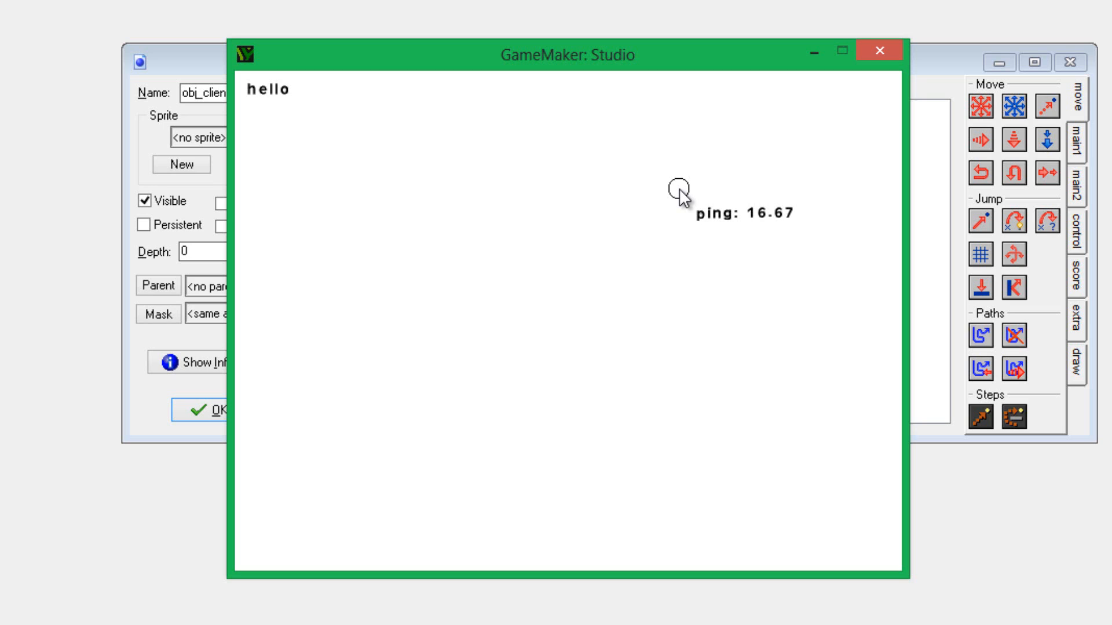
mouse_move(599, 237)
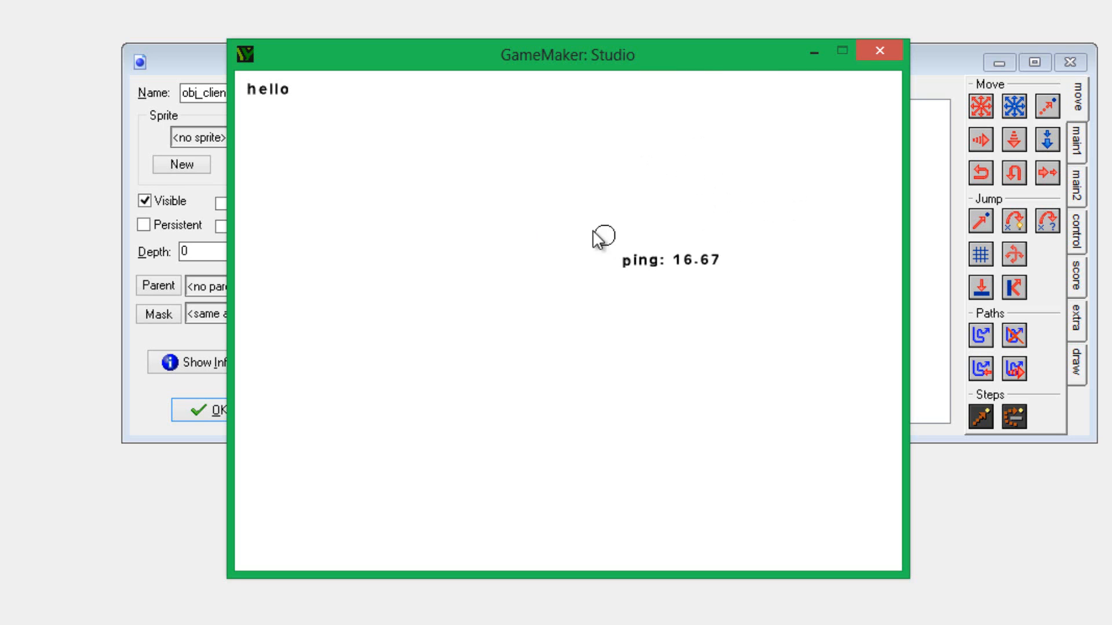
mouse_move(716, 272)
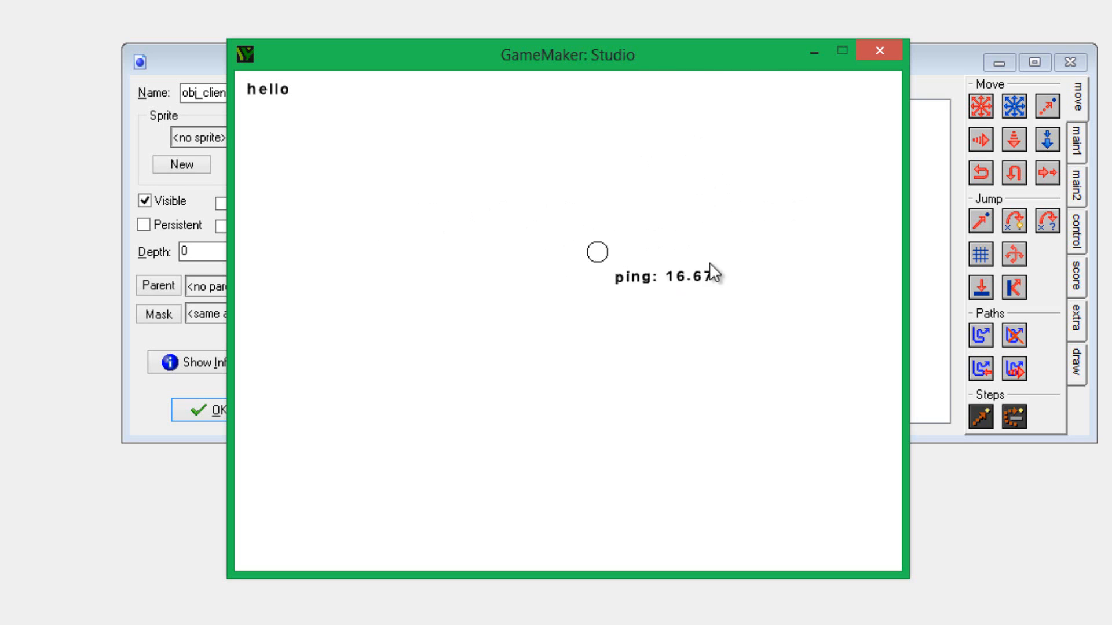
mouse_move(674, 208)
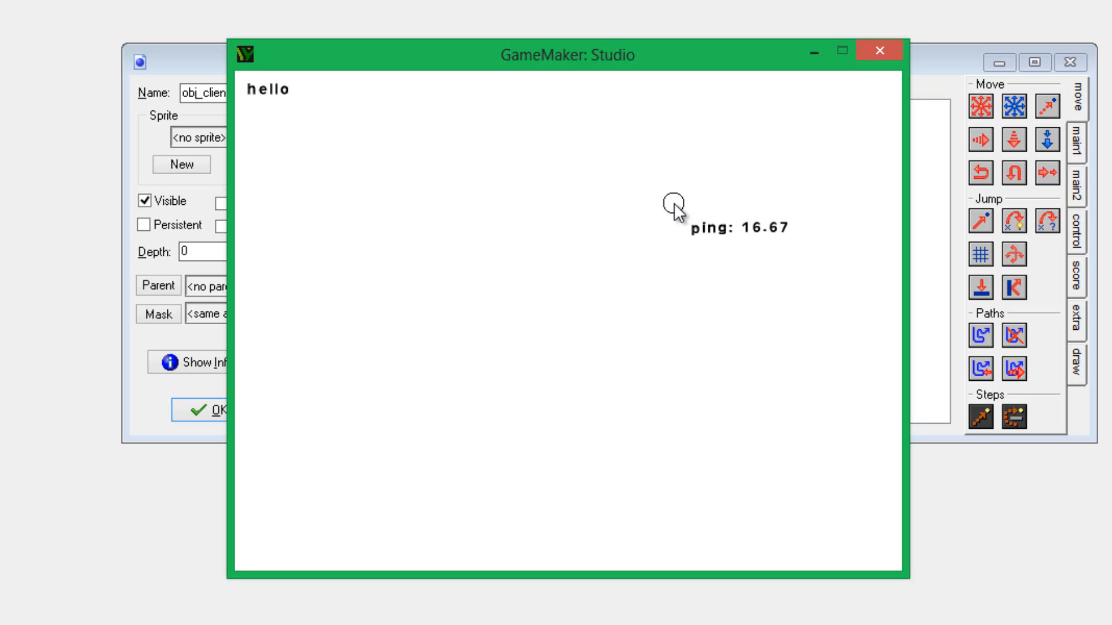
mouse_move(633, 309)
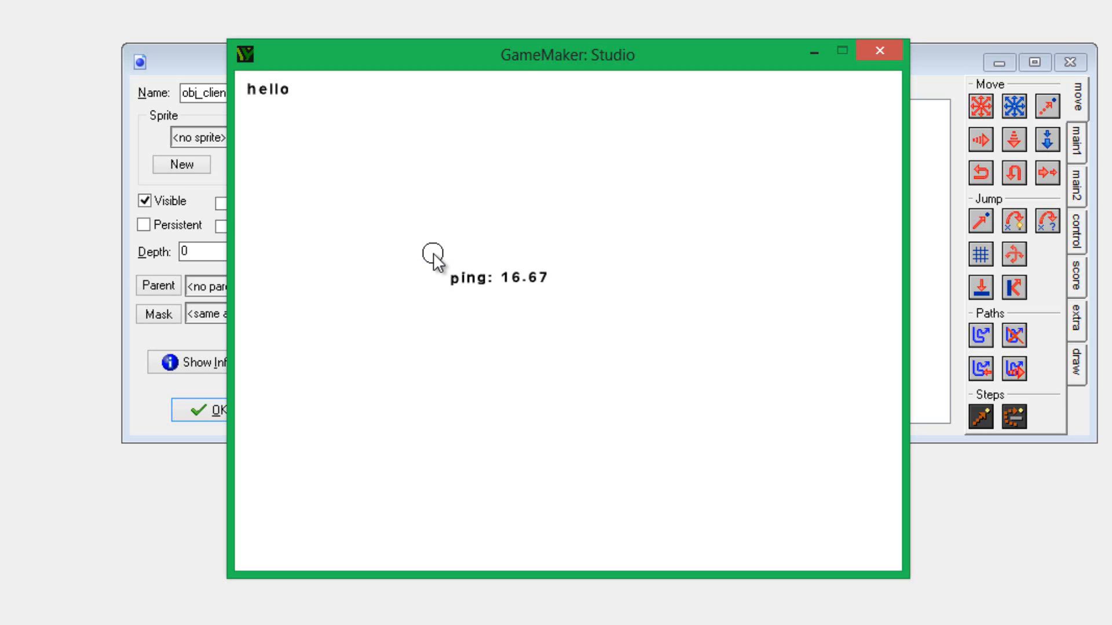
mouse_move(408, 255)
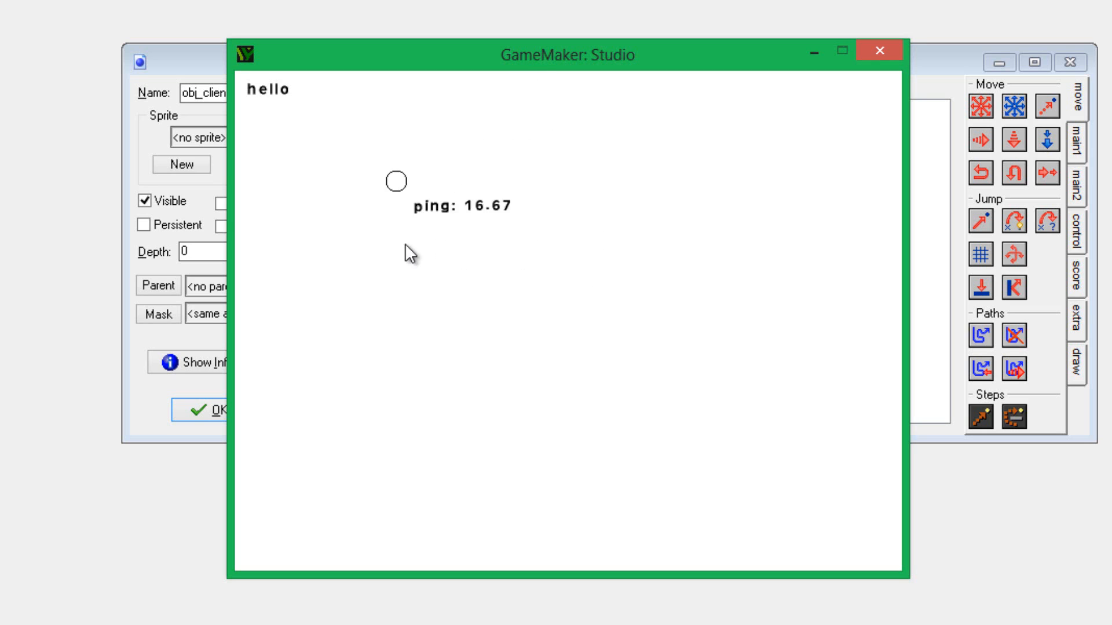
mouse_move(550, 277)
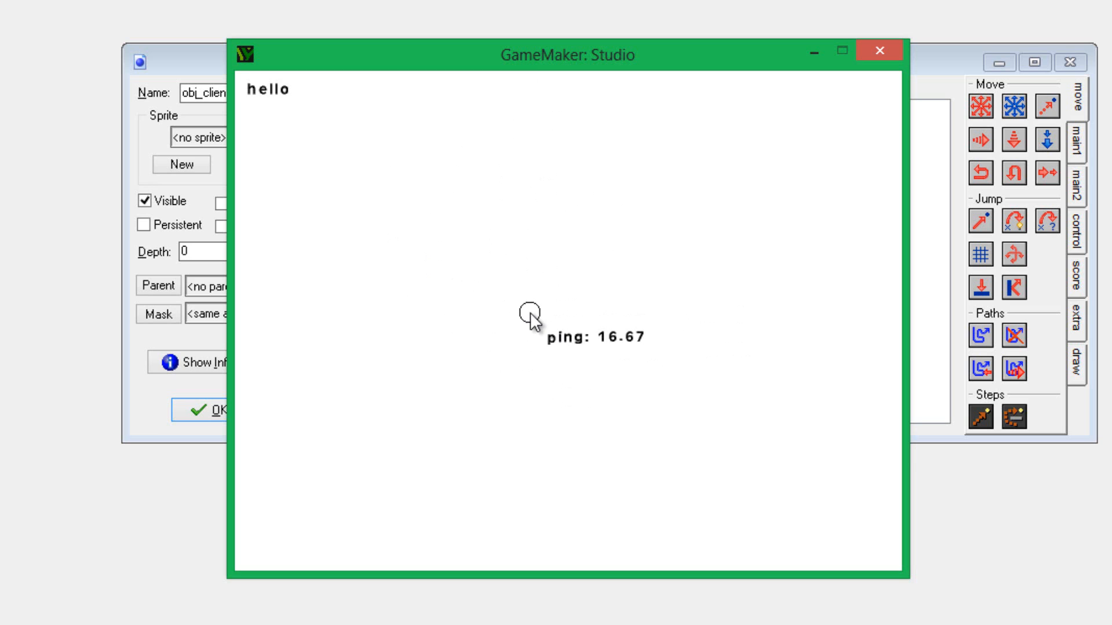
mouse_move(602, 334)
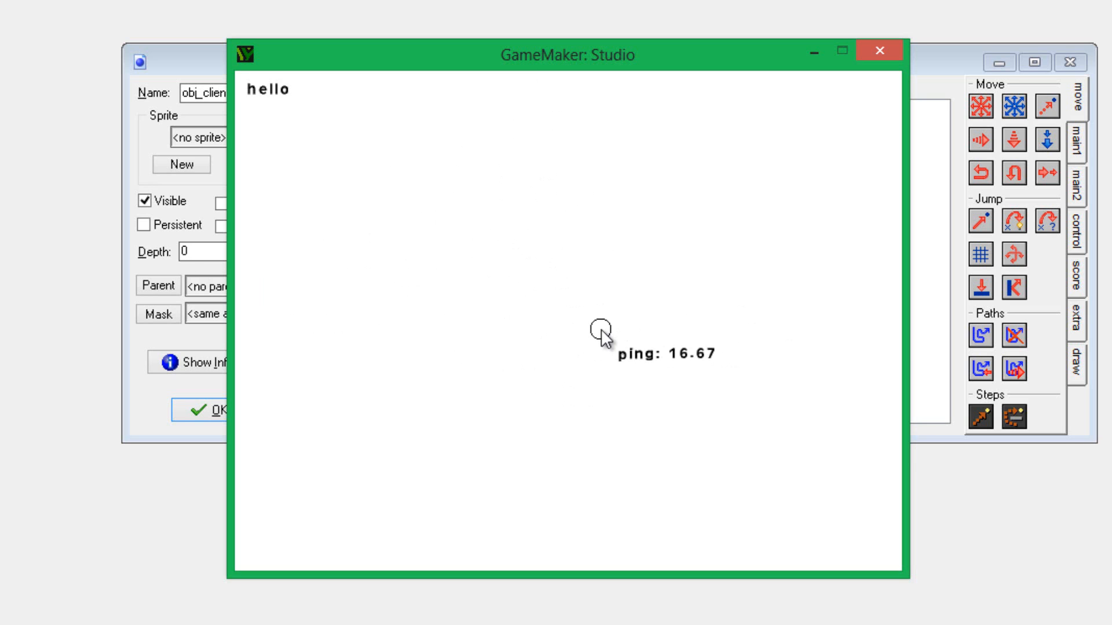
mouse_move(555, 300)
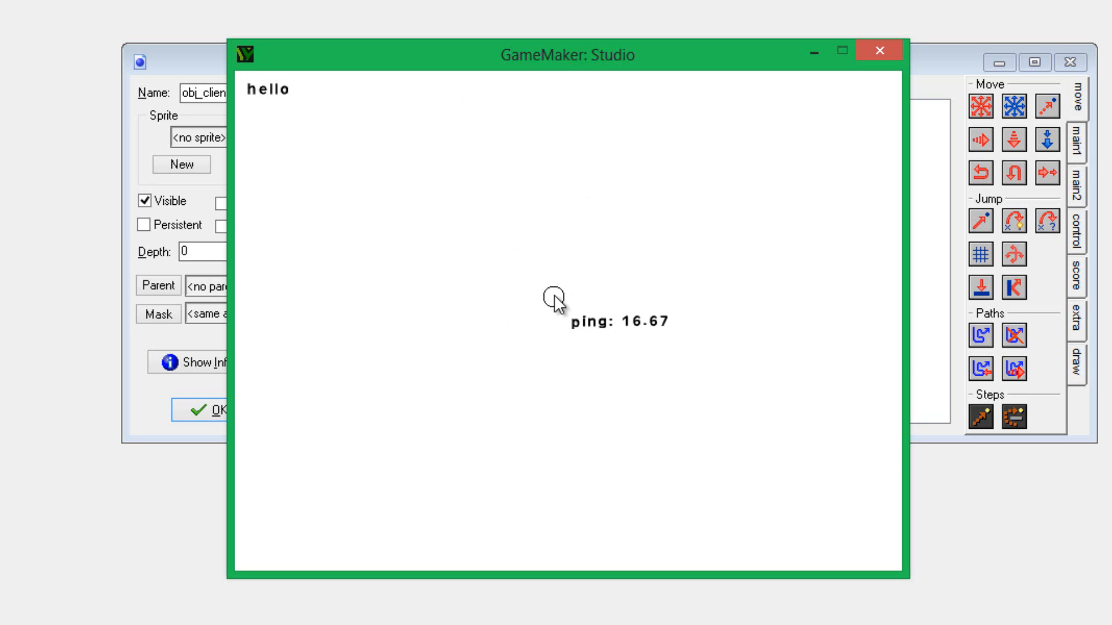
mouse_move(540, 278)
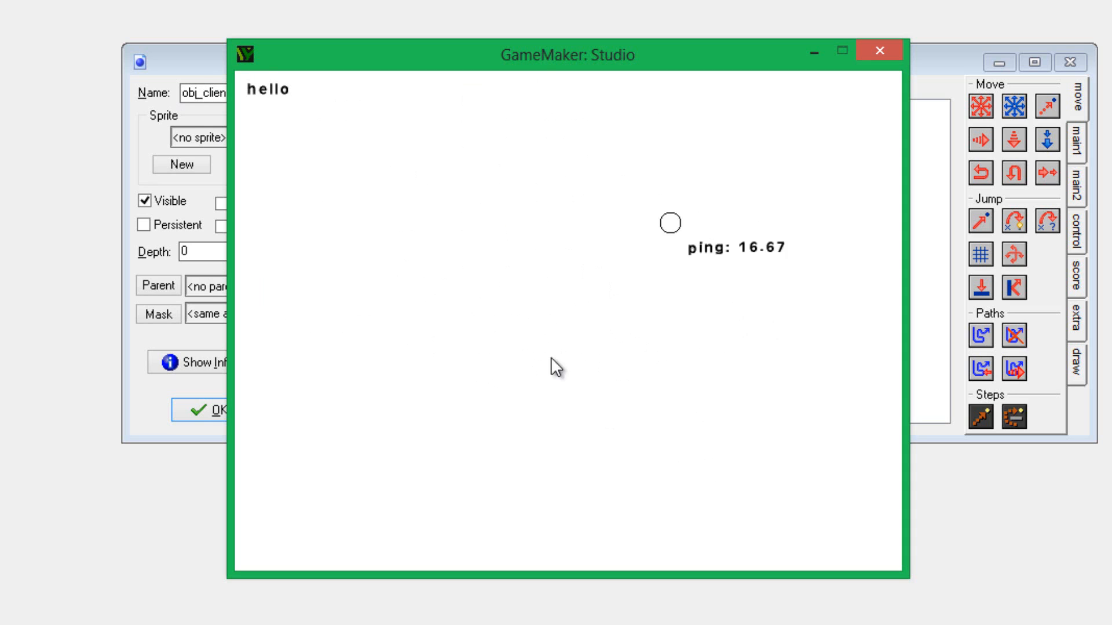
mouse_move(489, 305)
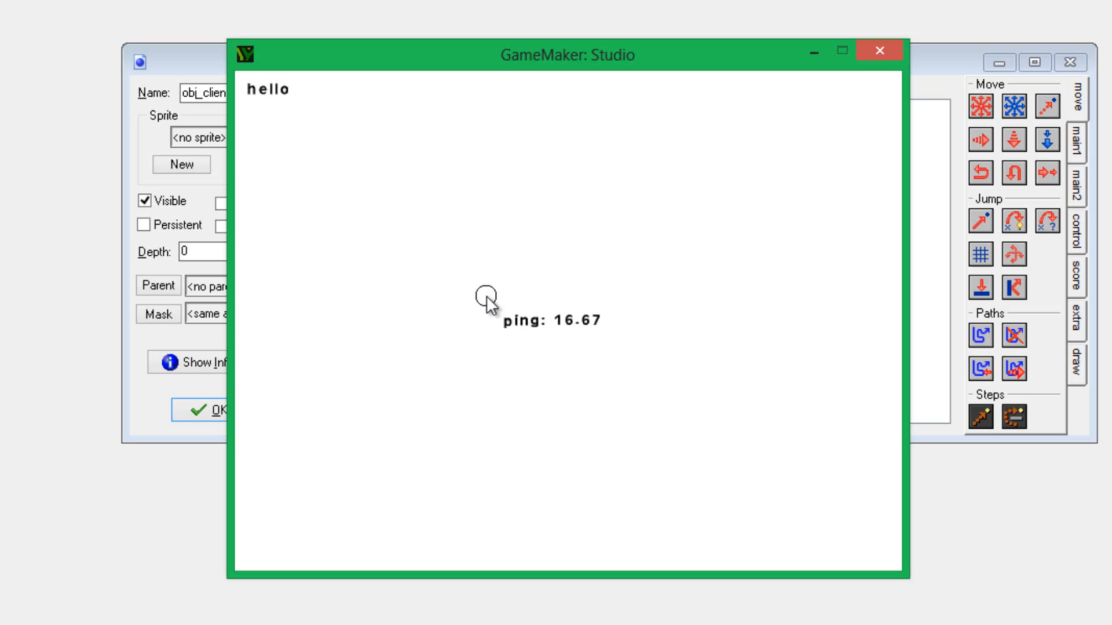
mouse_move(598, 244)
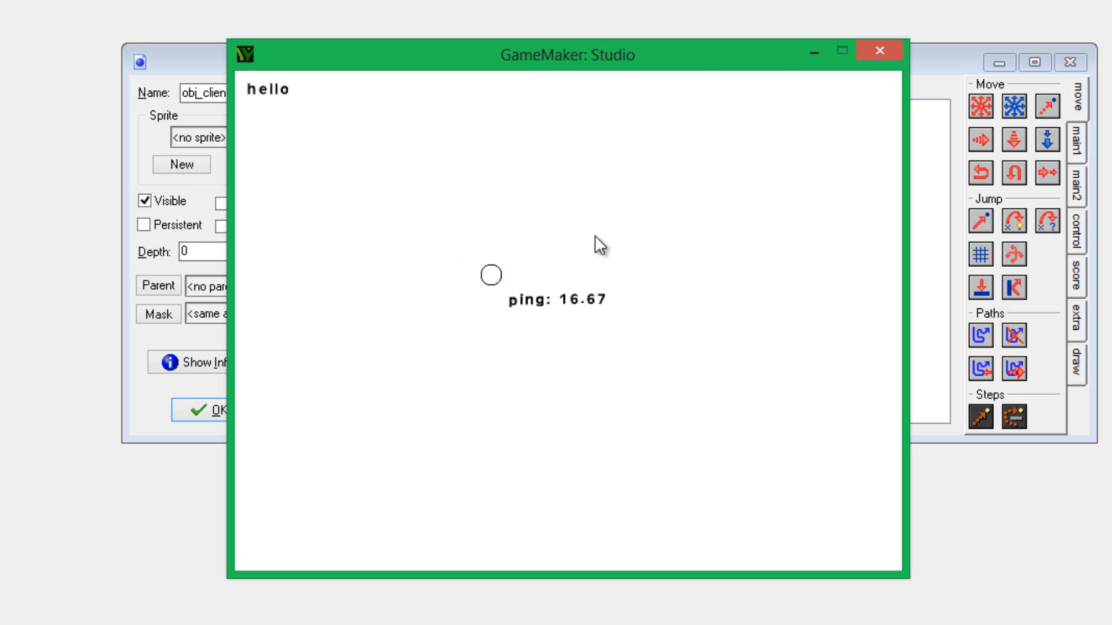
mouse_move(585, 294)
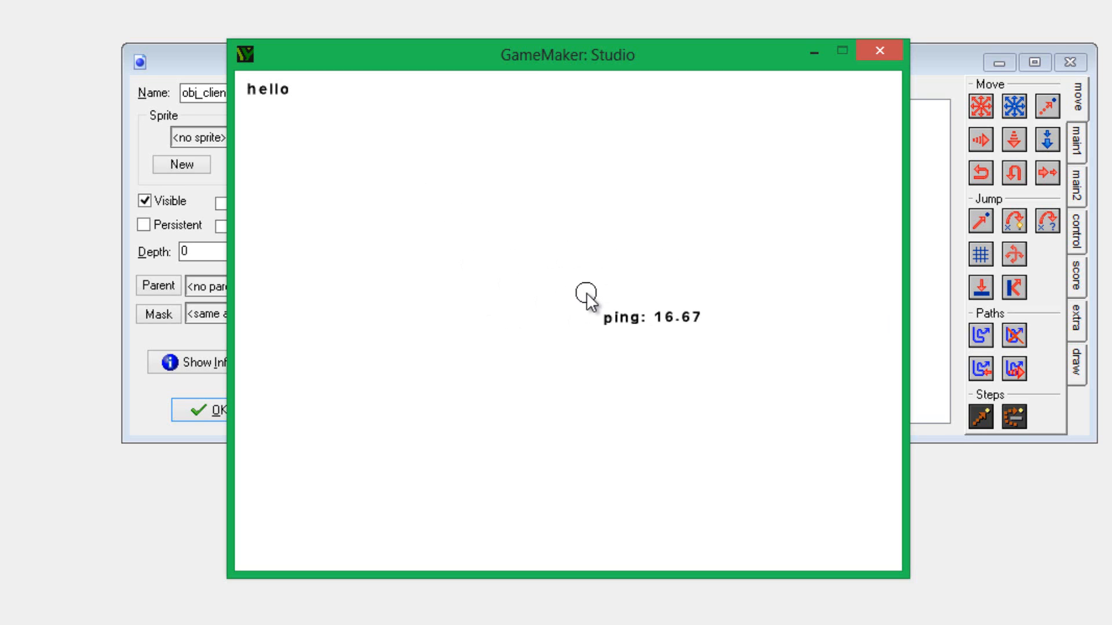